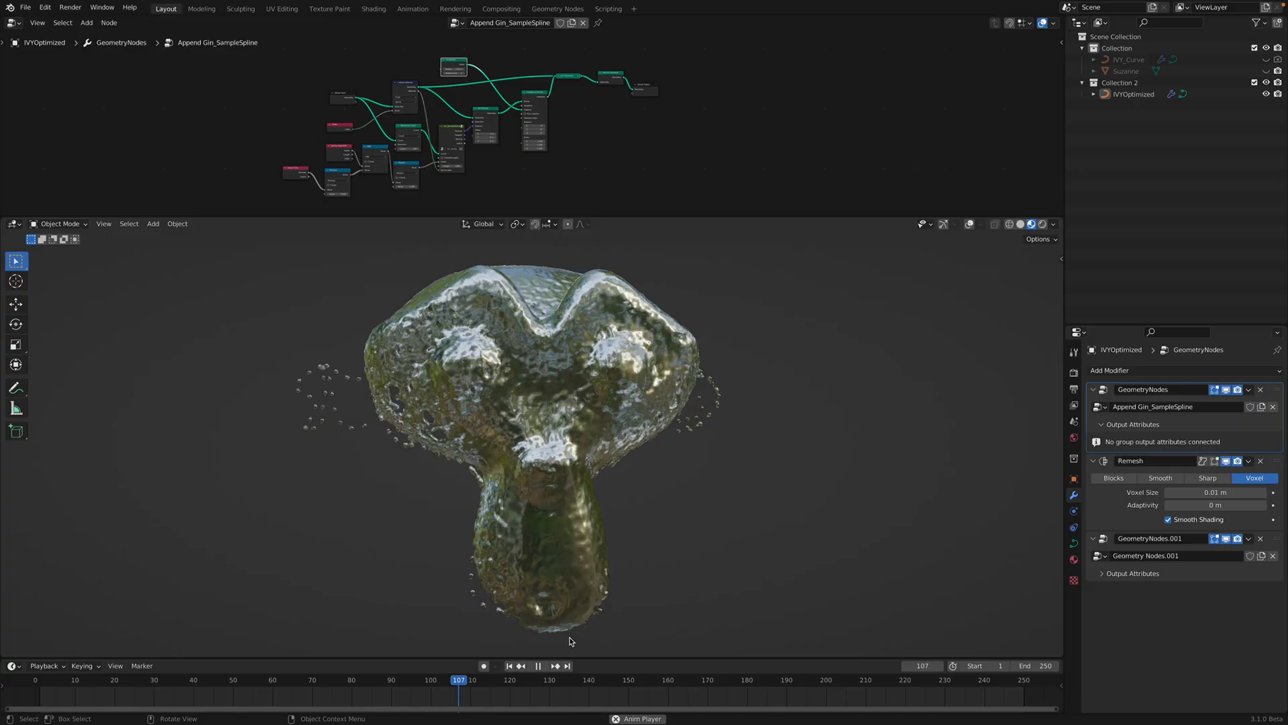
# - Pause the icosphere particle animation at frame 108, then use the top-right window control twice
pyautogui.click(539, 666)
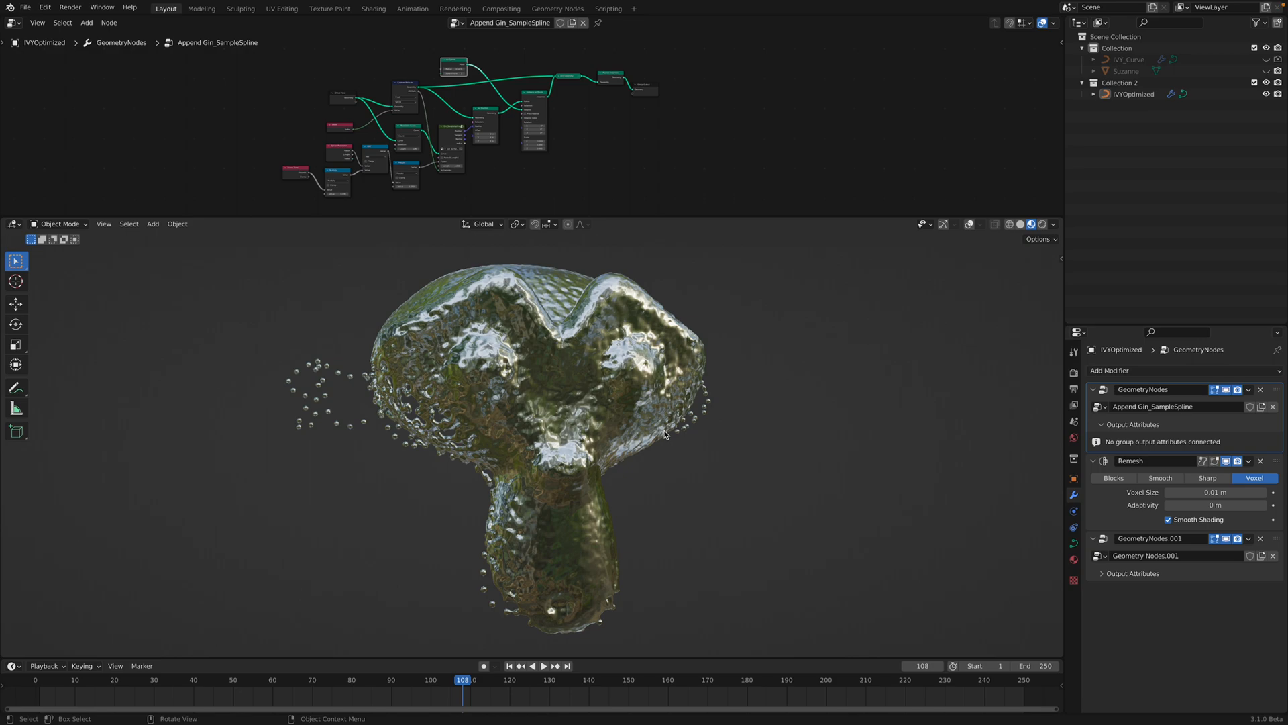
pyautogui.click(1132, 59)
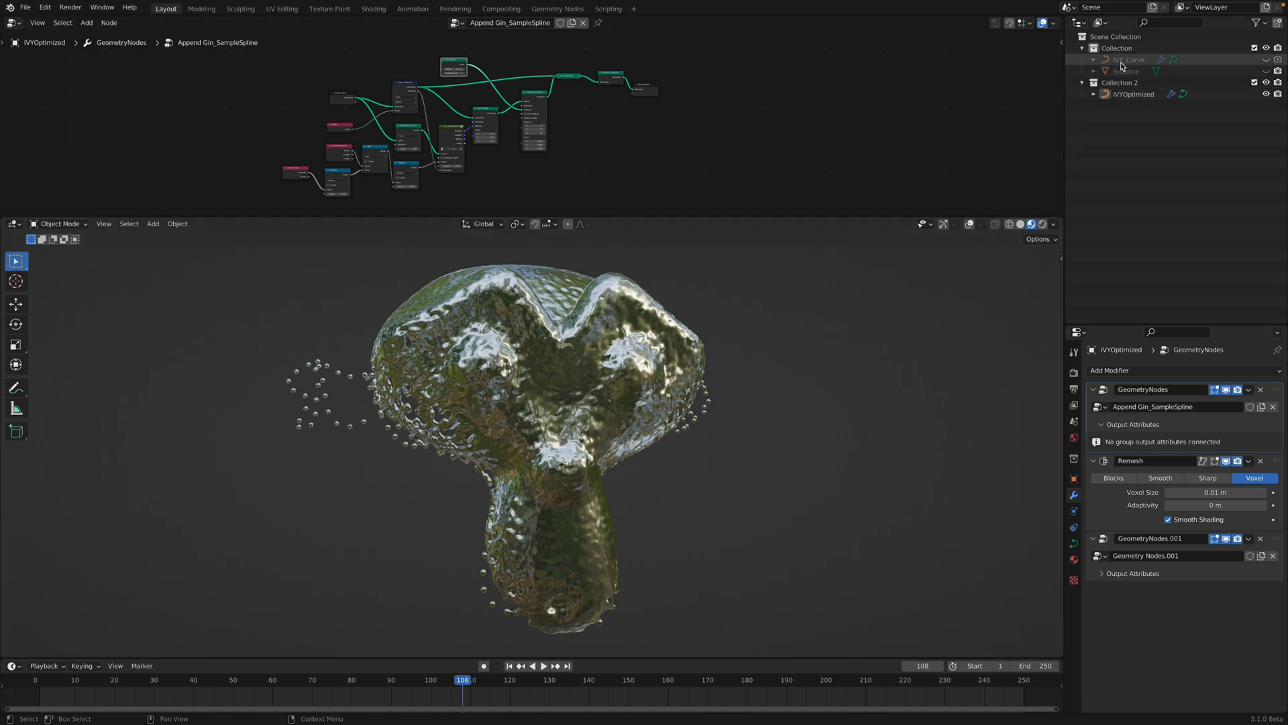
pyautogui.click(1128, 59)
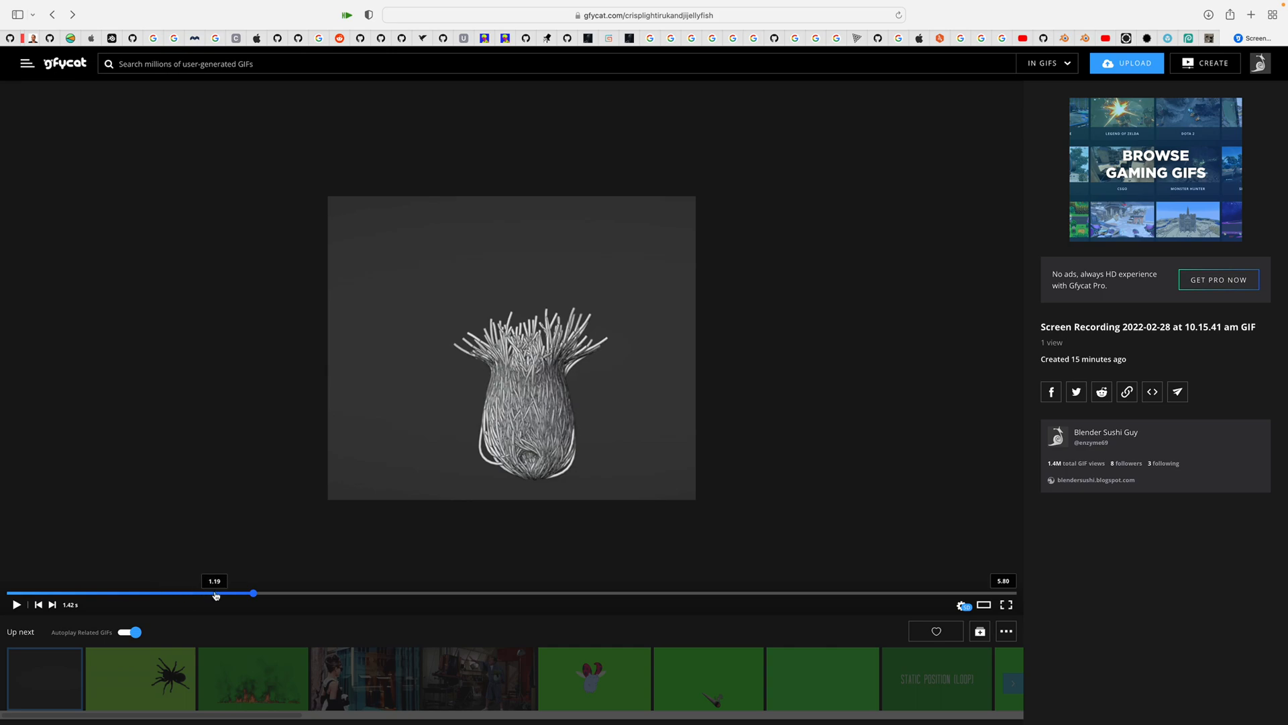
# - Scrub the GIF from early ivy growth to fuller growth over Suzanne
pyautogui.moveTo(253, 593); pyautogui.dragTo(352, 593)
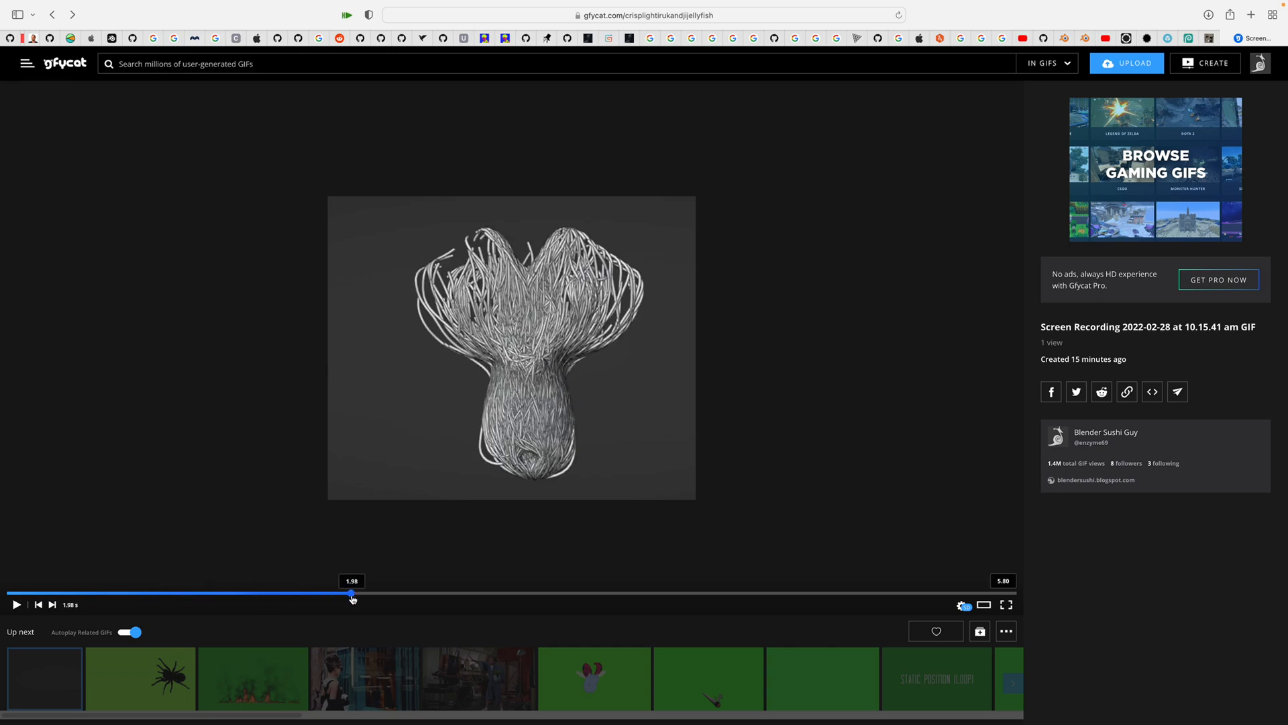
pyautogui.moveTo(352, 593); pyautogui.dragTo(641, 594)
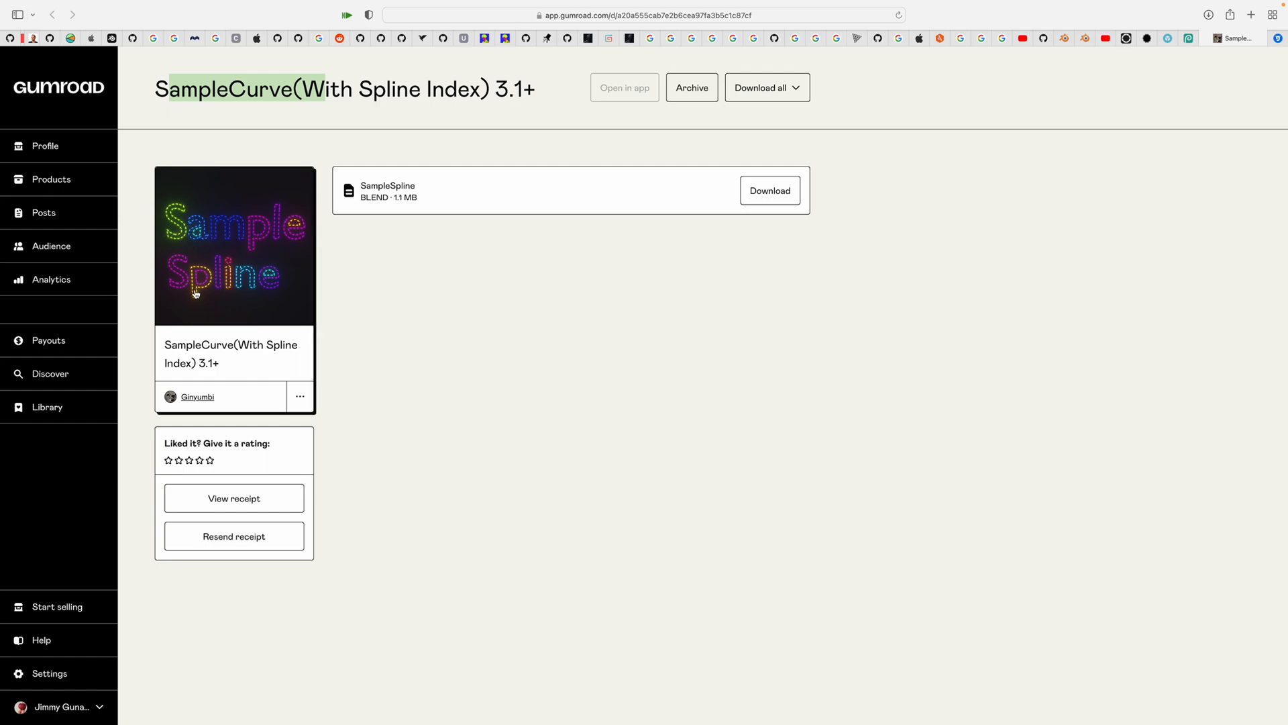
pyautogui.moveTo(180, 212)
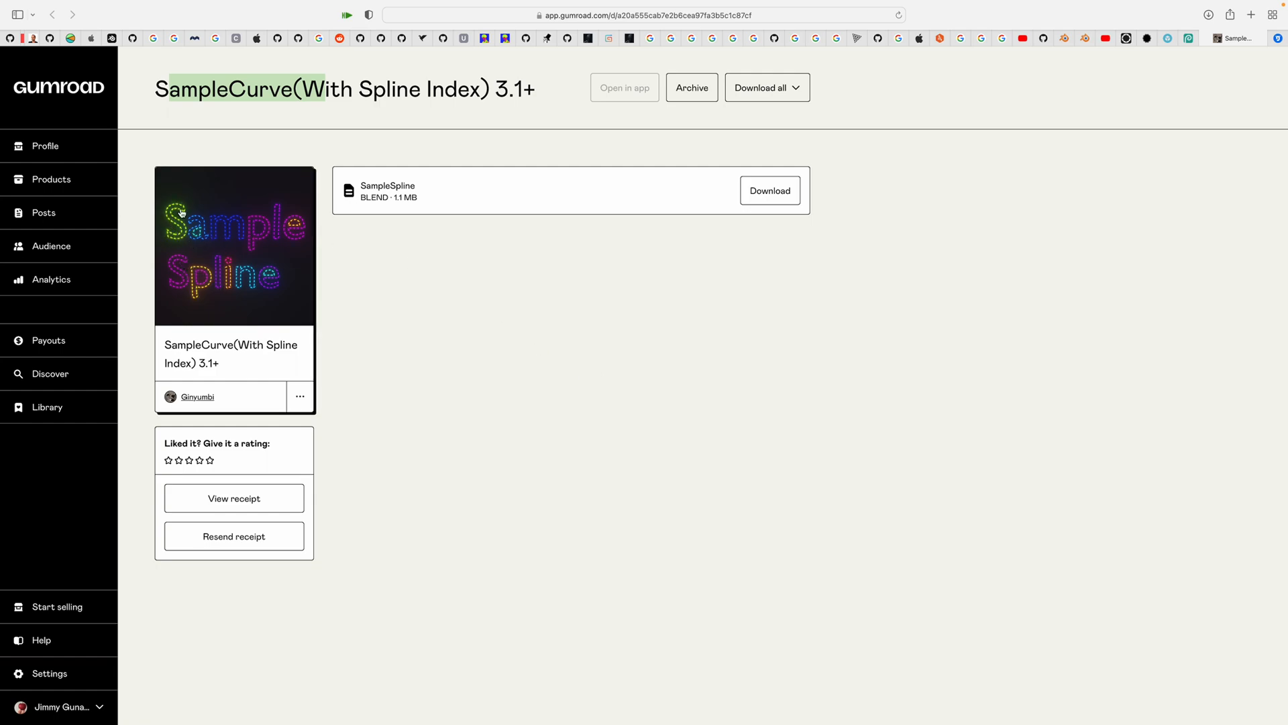
pyautogui.moveTo(224, 243)
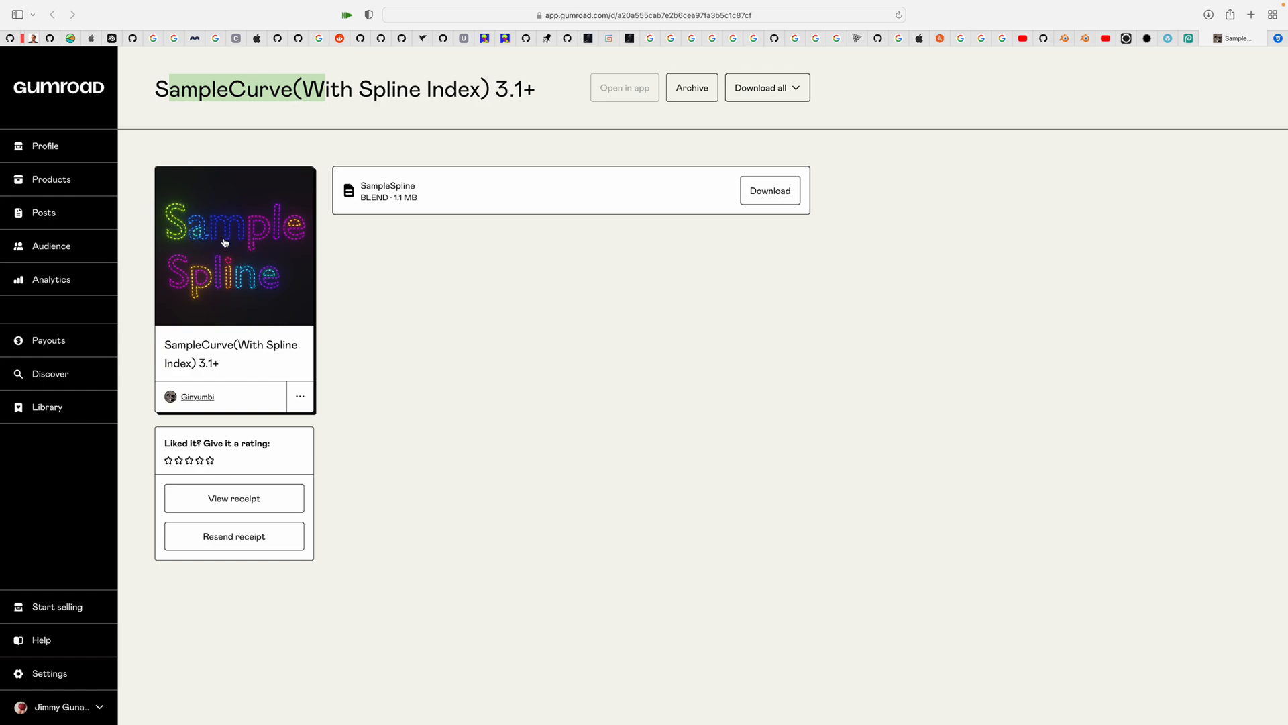
pyautogui.moveTo(210, 231)
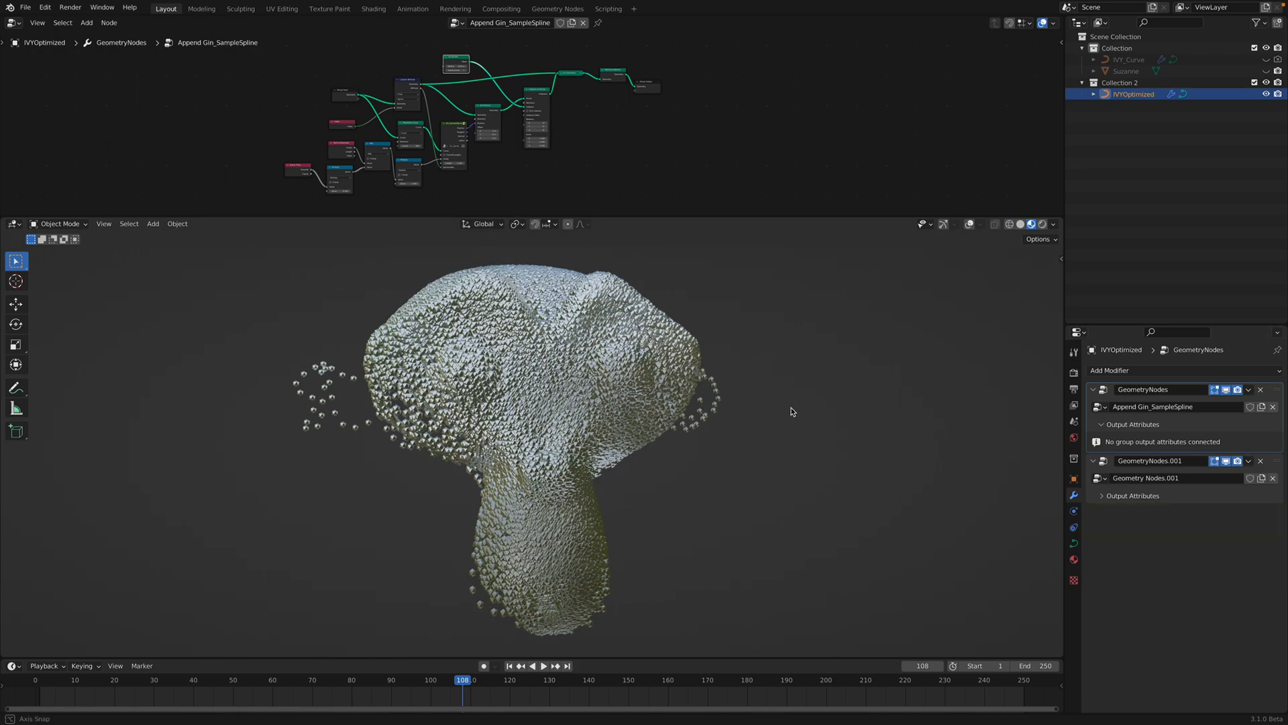
# - Start and stop timeline playback repeatedly to preview particles flowing over Suzanne, ending stopped
pyautogui.click(543, 667)
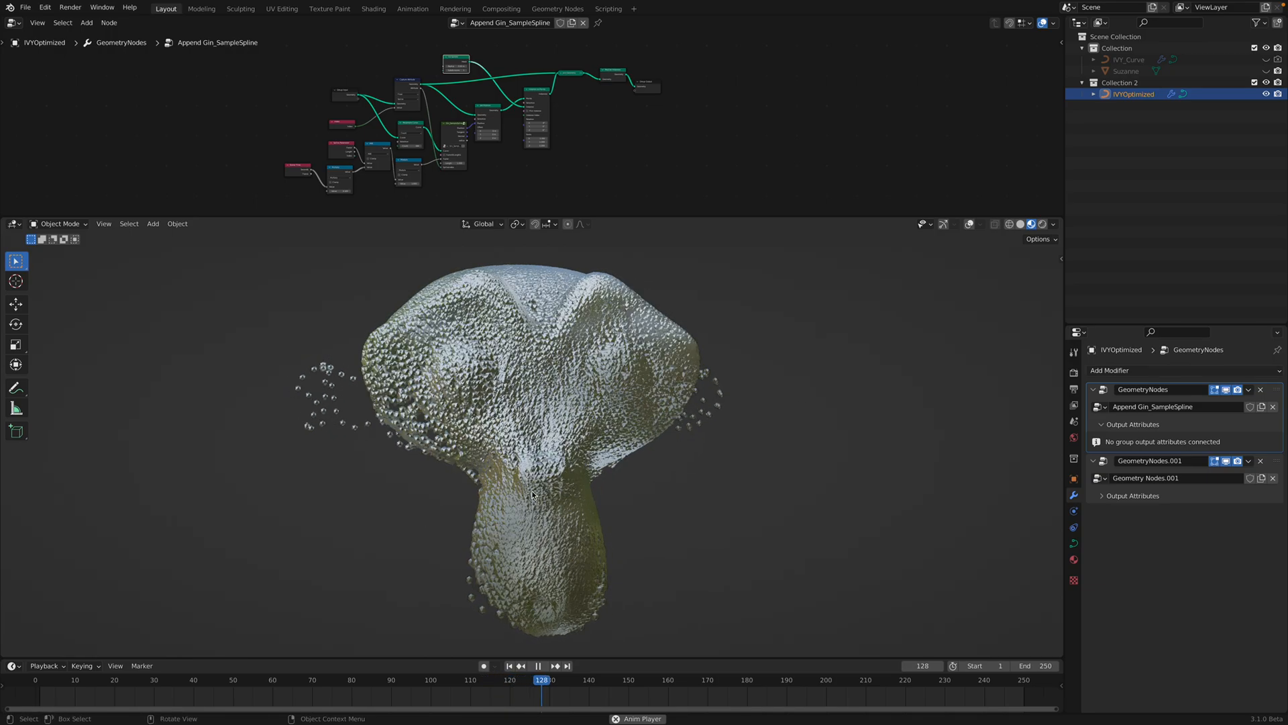
pyautogui.click(539, 665)
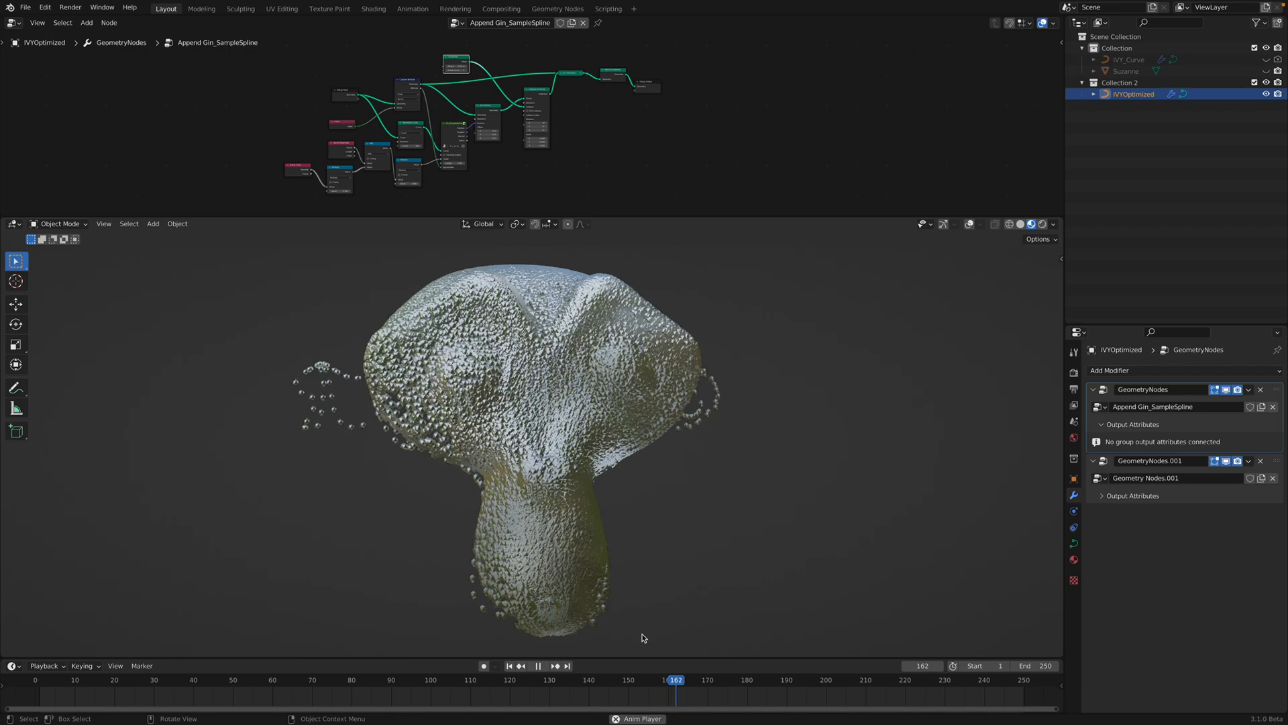
pyautogui.click(538, 665)
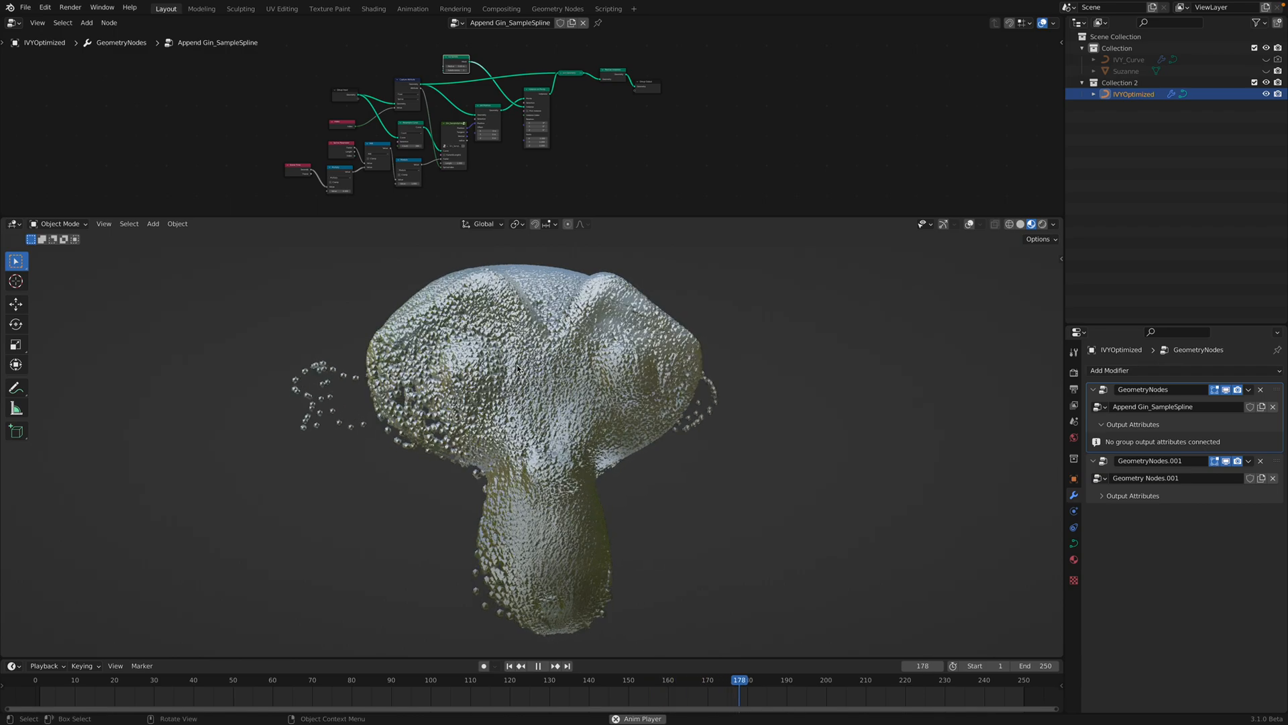
pyautogui.click(542, 666)
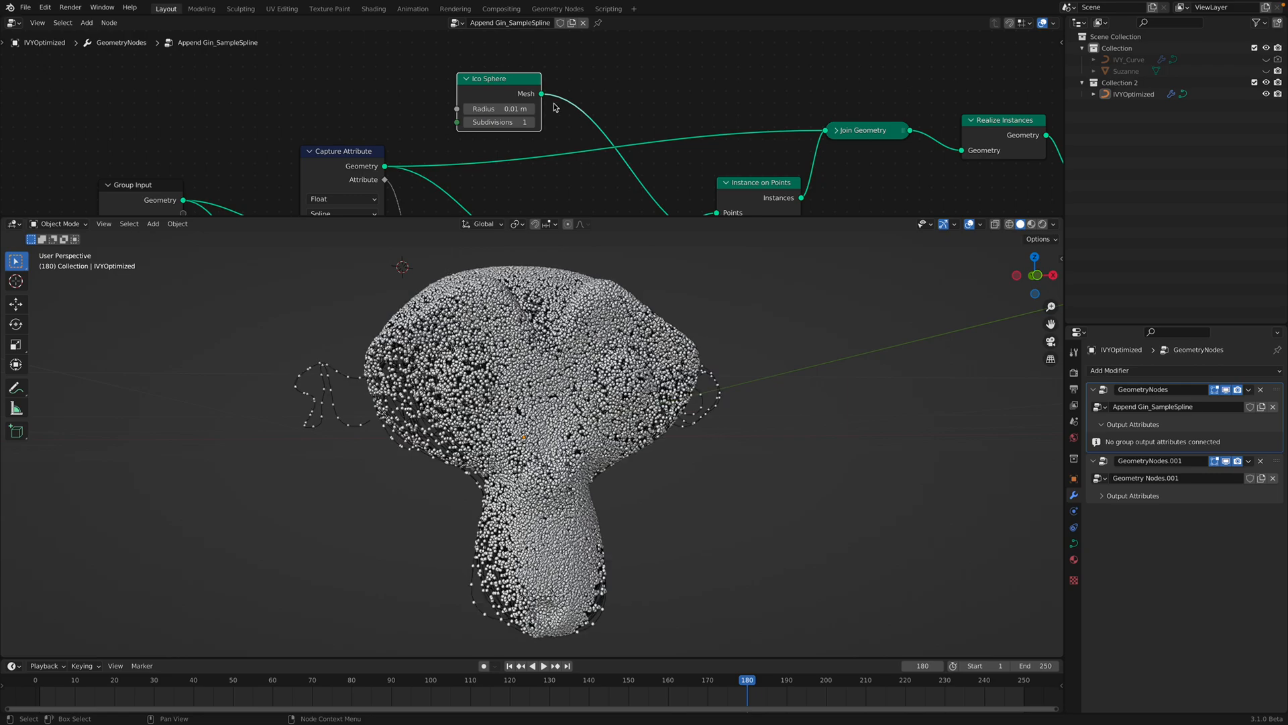
pyautogui.click(541, 666)
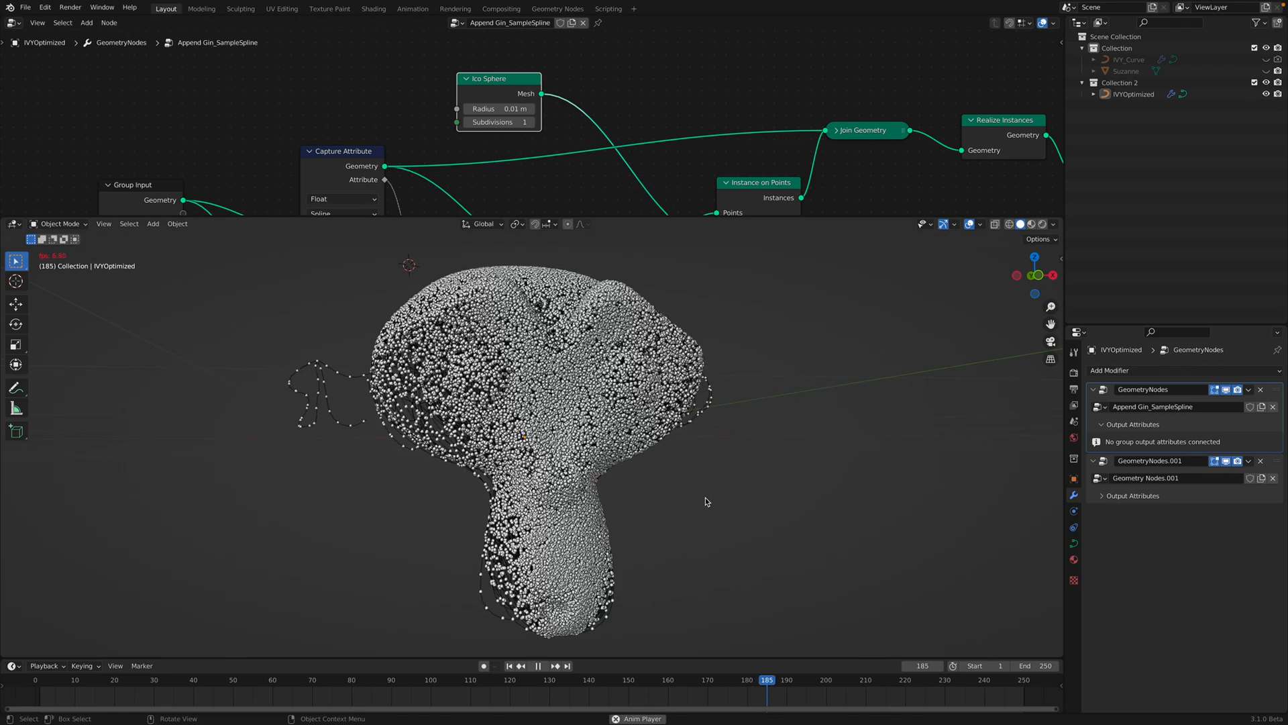
pyautogui.click(538, 665)
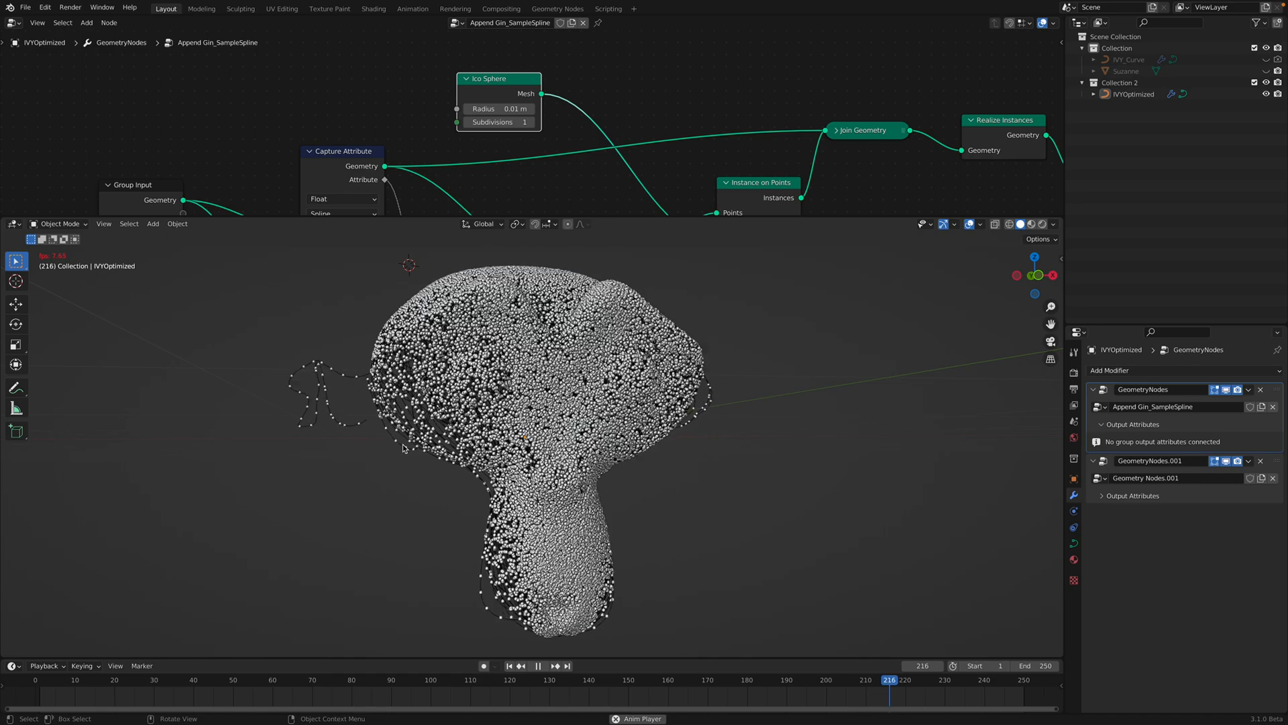
pyautogui.click(538, 666)
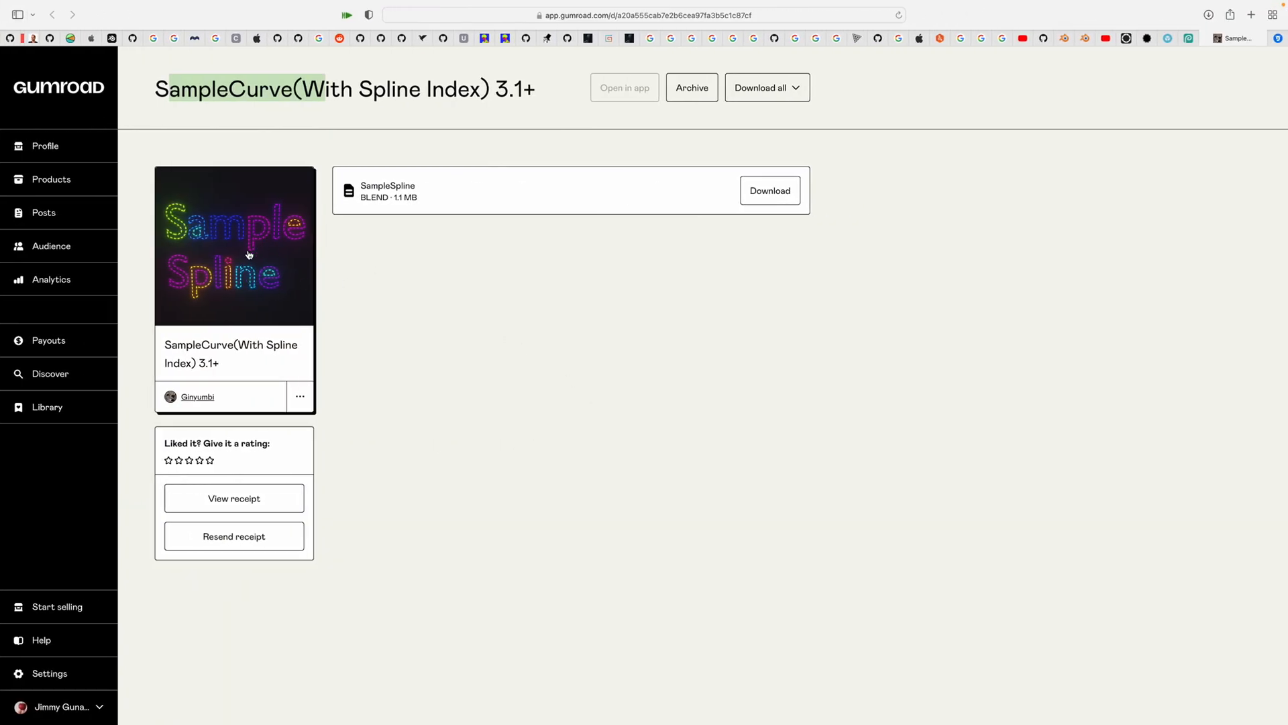
pyautogui.moveTo(485, 380)
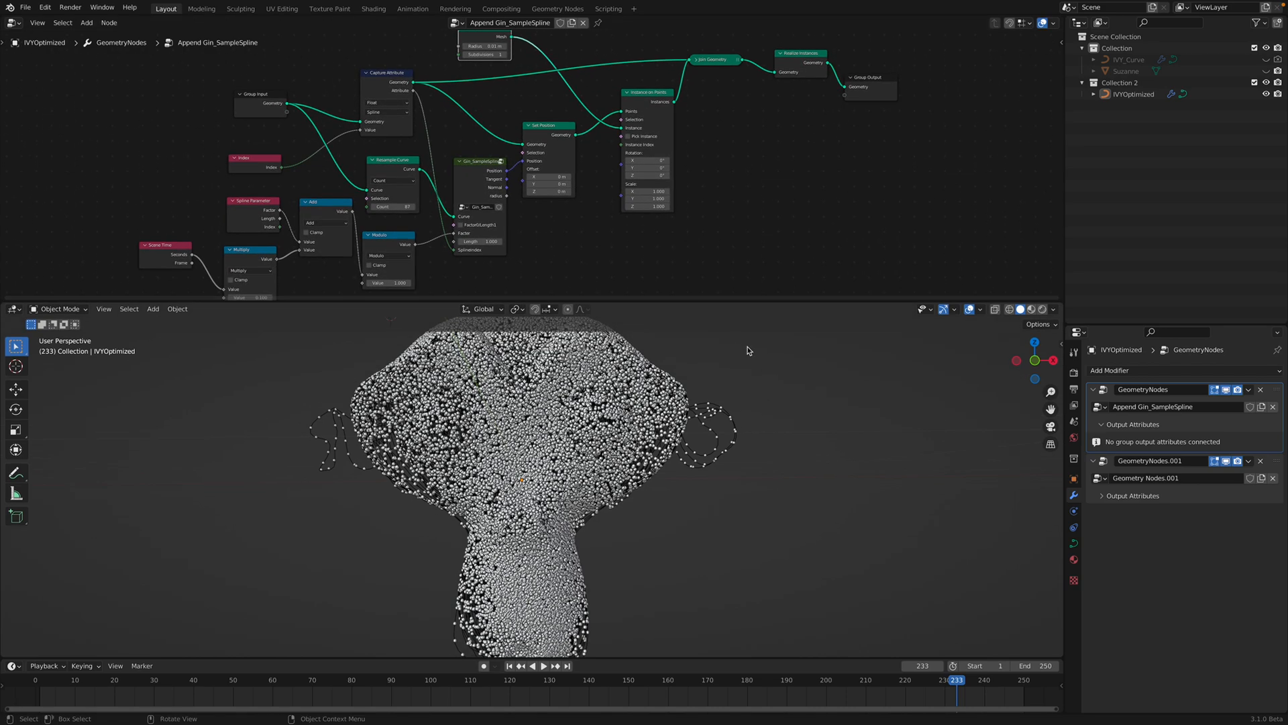
# - Save the project as ivy_water_006.blend and open ivy_water_003.blend from recent files
pyautogui.press('ctrl+s')
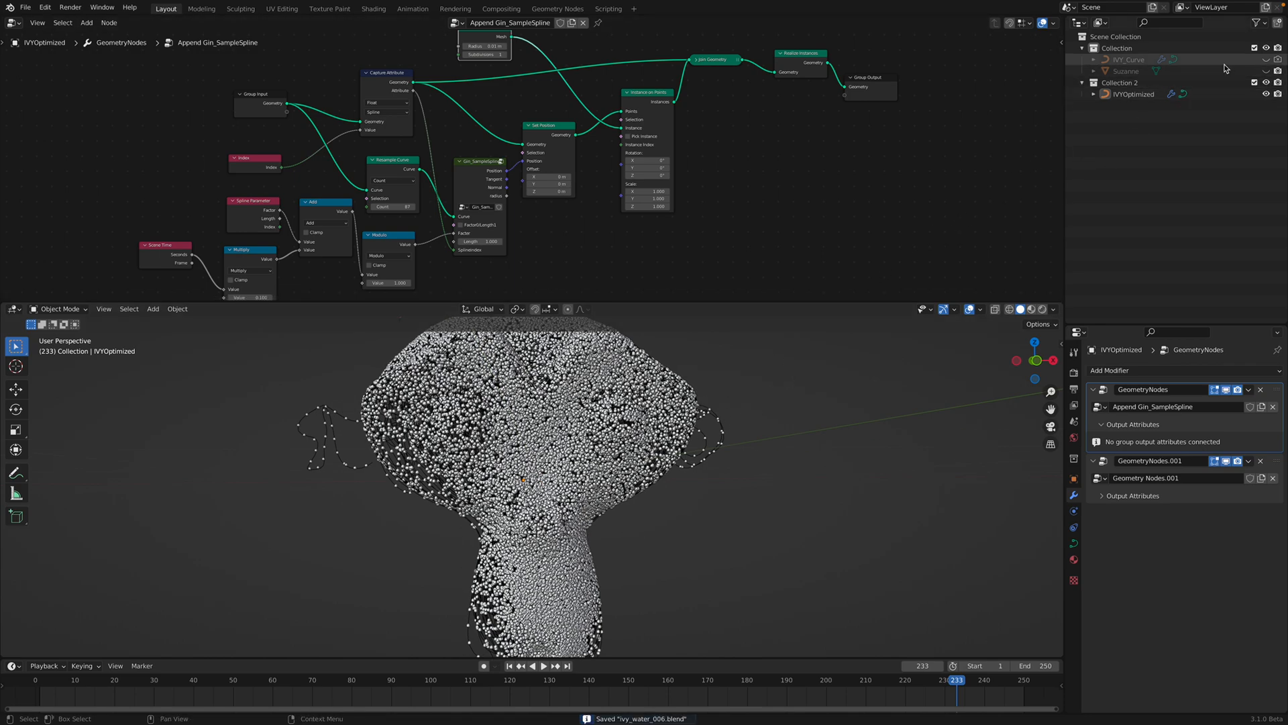
pyautogui.click(61, 22)
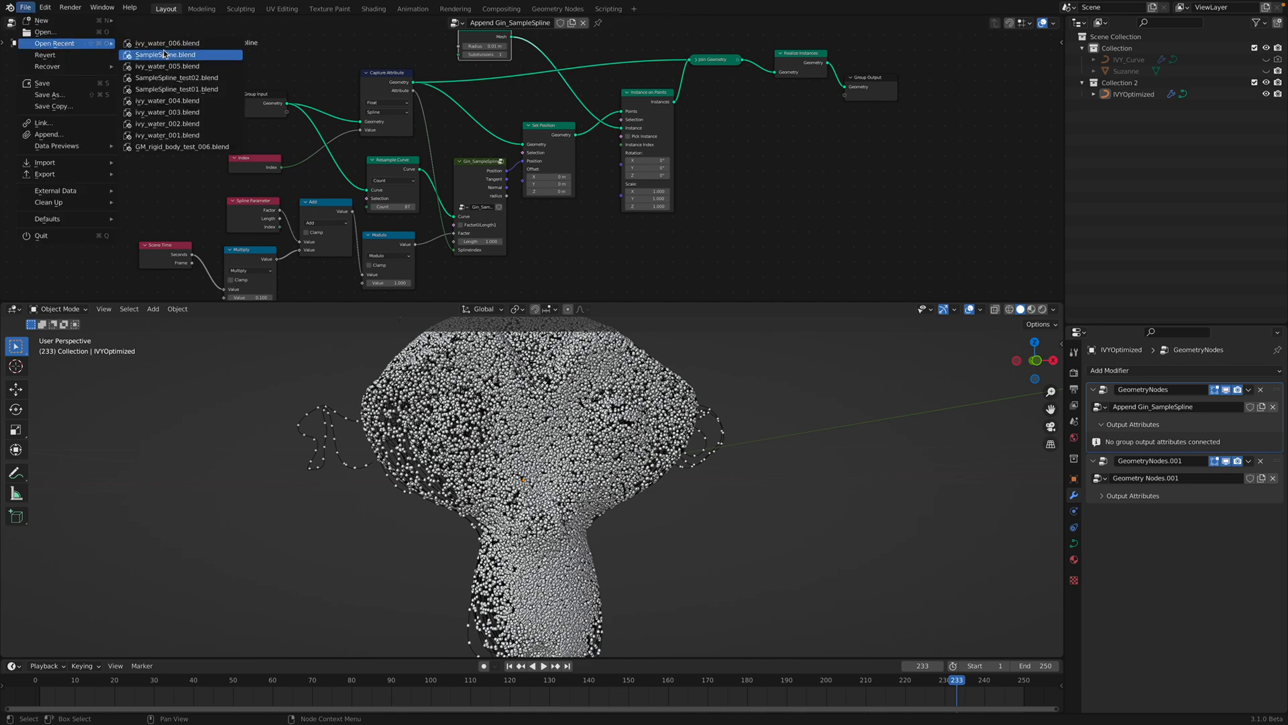
pyautogui.moveTo(167, 113)
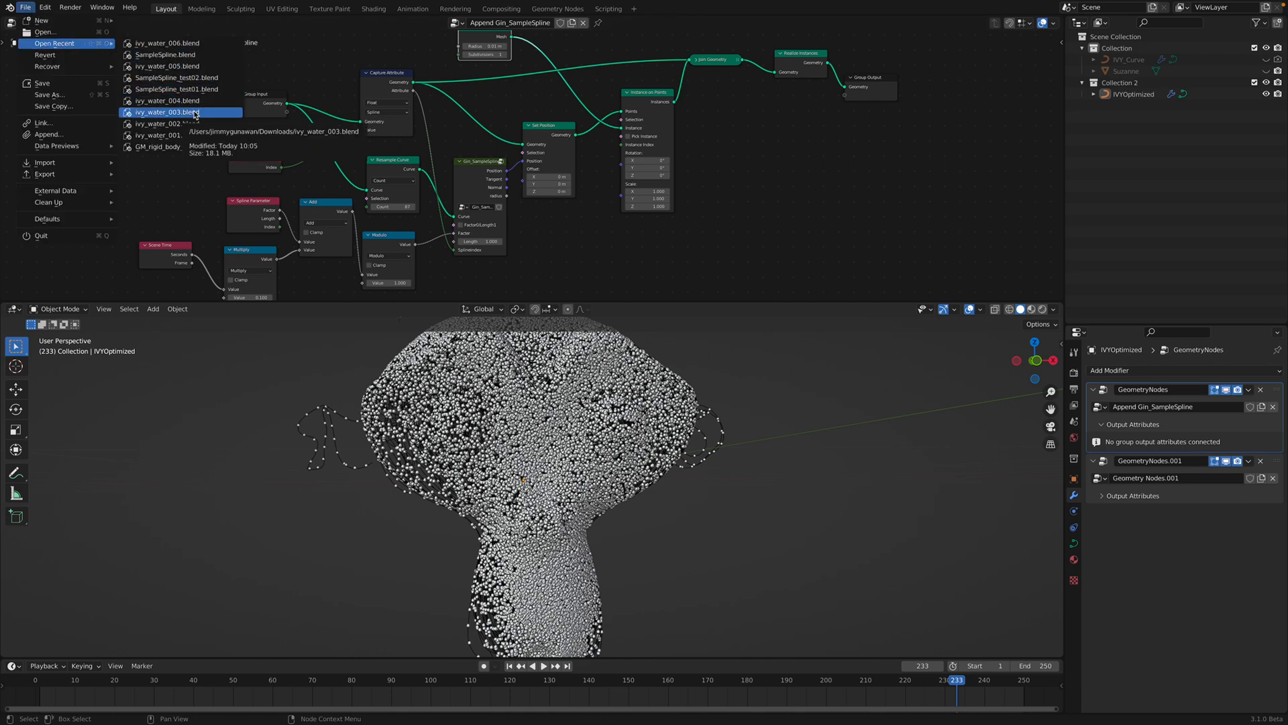
pyautogui.click(168, 113)
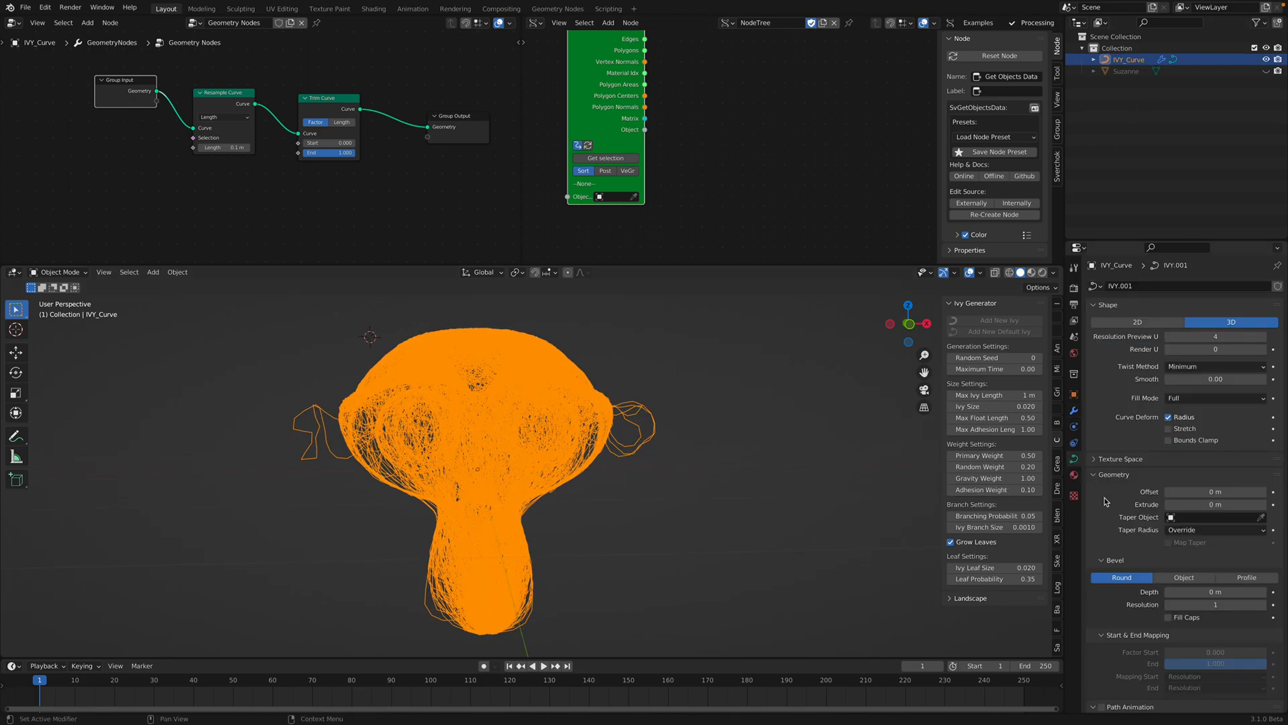
pyautogui.scroll(-3)
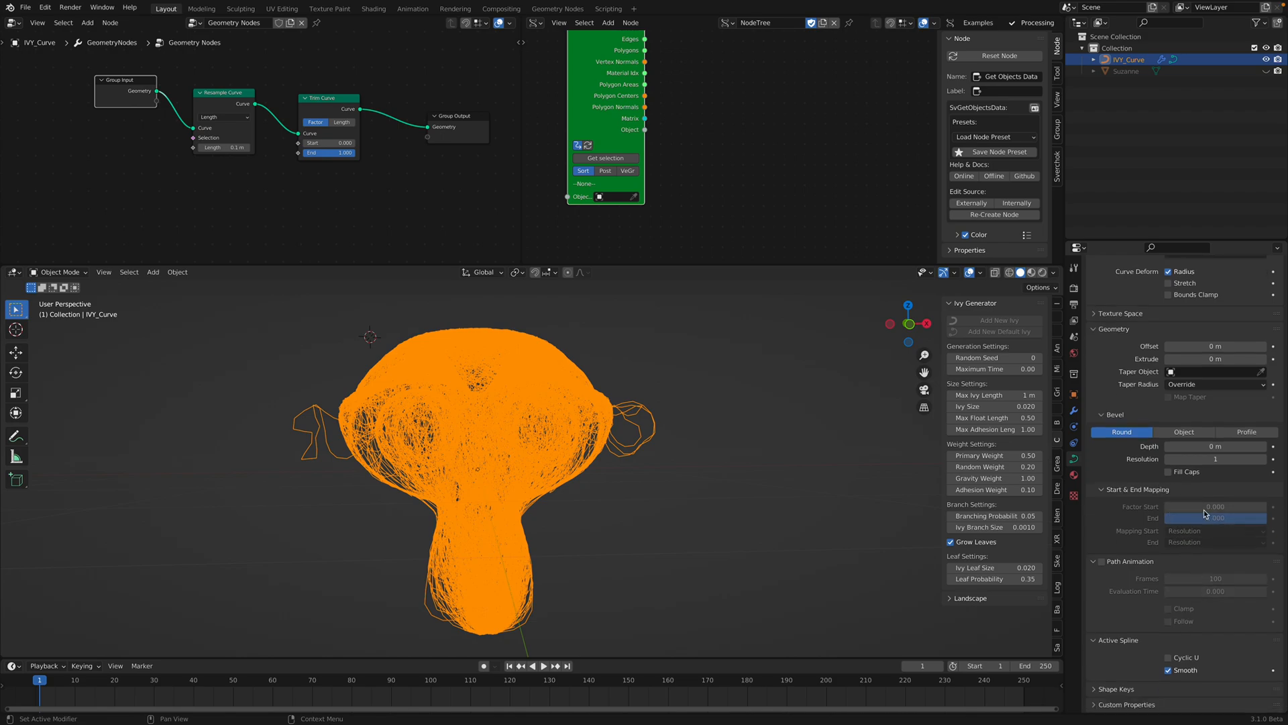
pyautogui.click(1216, 446)
pyautogui.write('.02')
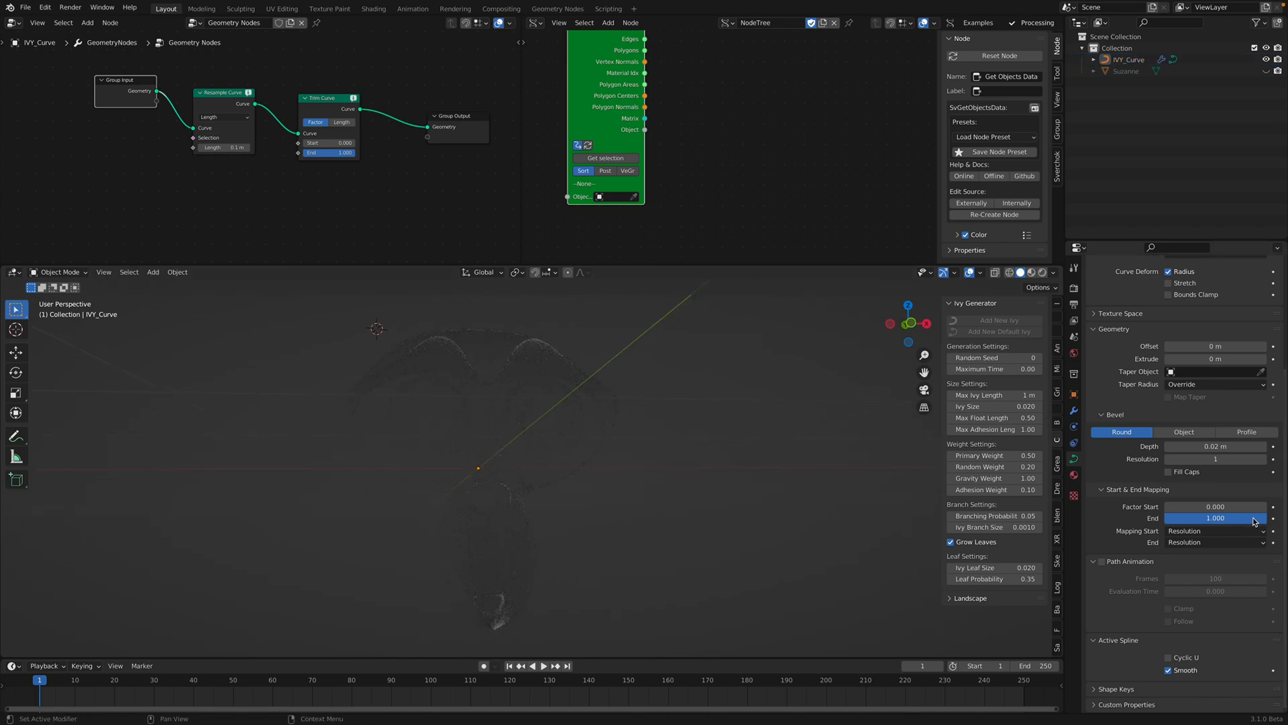
pyautogui.moveTo(1214, 517); pyautogui.dragTo(1220, 517)
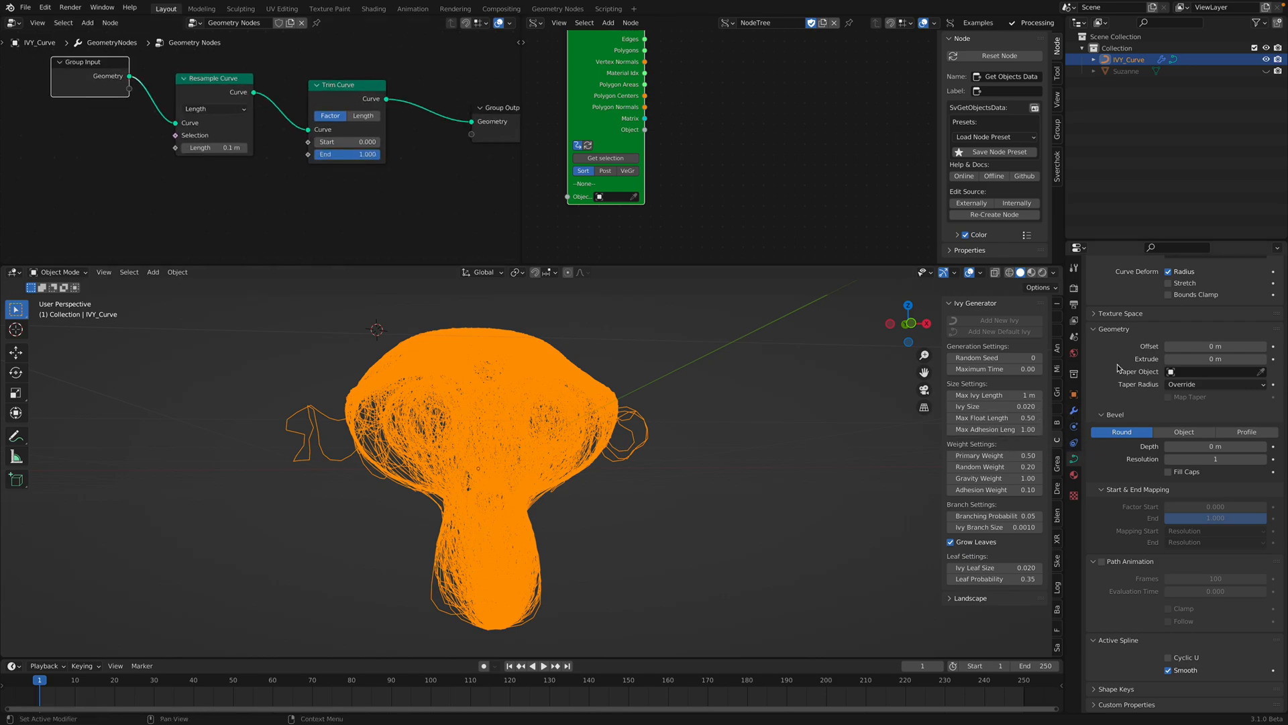
pyautogui.click(1073, 406)
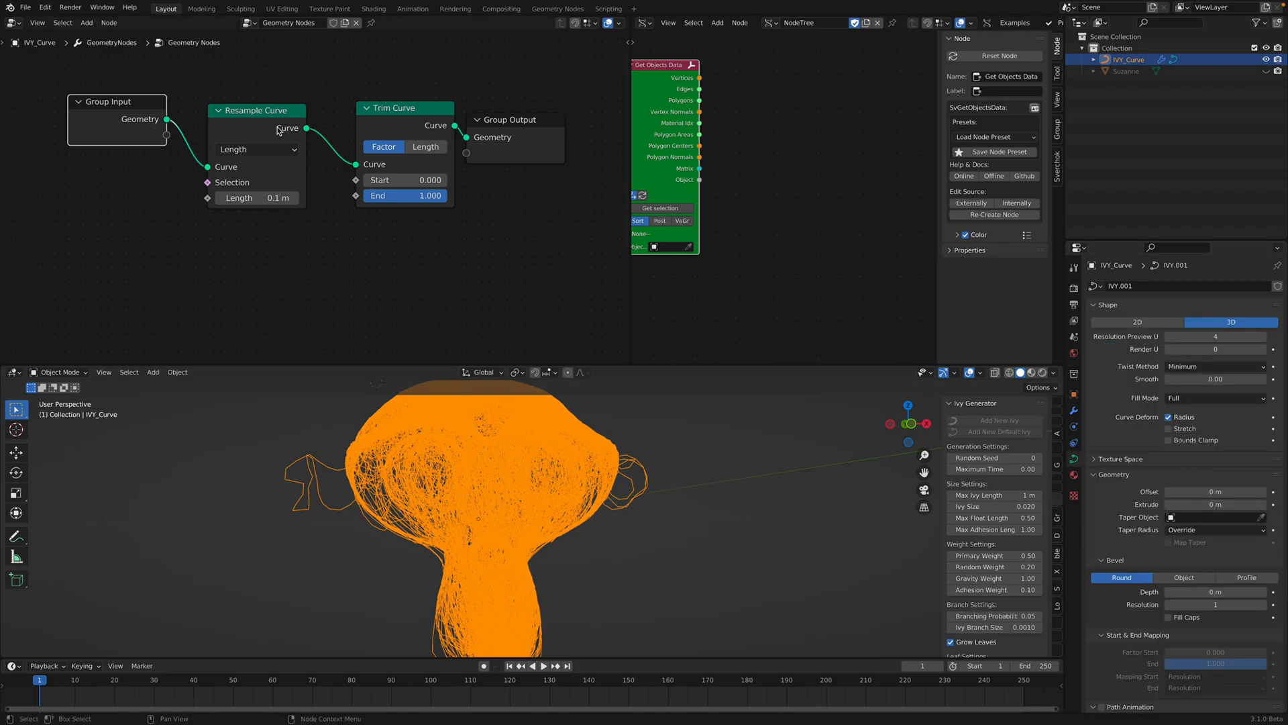
# - Resample the ivy curve to Count 56 and trim its end to 0.5, then back to 1.0
pyautogui.click(255, 150)
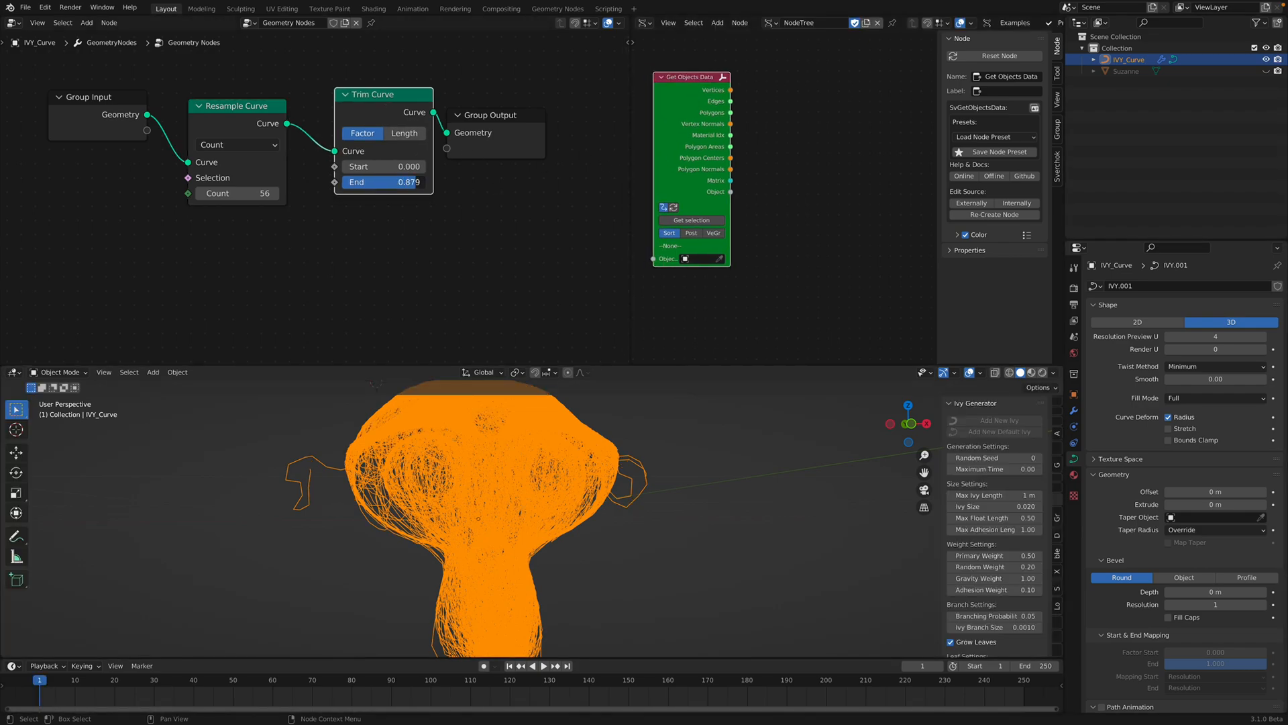
pyautogui.moveTo(403, 181); pyautogui.dragTo(383, 182)
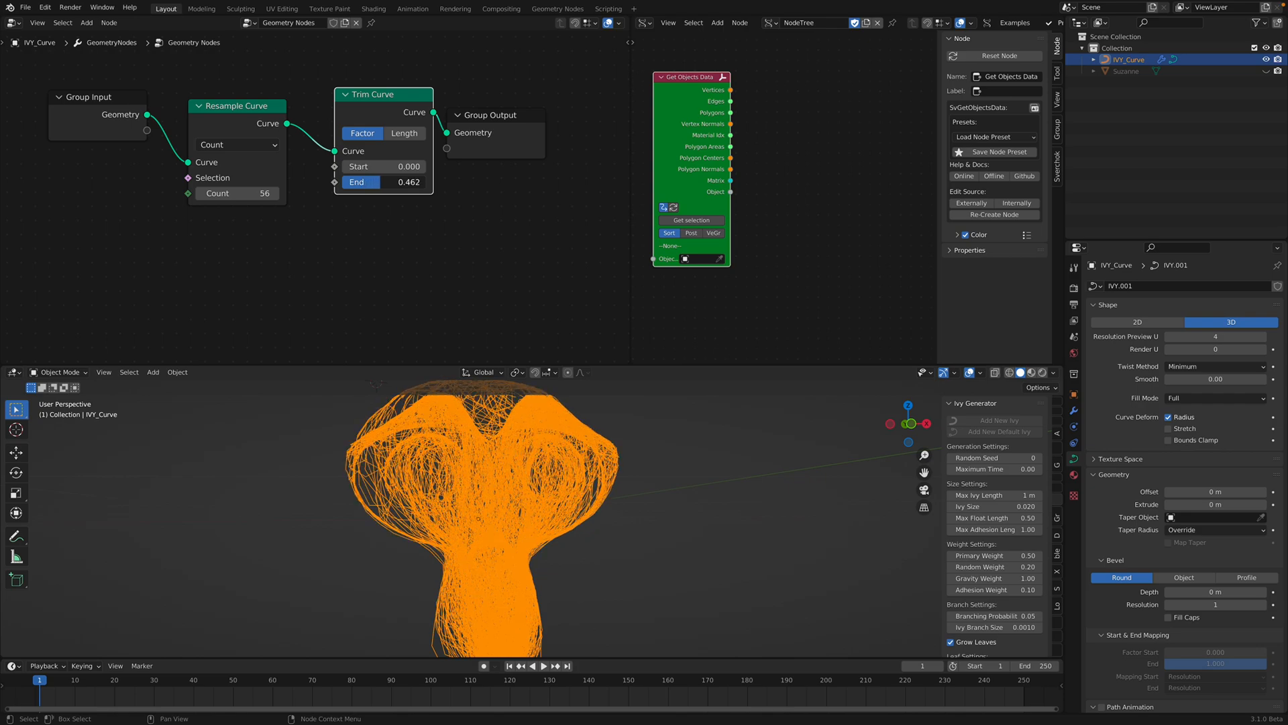
pyautogui.click(399, 182)
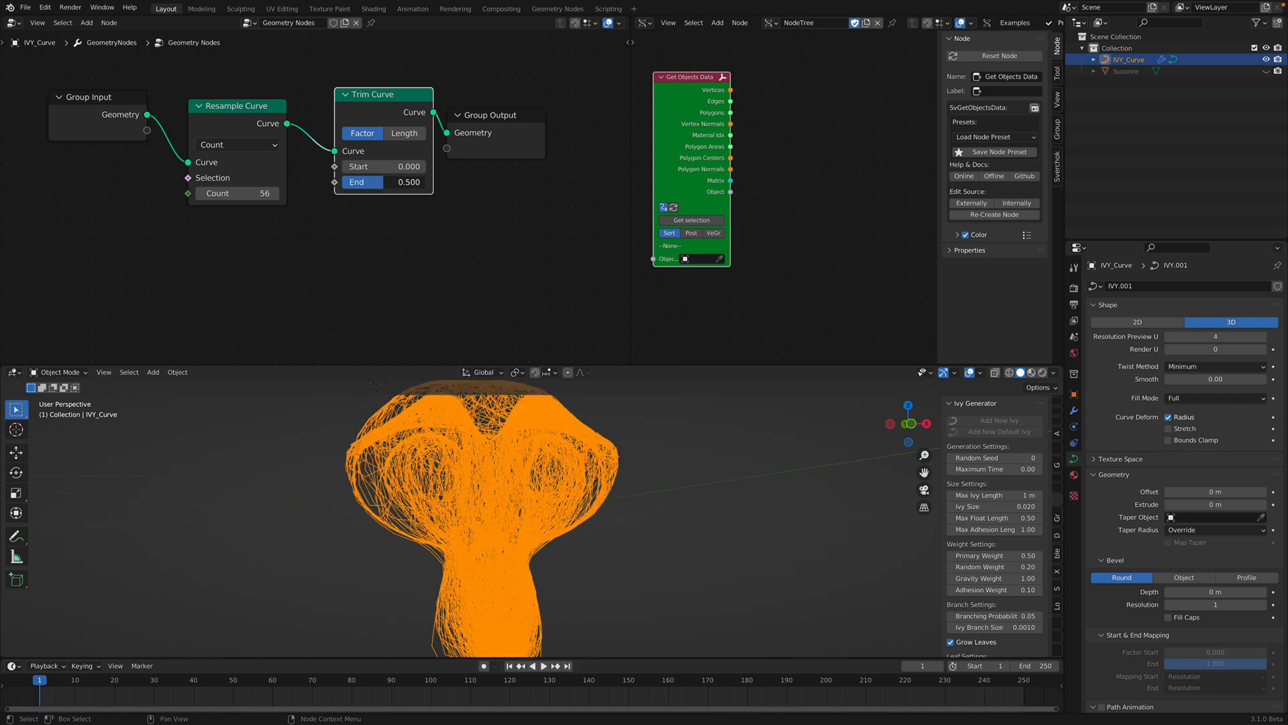
pyautogui.moveTo(403, 182); pyautogui.dragTo(415, 182)
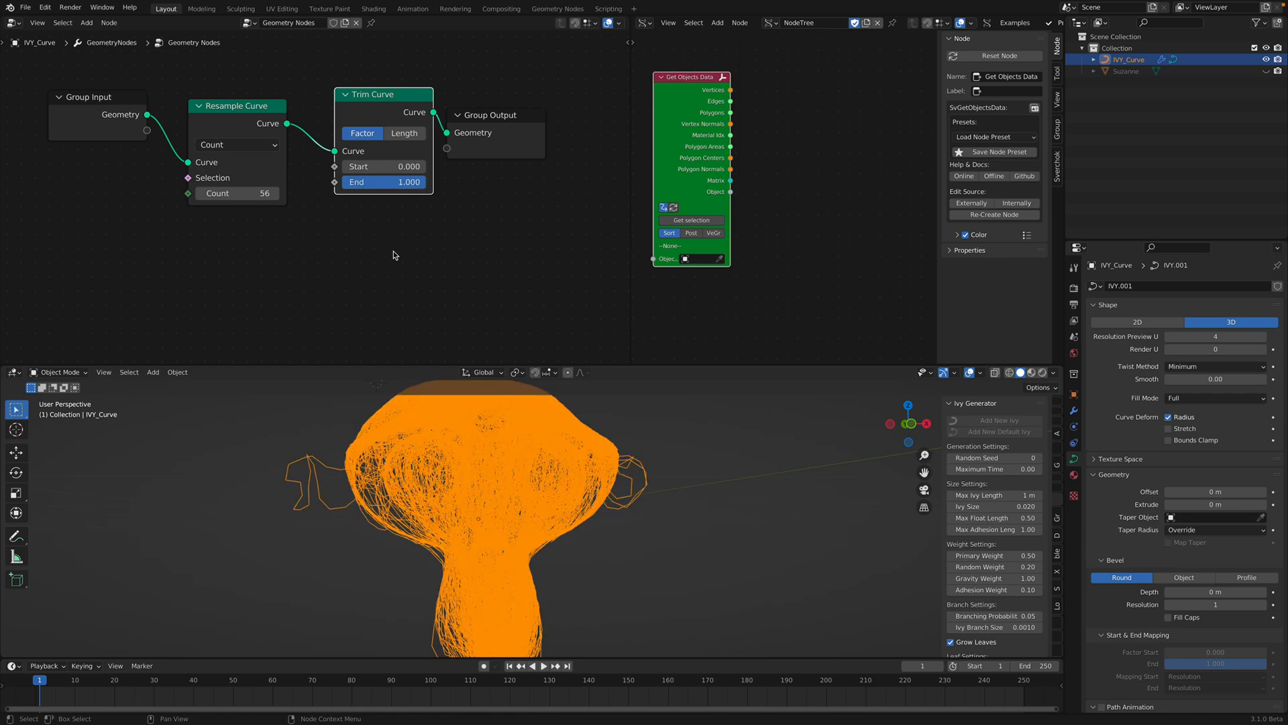
pyautogui.click(1073, 414)
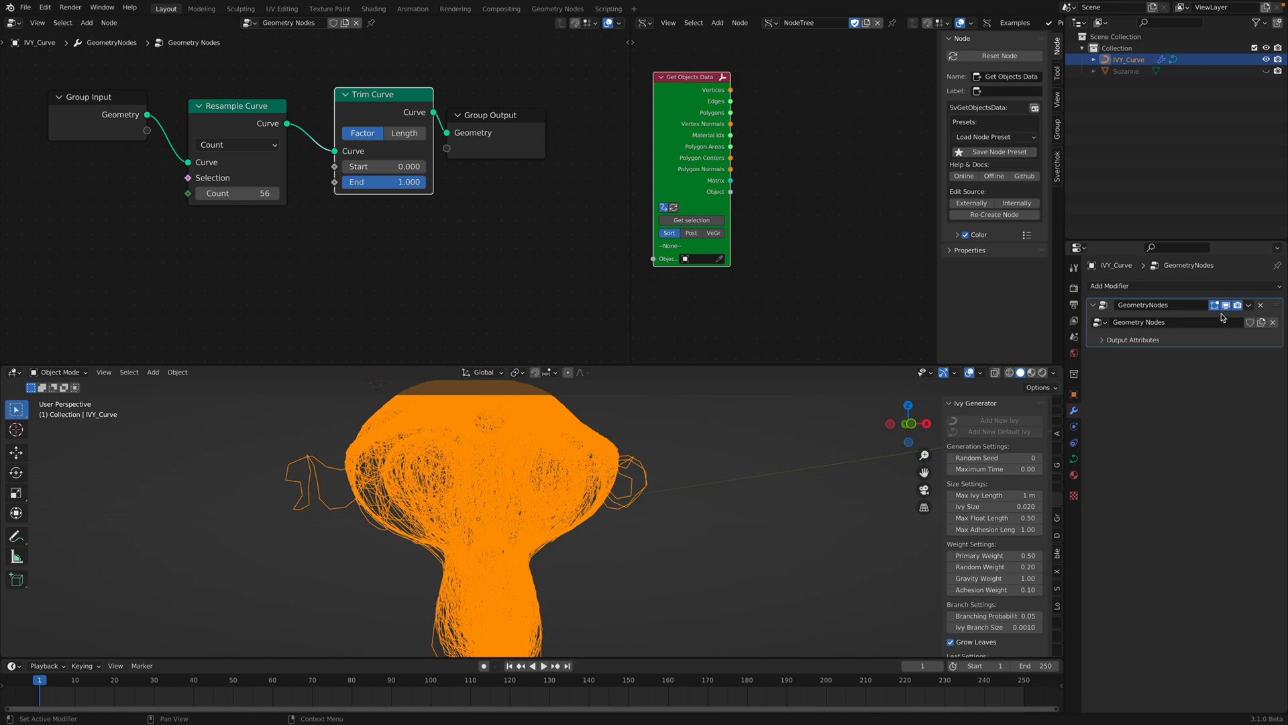
# - Try applying the geometry nodes modifier and raise the Resample Curve count to 86
pyautogui.click(1248, 304)
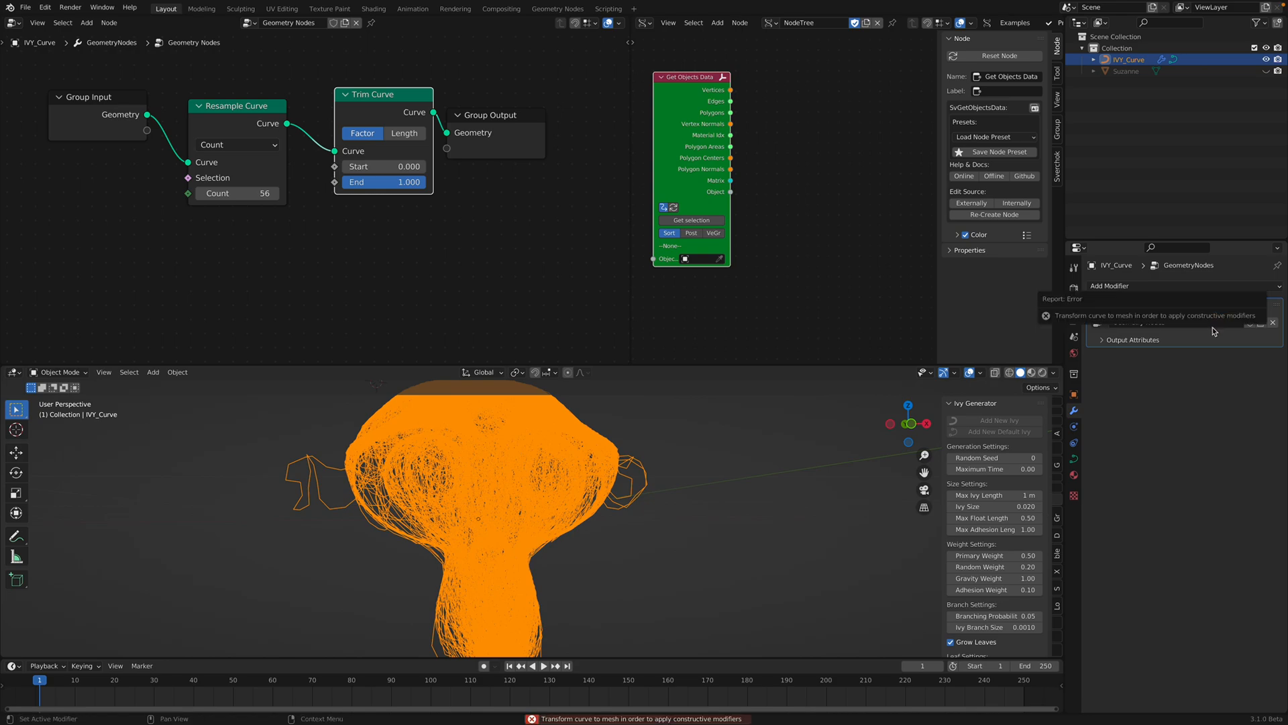
pyautogui.moveTo(1205, 334)
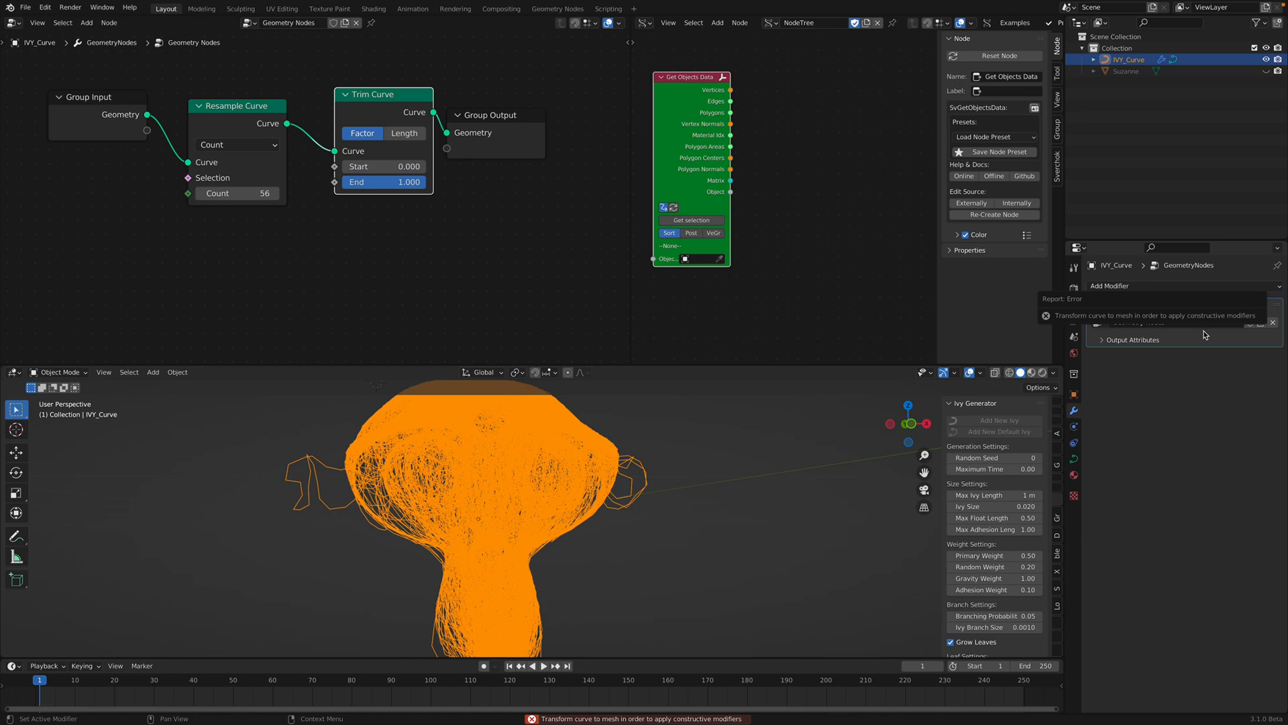
pyautogui.moveTo(1137, 338)
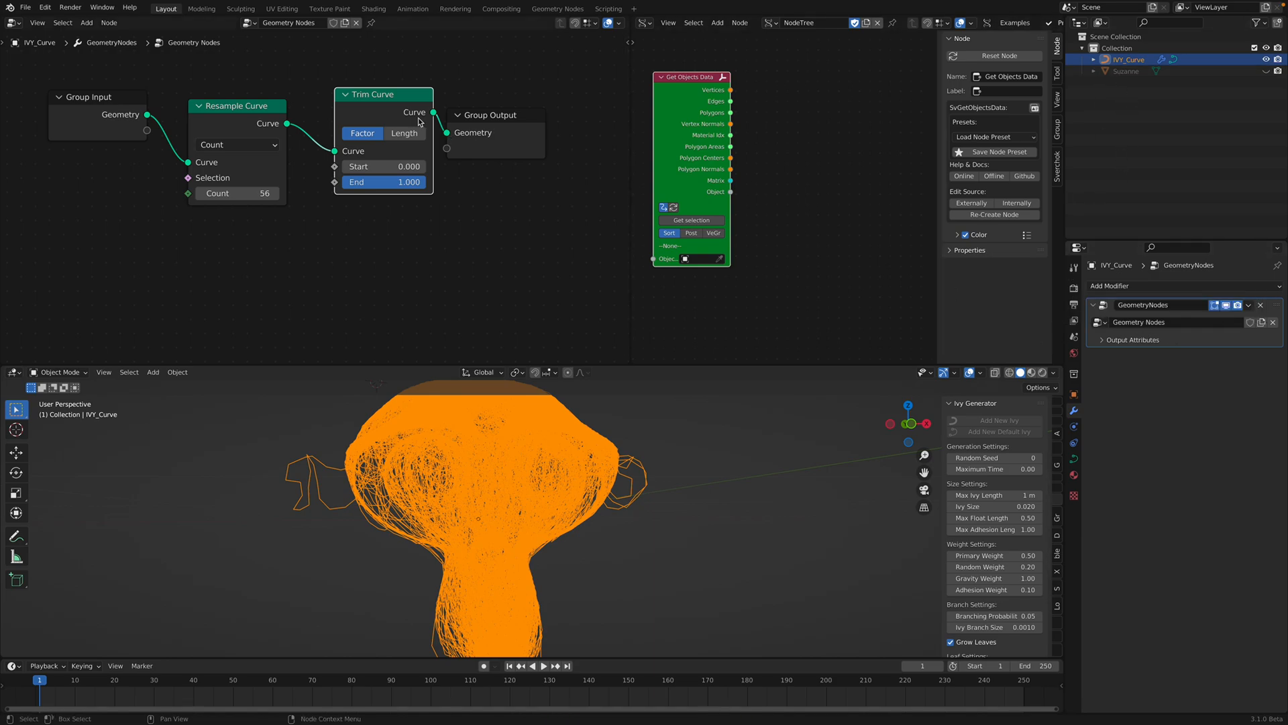
pyautogui.moveTo(382, 94); pyautogui.dragTo(377, 99)
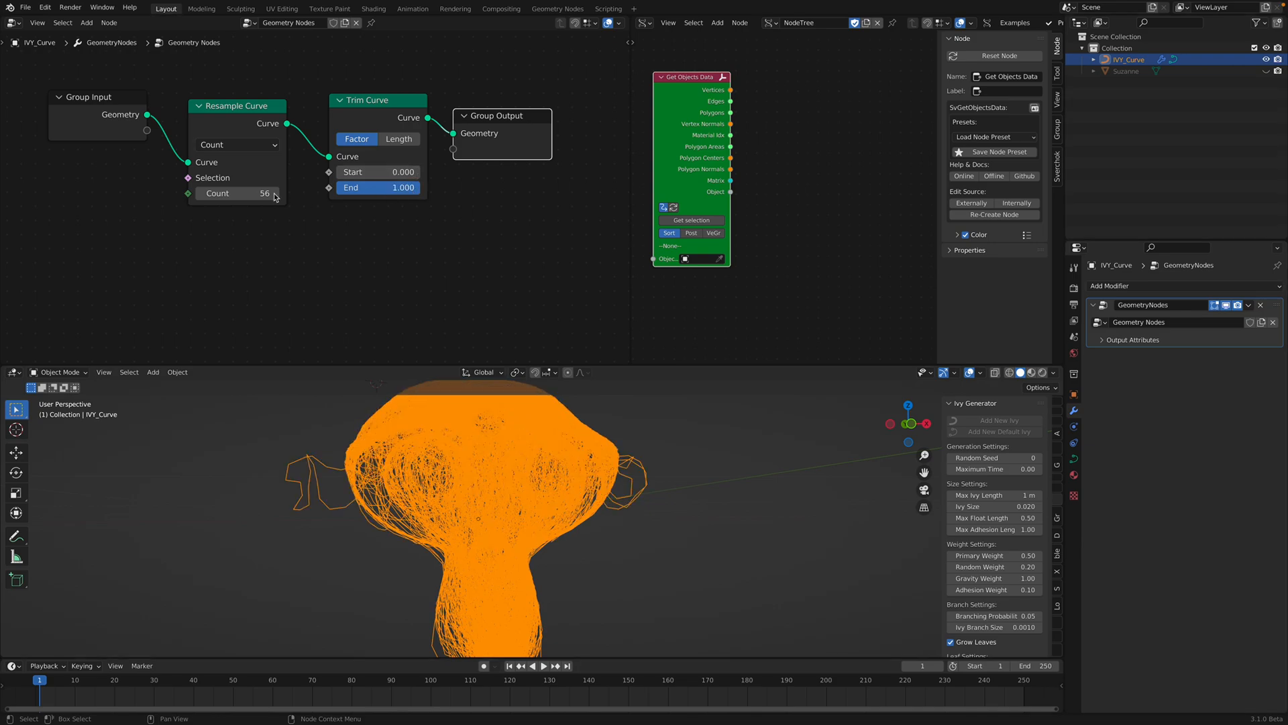
pyautogui.moveTo(230, 193); pyautogui.dragTo(263, 193)
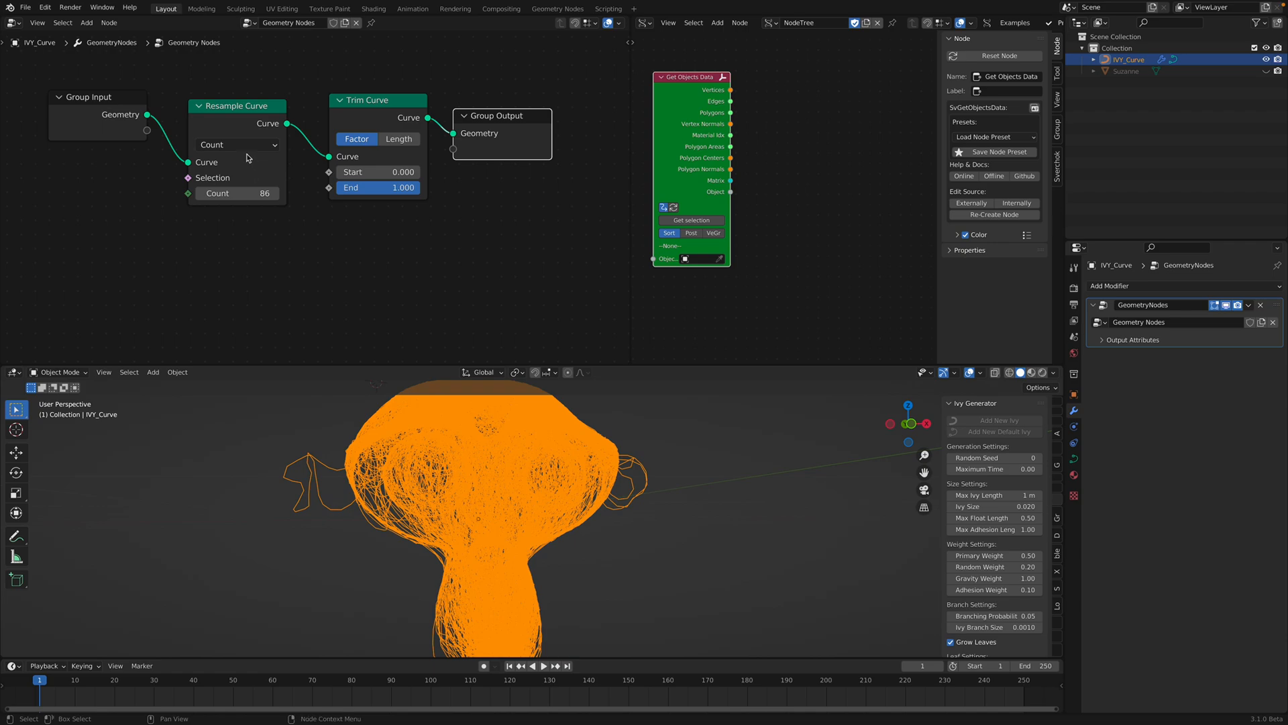
# - Switch Resample Curve to Length mode with a 0.04 m segment length
pyautogui.click(236, 145)
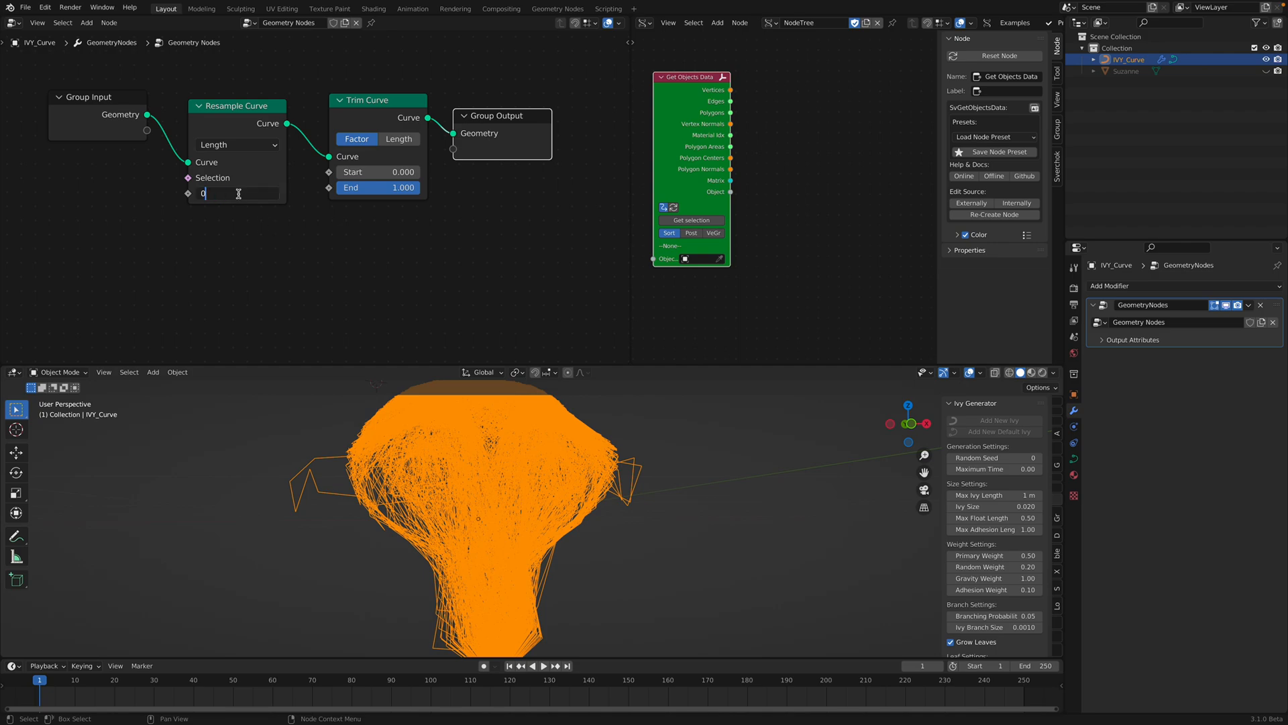
pyautogui.write('0.02')
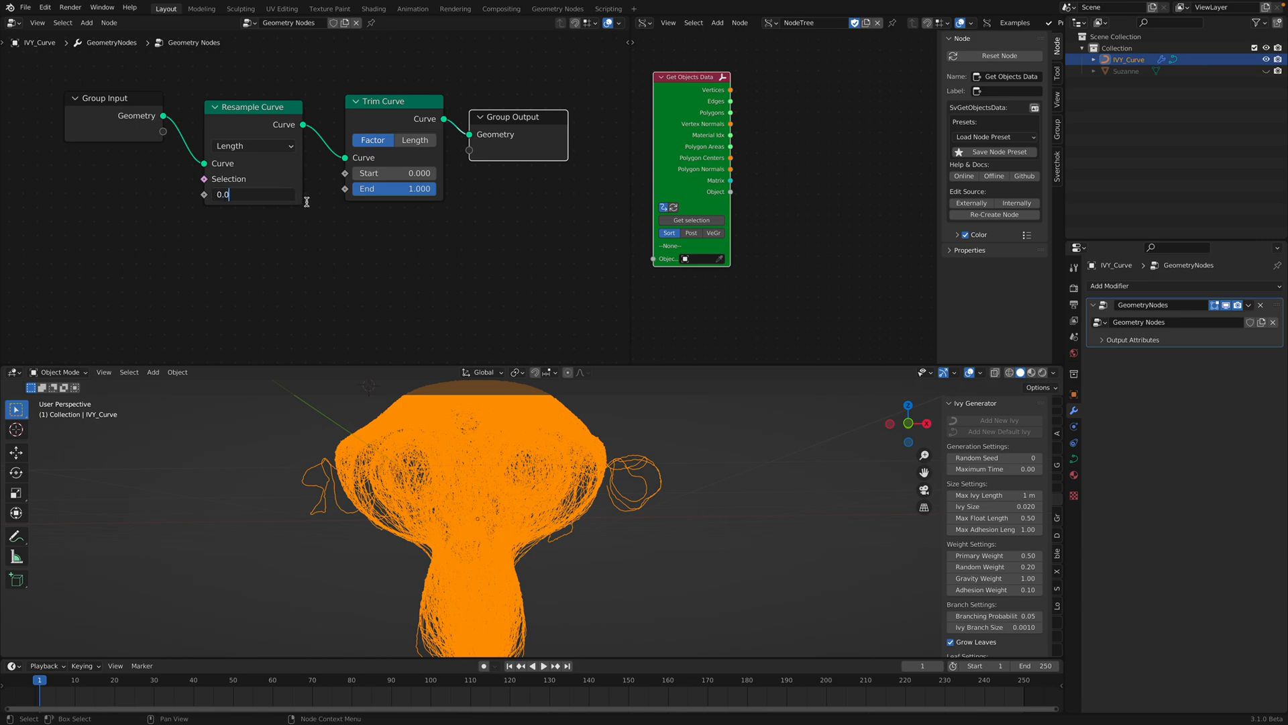
pyautogui.write('0.04 m')
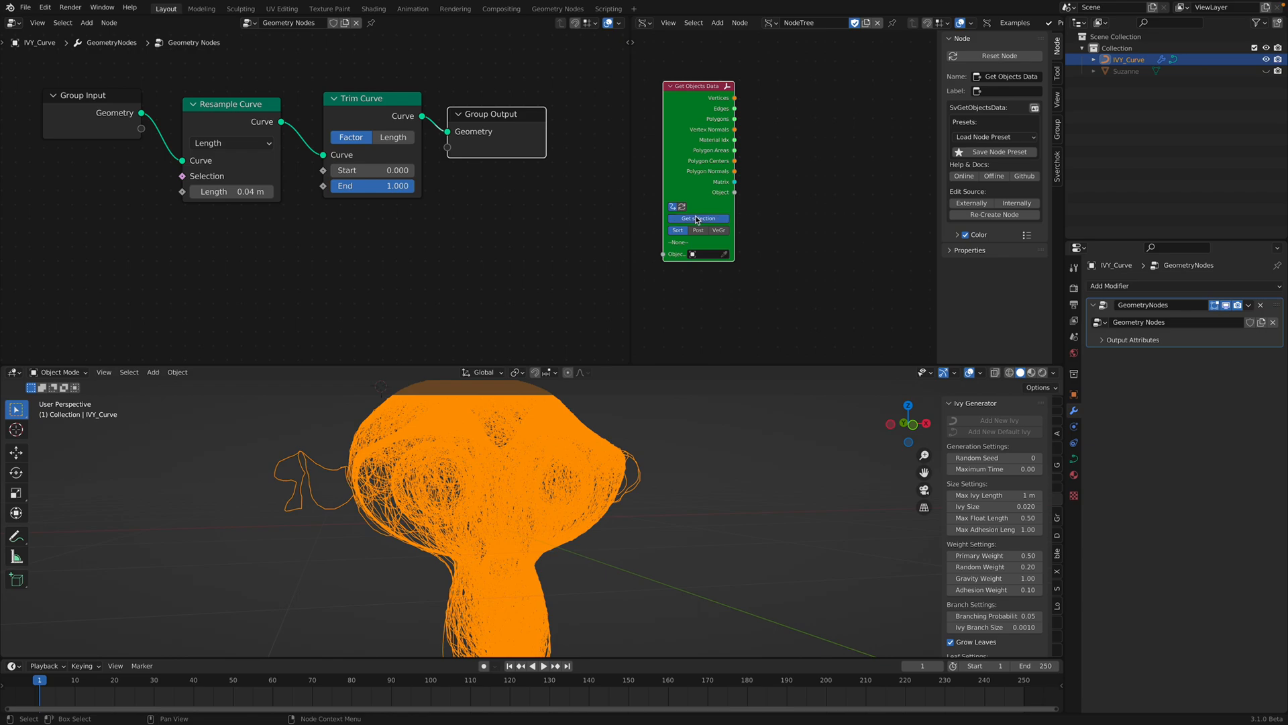
# - Load IVY_Curve via Get Selection and add a Polyline Viewer to output Alpha curves
pyautogui.click(698, 218)
pyautogui.write('pol')
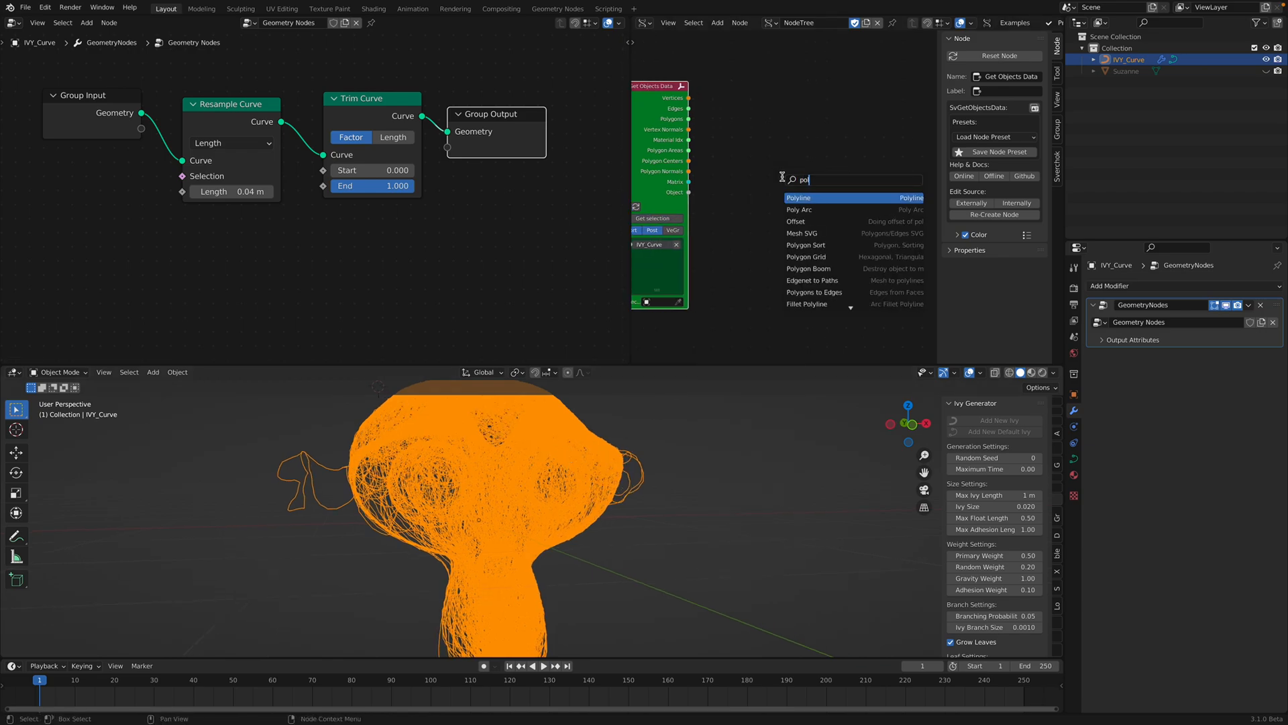
pyautogui.click(798, 197)
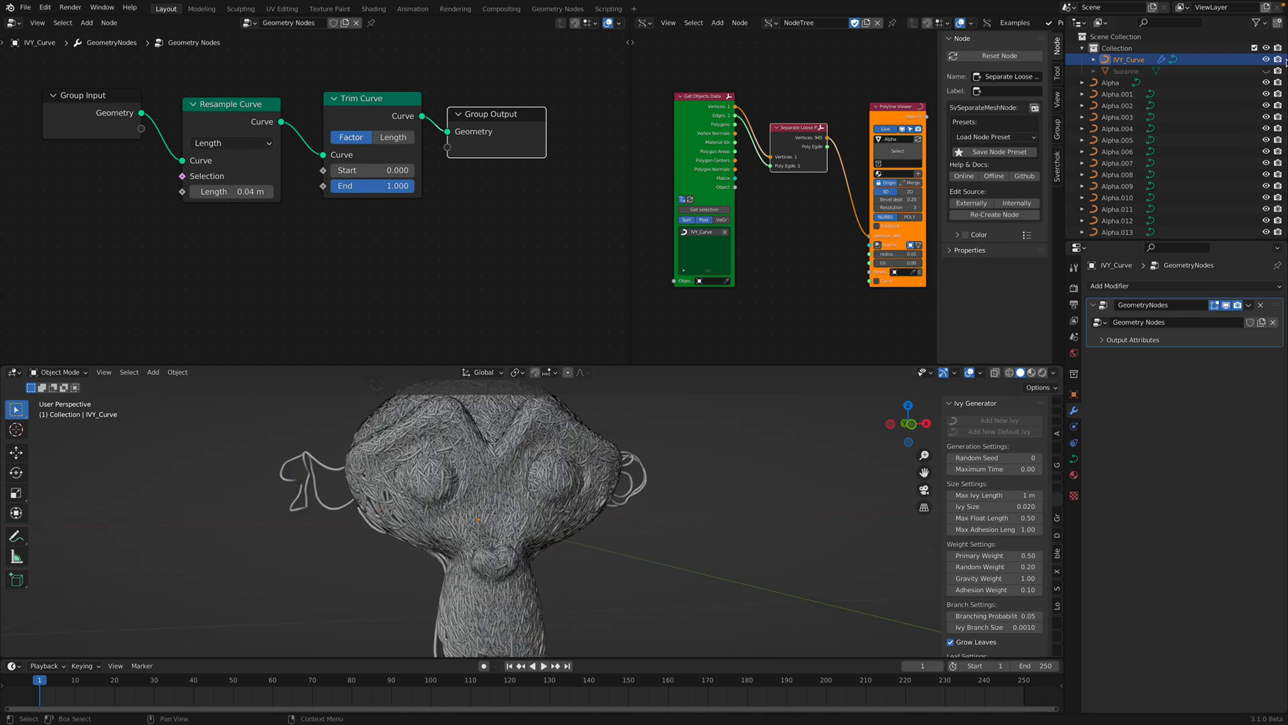
# - Select the first split Alpha curve in the Outliner and scroll through the Alpha objects
pyautogui.click(1111, 82)
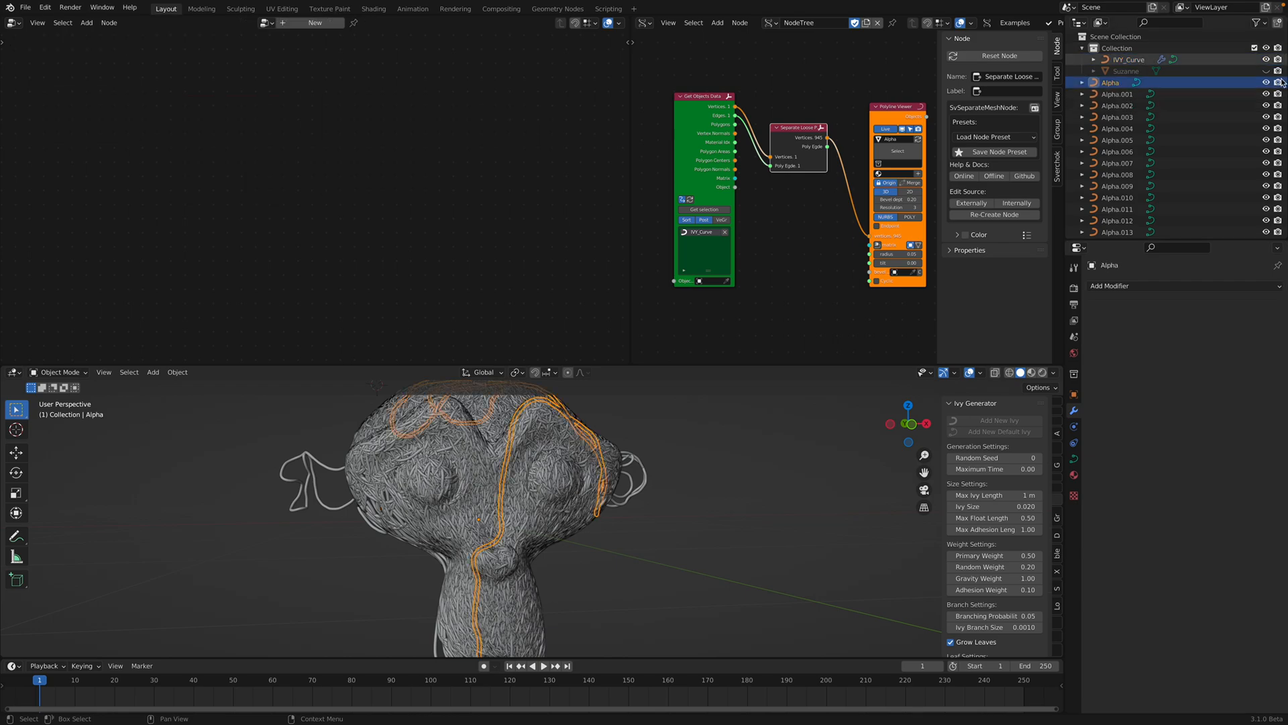
pyautogui.scroll(-3)
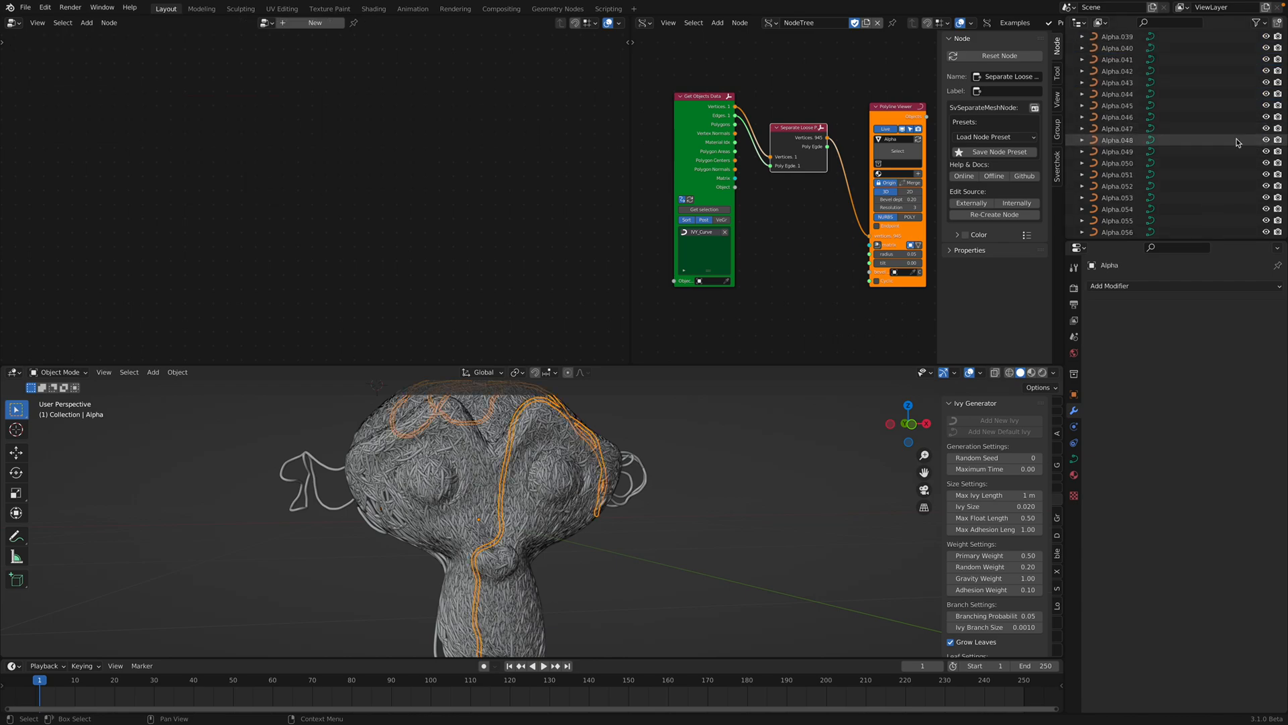
pyautogui.scroll(-3)
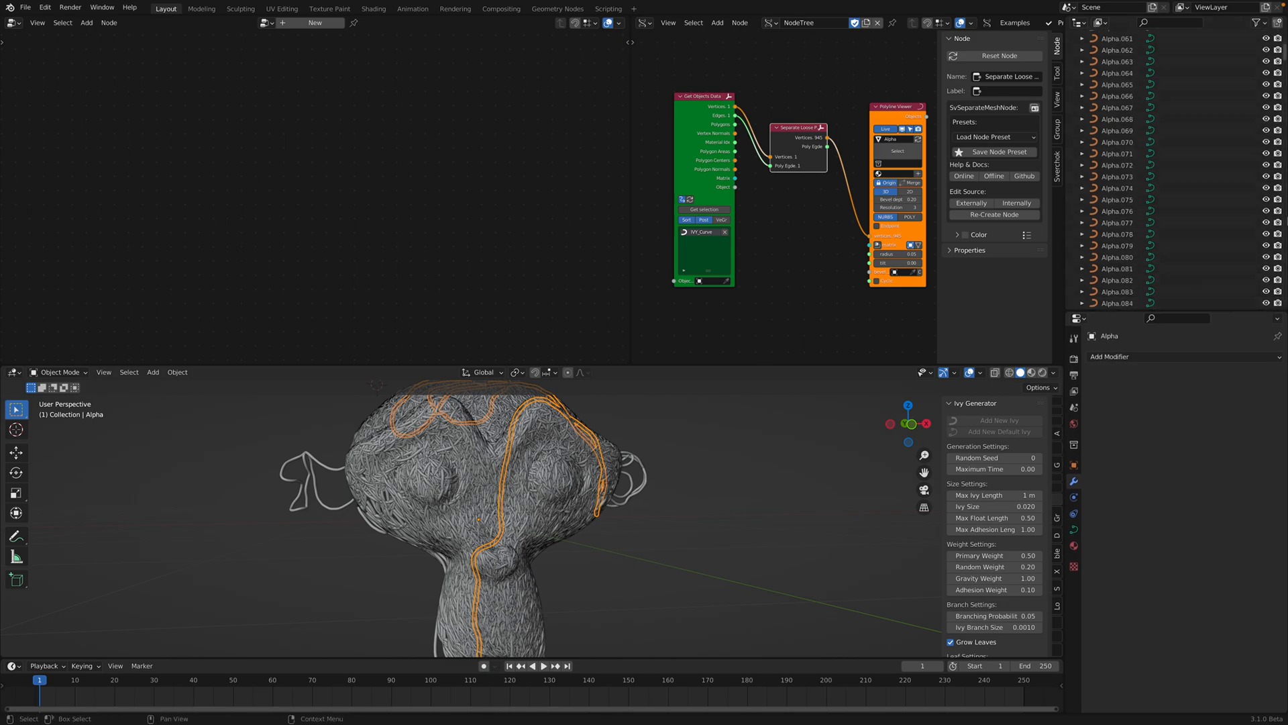
pyautogui.scroll(-3)
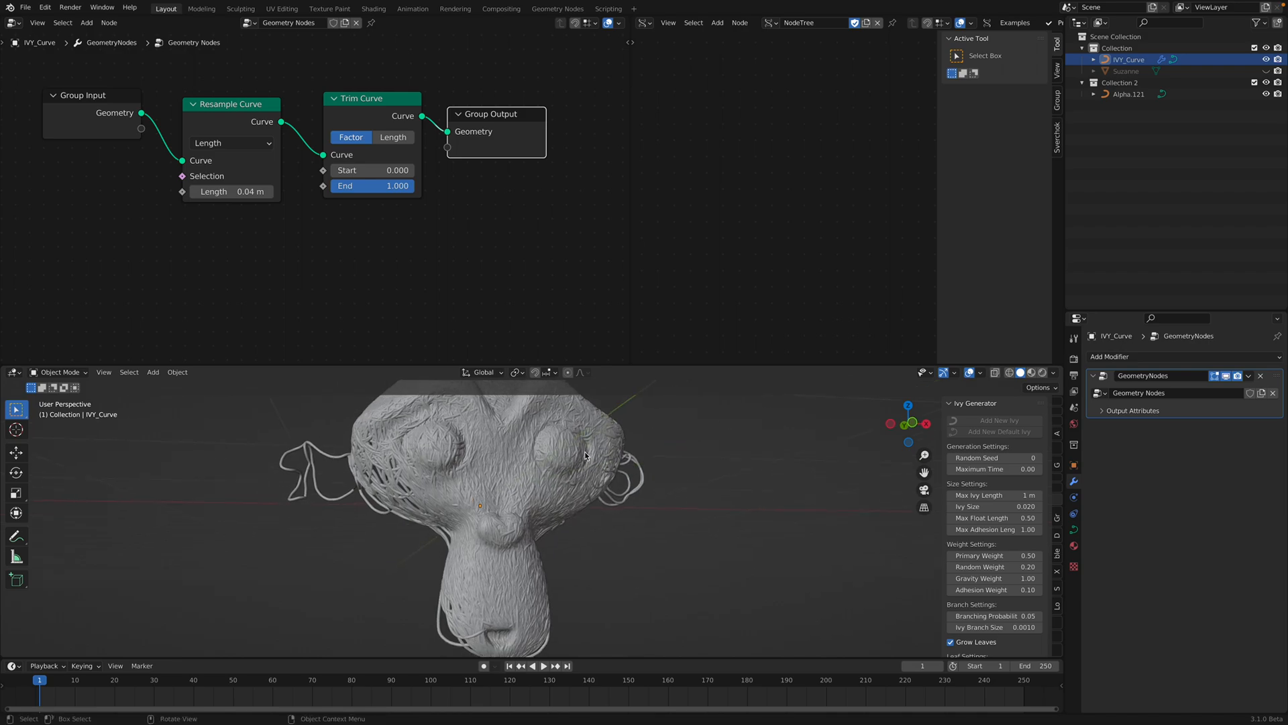
# - Open File > Save As, cancel the dialog, then select Alpha.121 in the Outliner
pyautogui.click(25, 7)
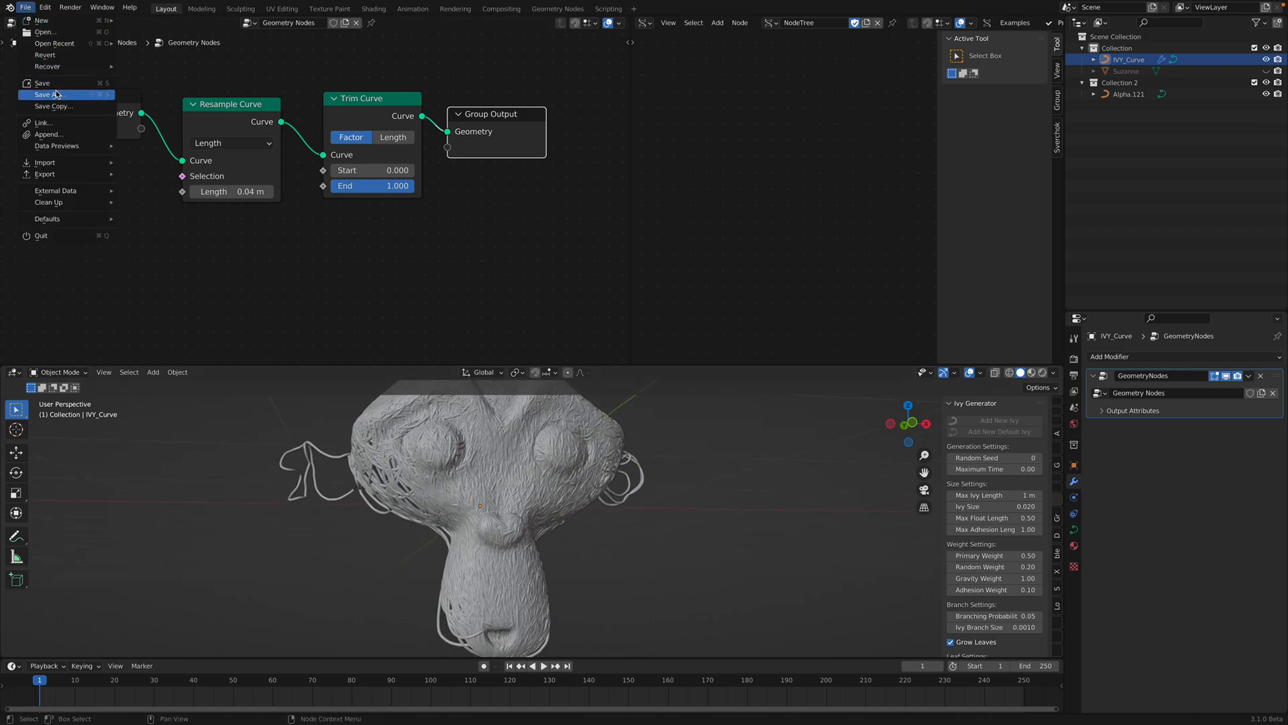
pyautogui.click(47, 95)
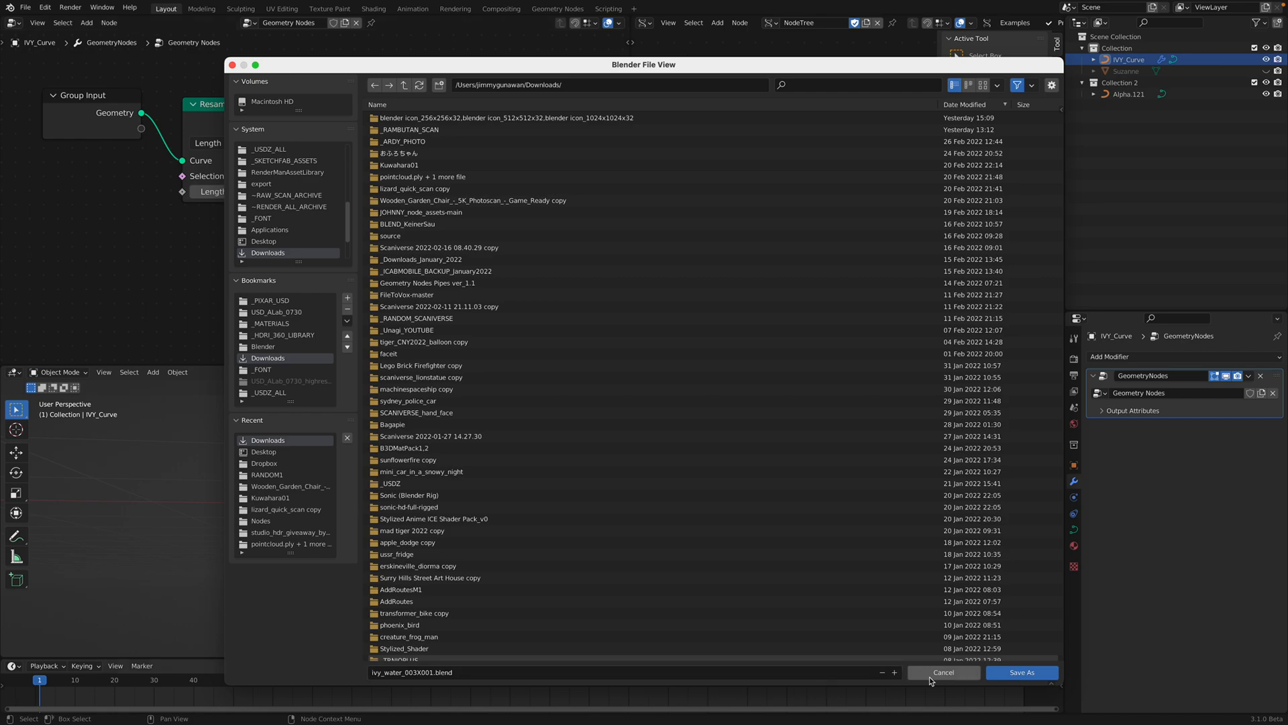
pyautogui.click(1021, 672)
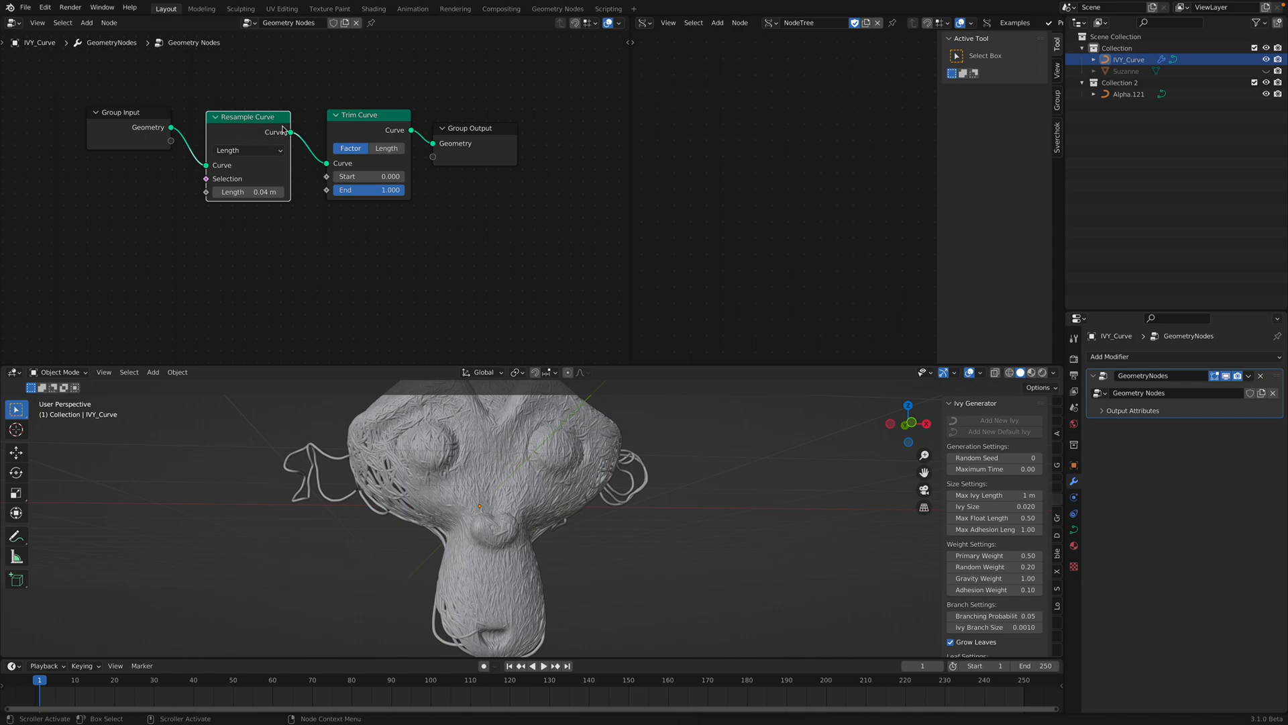
pyautogui.click(1127, 94)
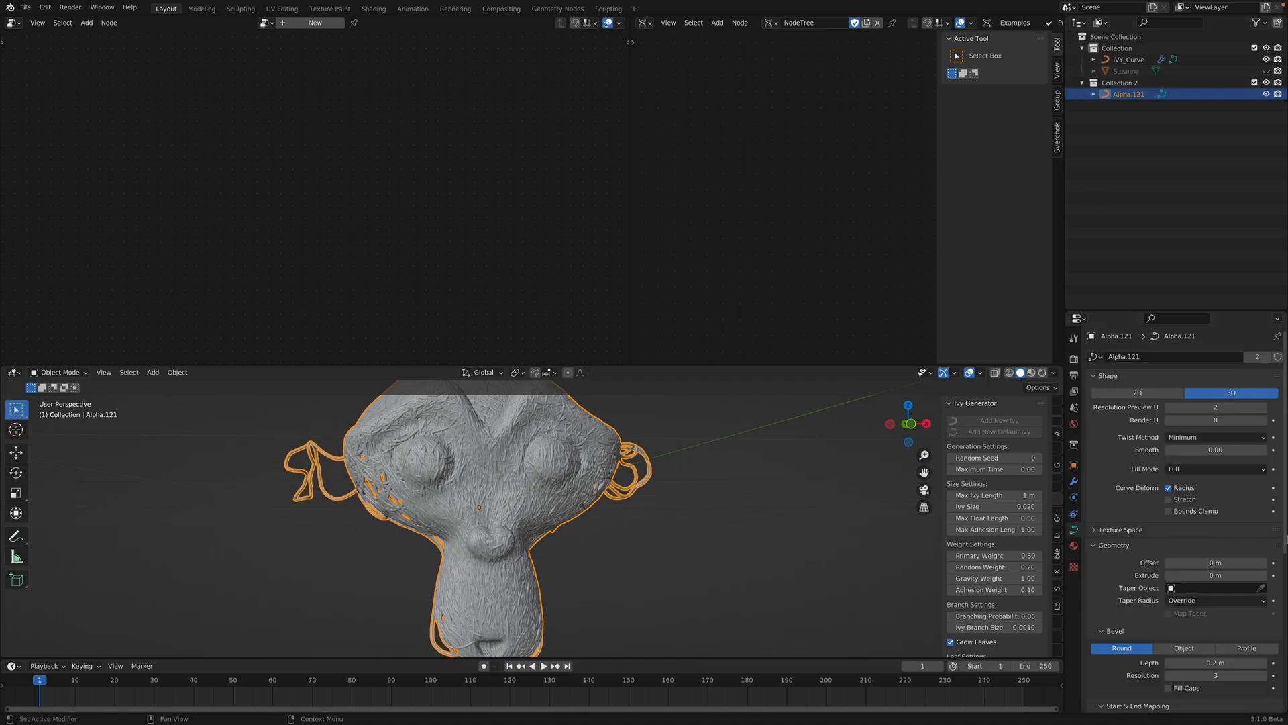
# - Rename Alpha.121 to IVY_optimized and save the project as ivy_water_003X001.blend
pyautogui.scroll(-3)
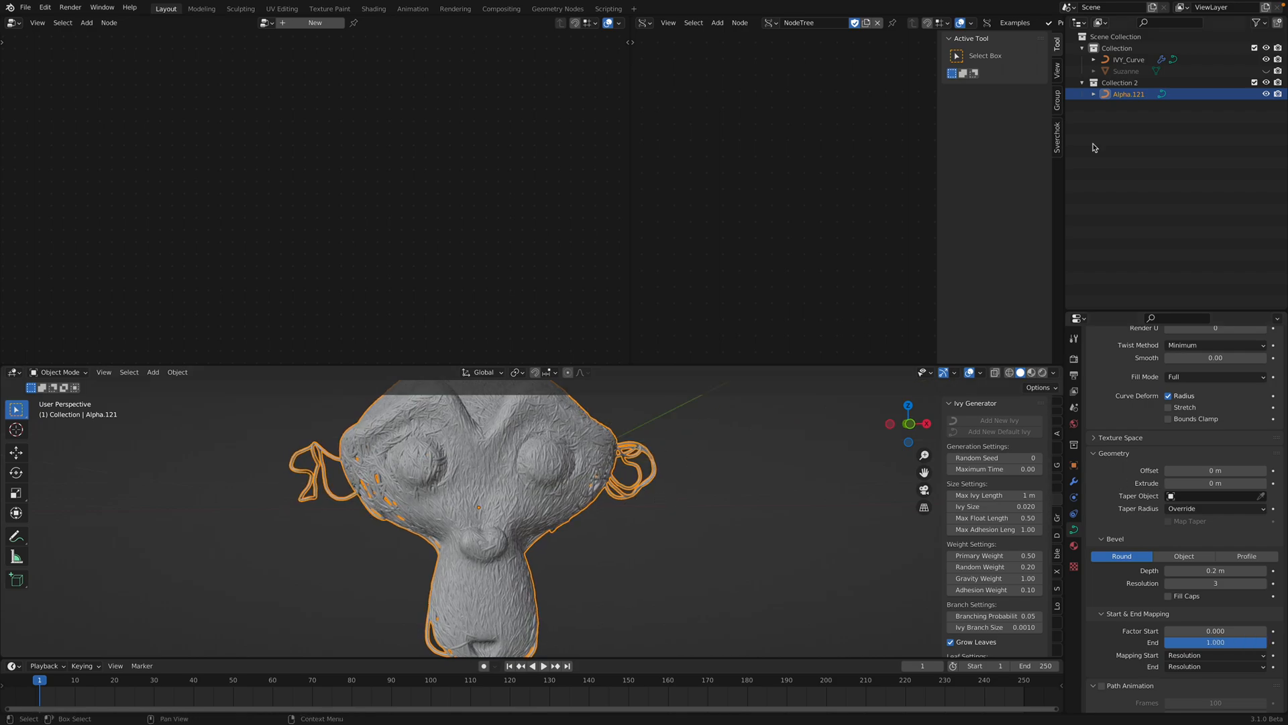
pyautogui.doubleClick(1127, 94)
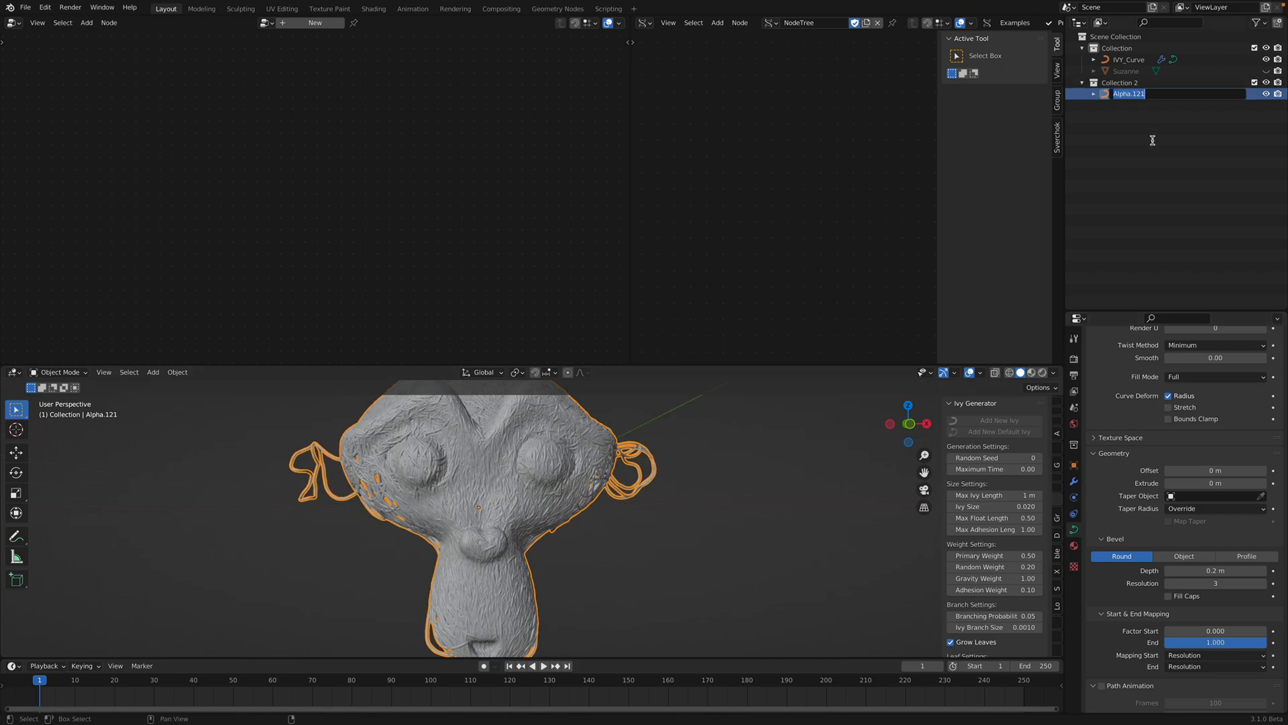
pyautogui.write('IVY_optmo')
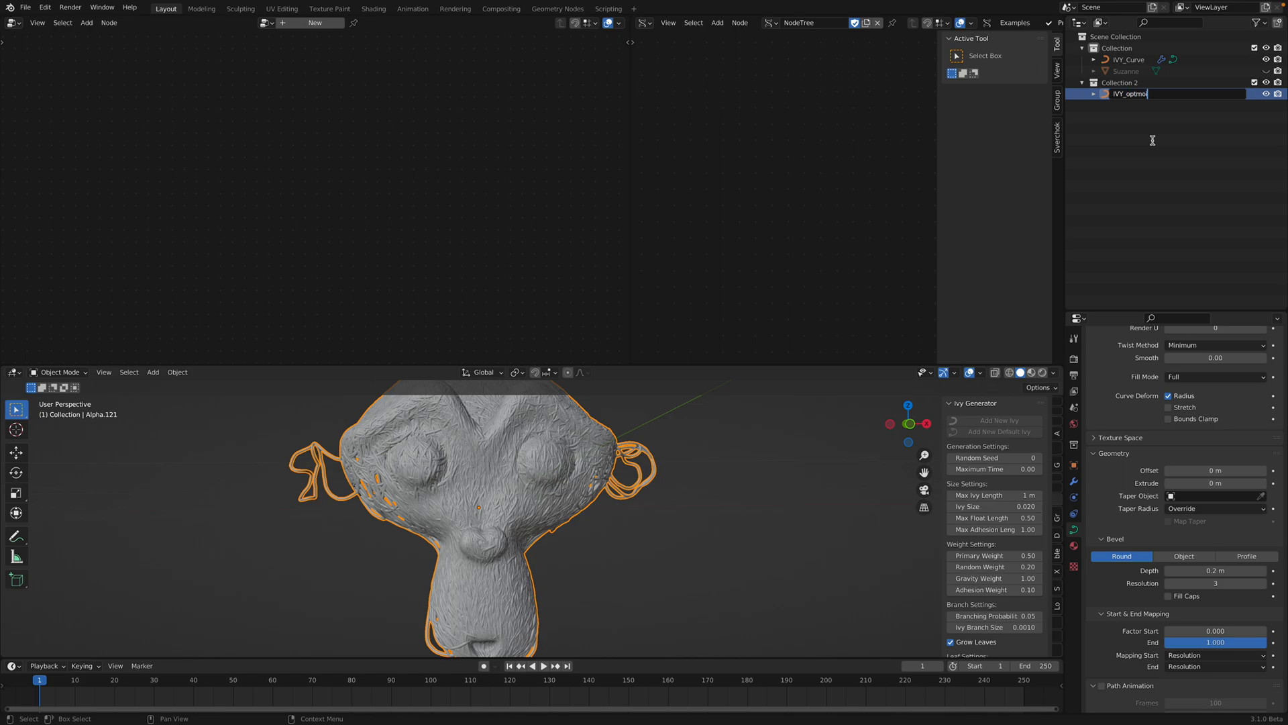
pyautogui.press('Return')
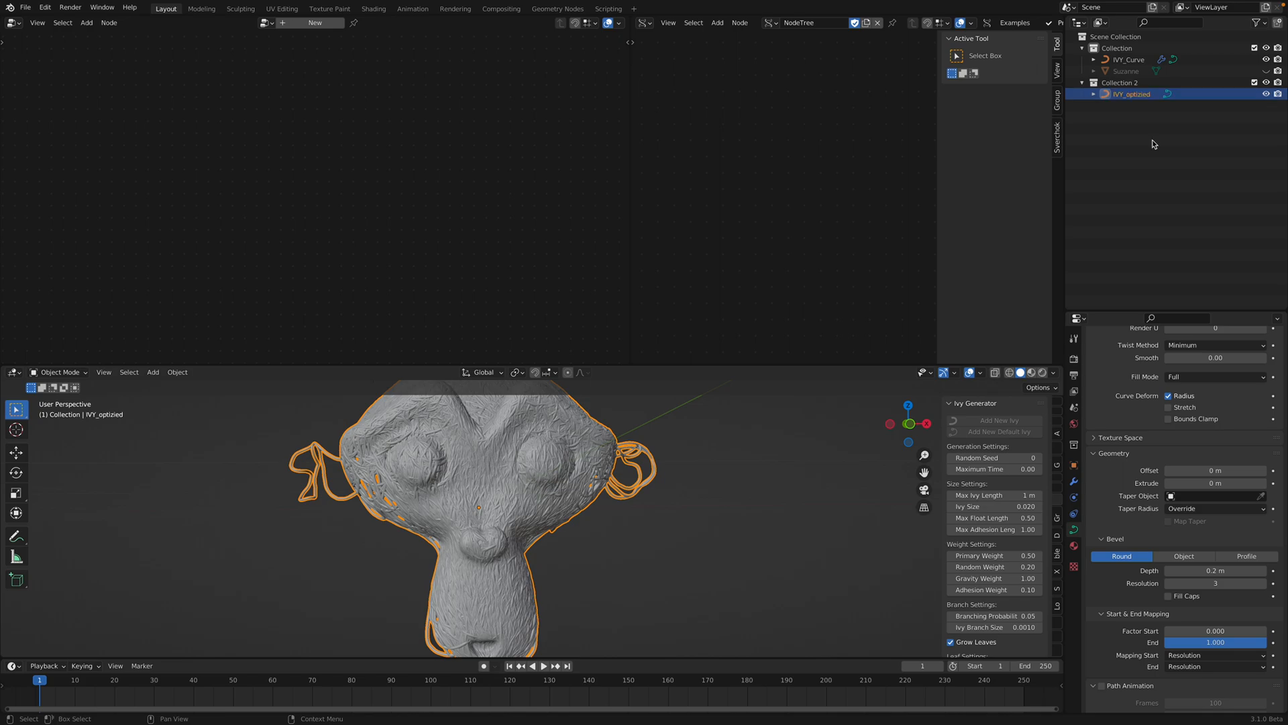
pyautogui.doubleClick(1131, 94)
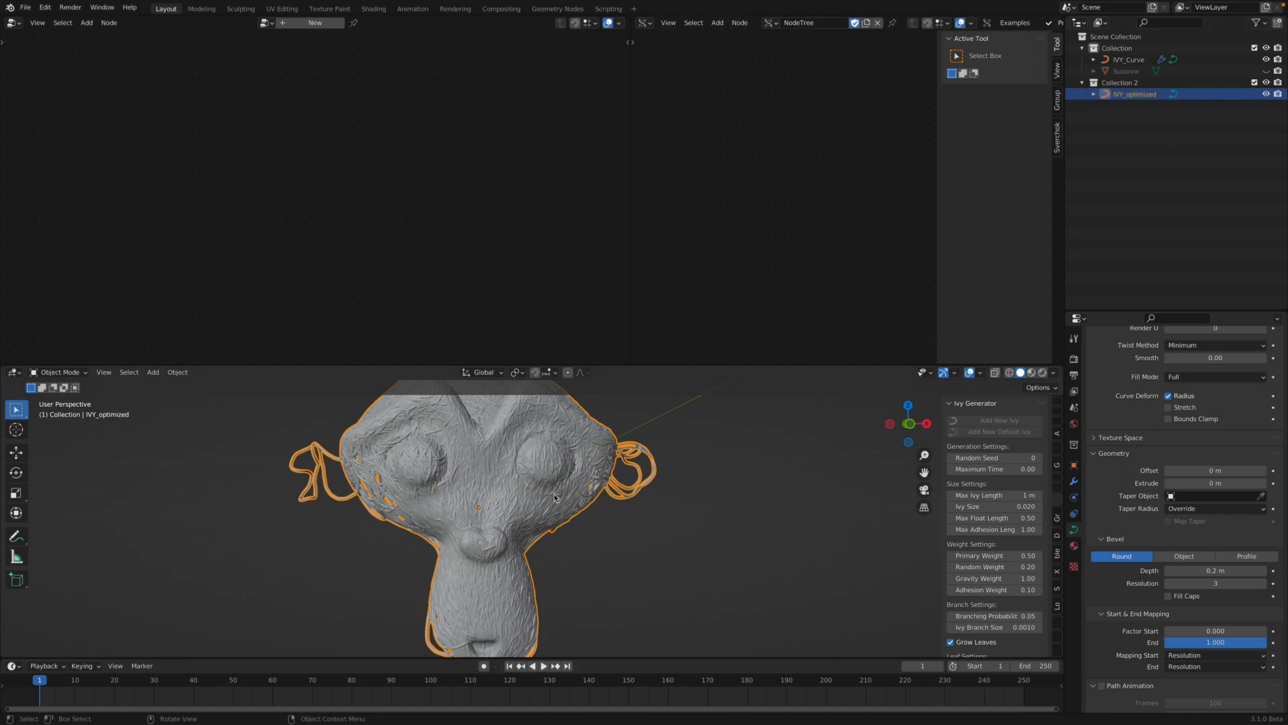
pyautogui.press('ctrl+s')
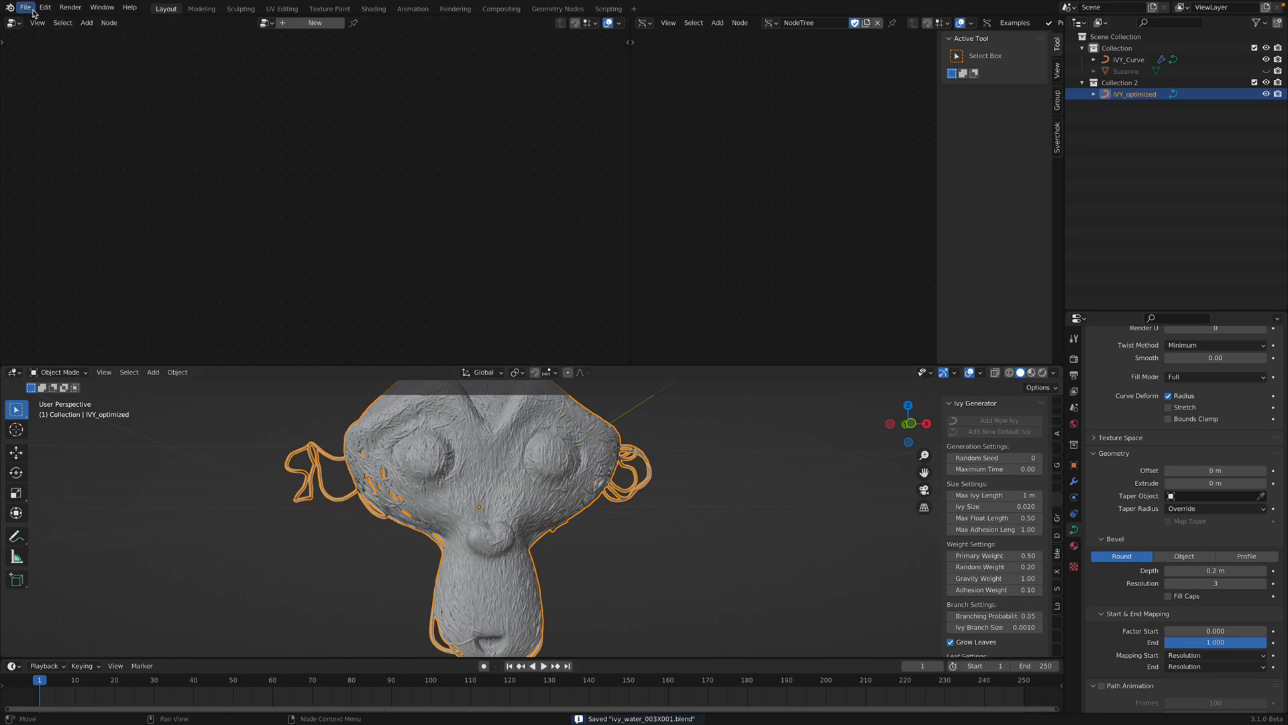
# - Open the SampleSpline example, switch Resample Curve to point count, and copy BezierCurve
pyautogui.click(25, 6)
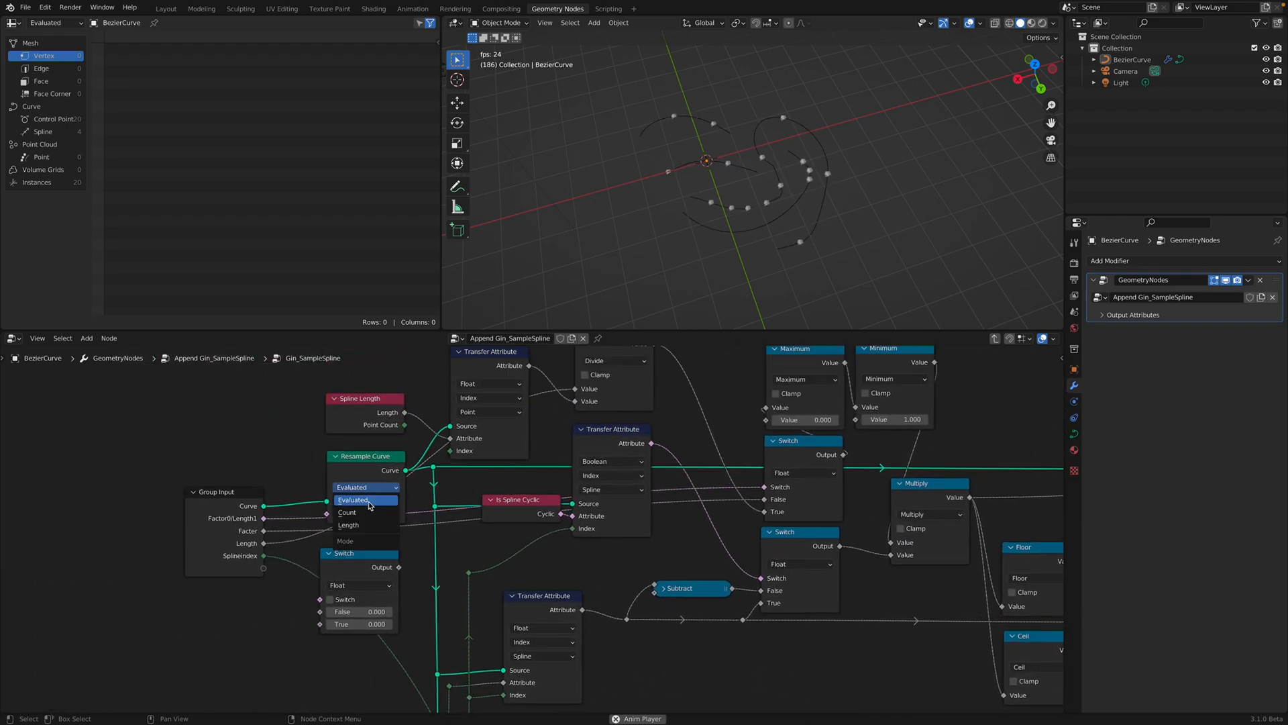
pyautogui.click(347, 512)
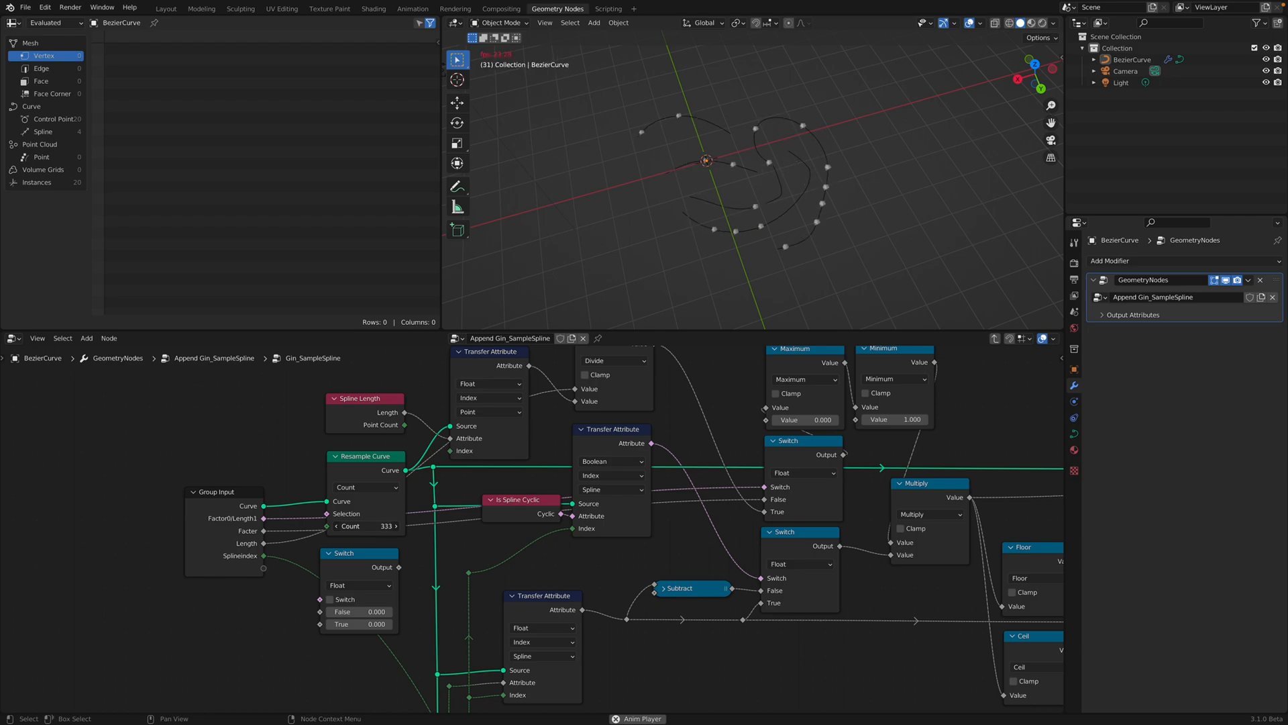
pyautogui.click(361, 487)
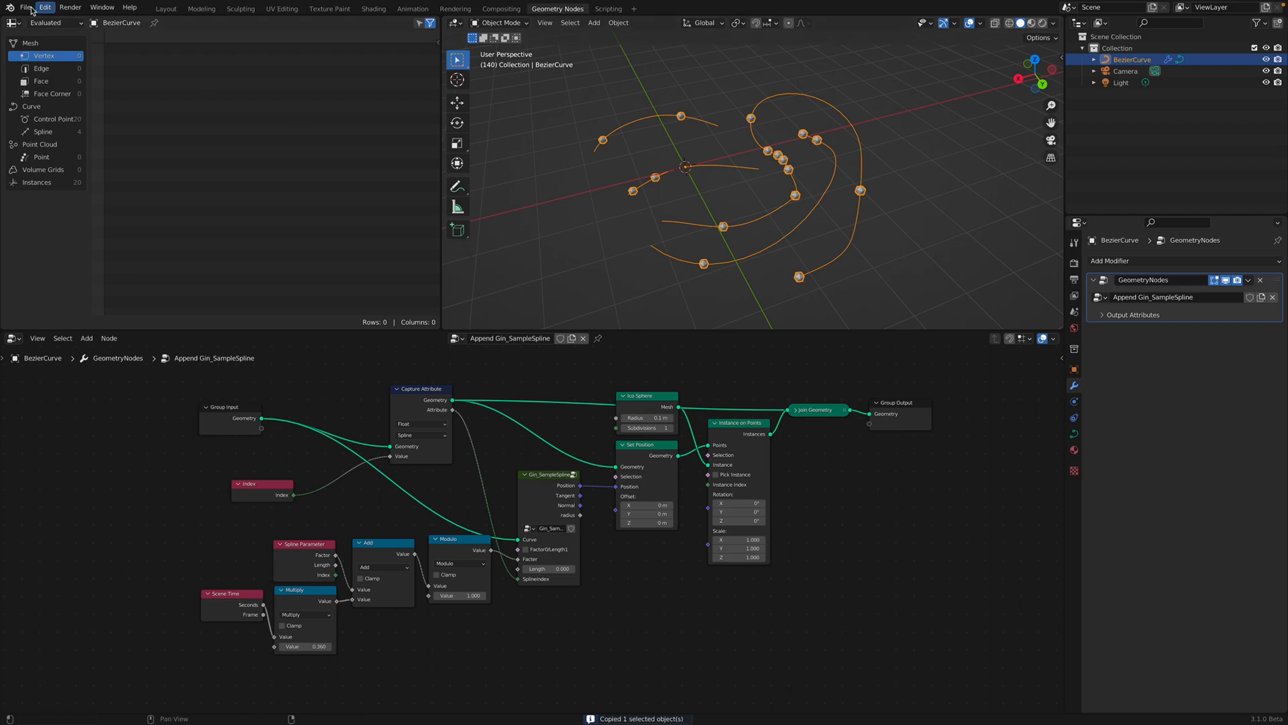
# - Reopen the saved ivy Suzanne project and paste the BezierCurve with its Gin_SampleSpline nodes
pyautogui.click(25, 7)
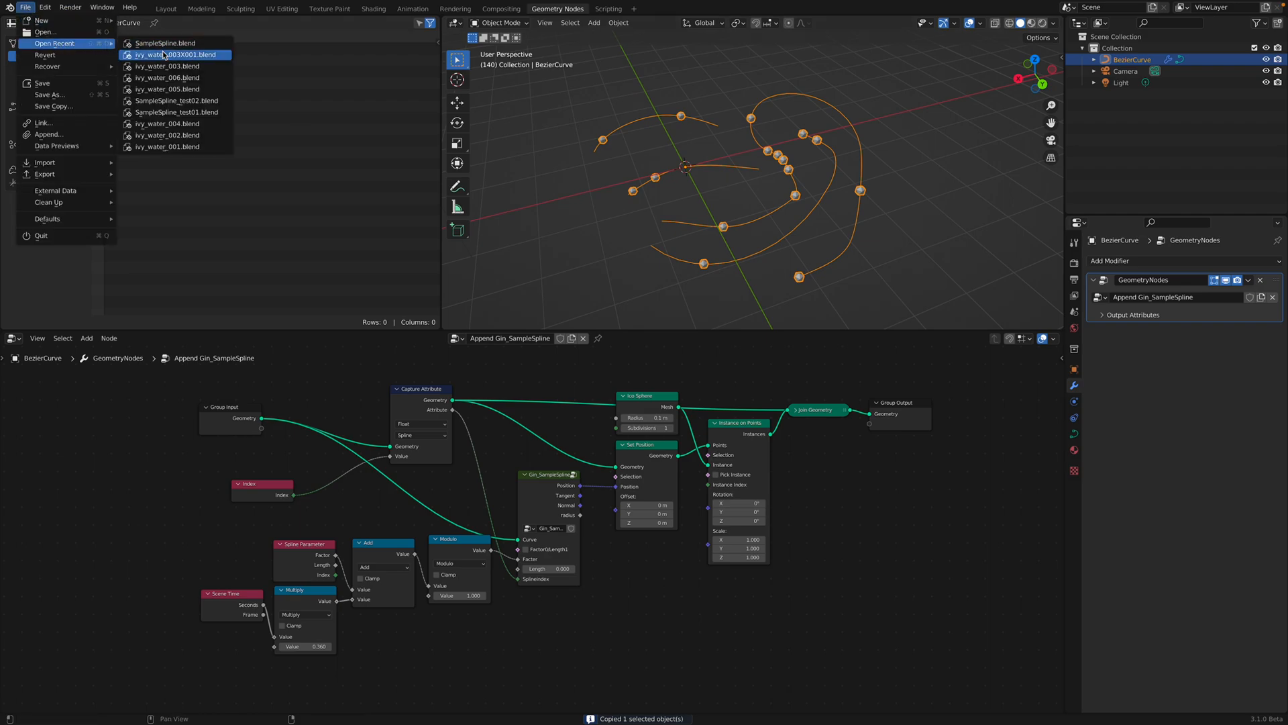
pyautogui.click(175, 54)
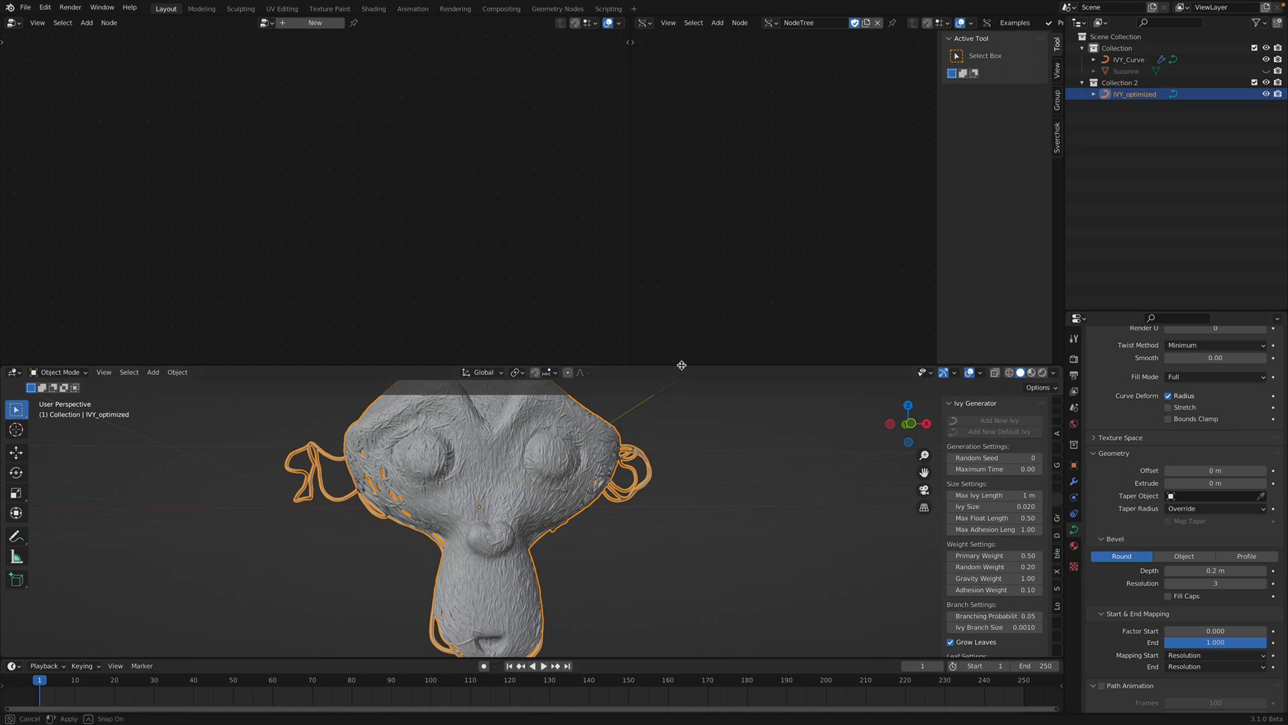
pyautogui.press('ctrl+v')
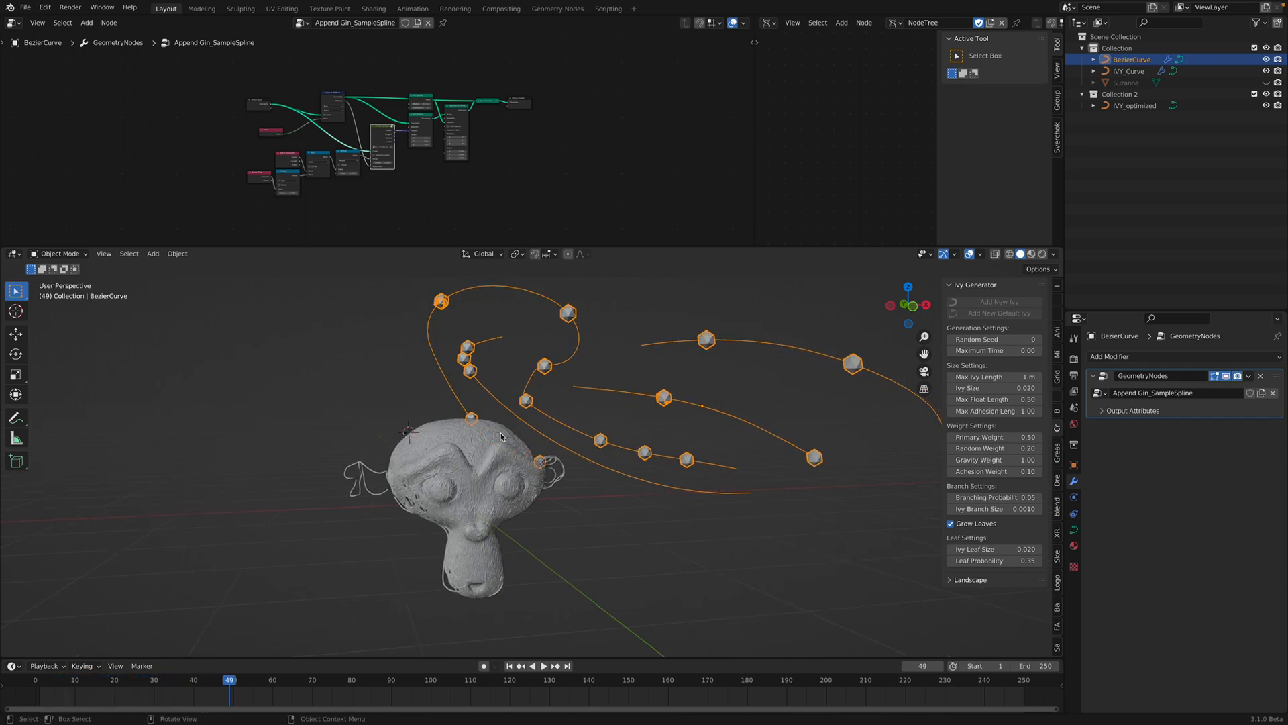
# - Select IVY_optimized with BezierCurve and copy the Gin_SampleSpline modifier onto the ivy
pyautogui.click(1136, 105)
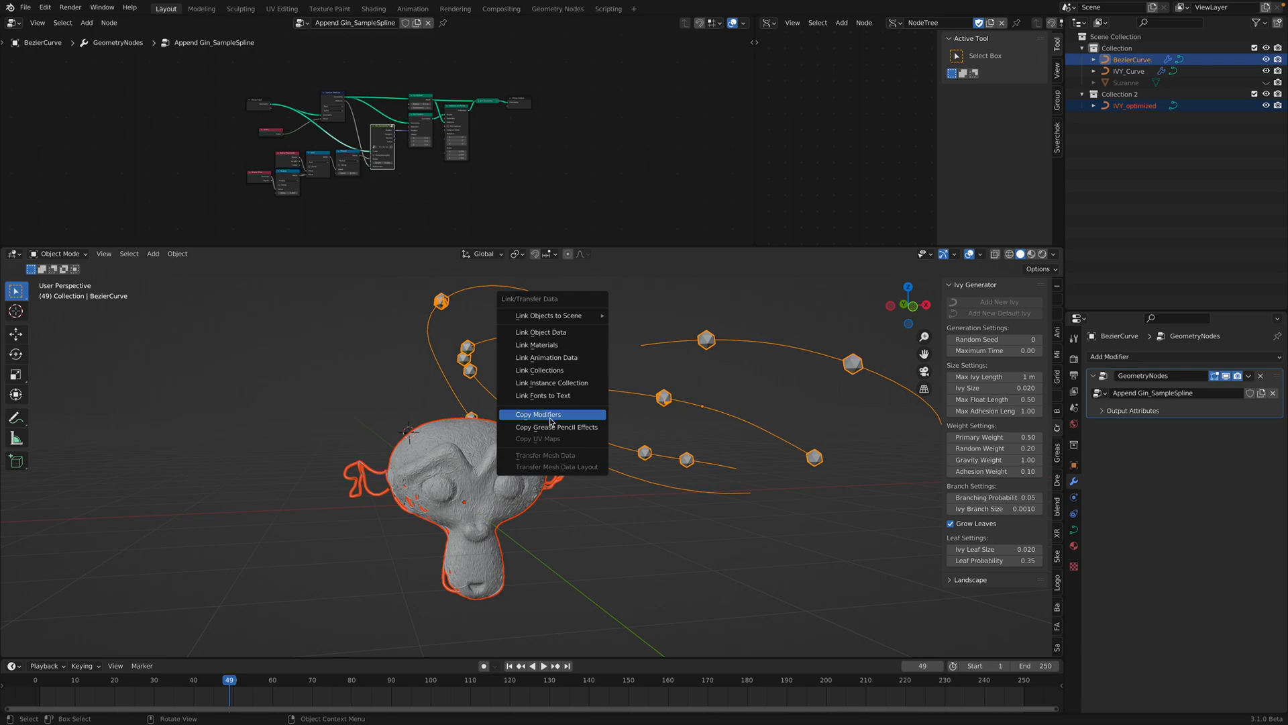
pyautogui.moveTo(479, 466)
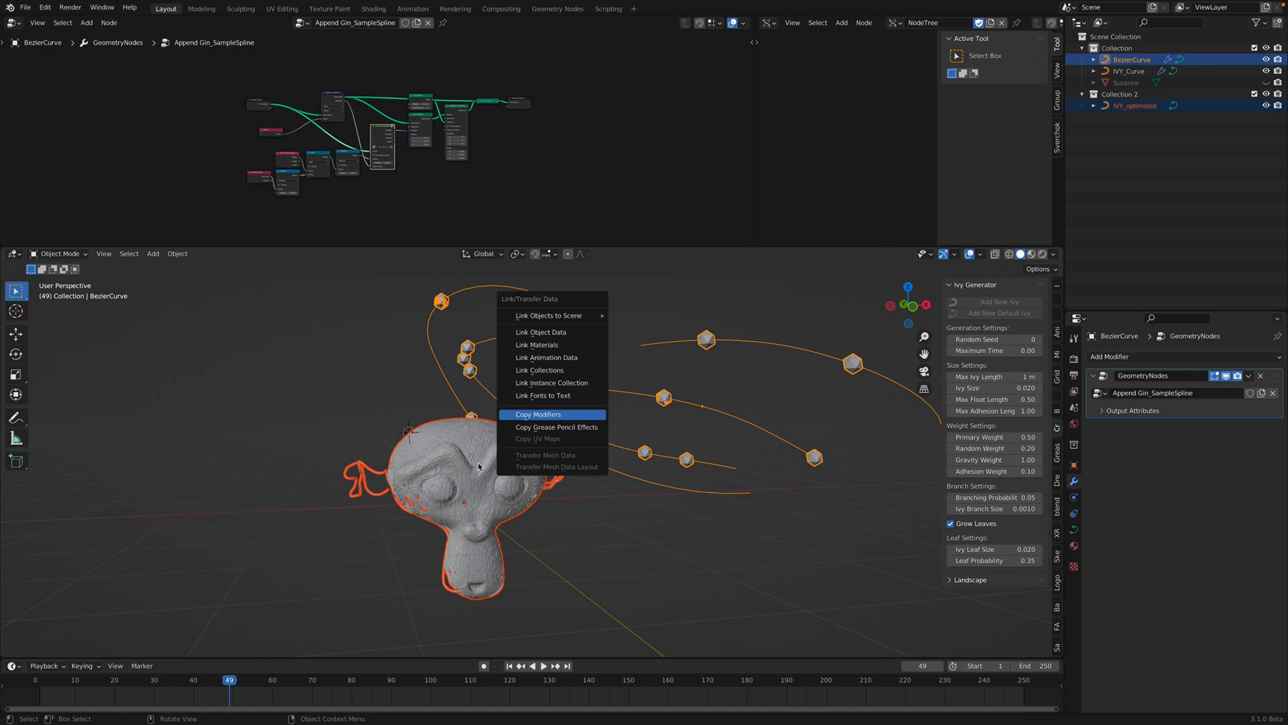
pyautogui.moveTo(432, 483)
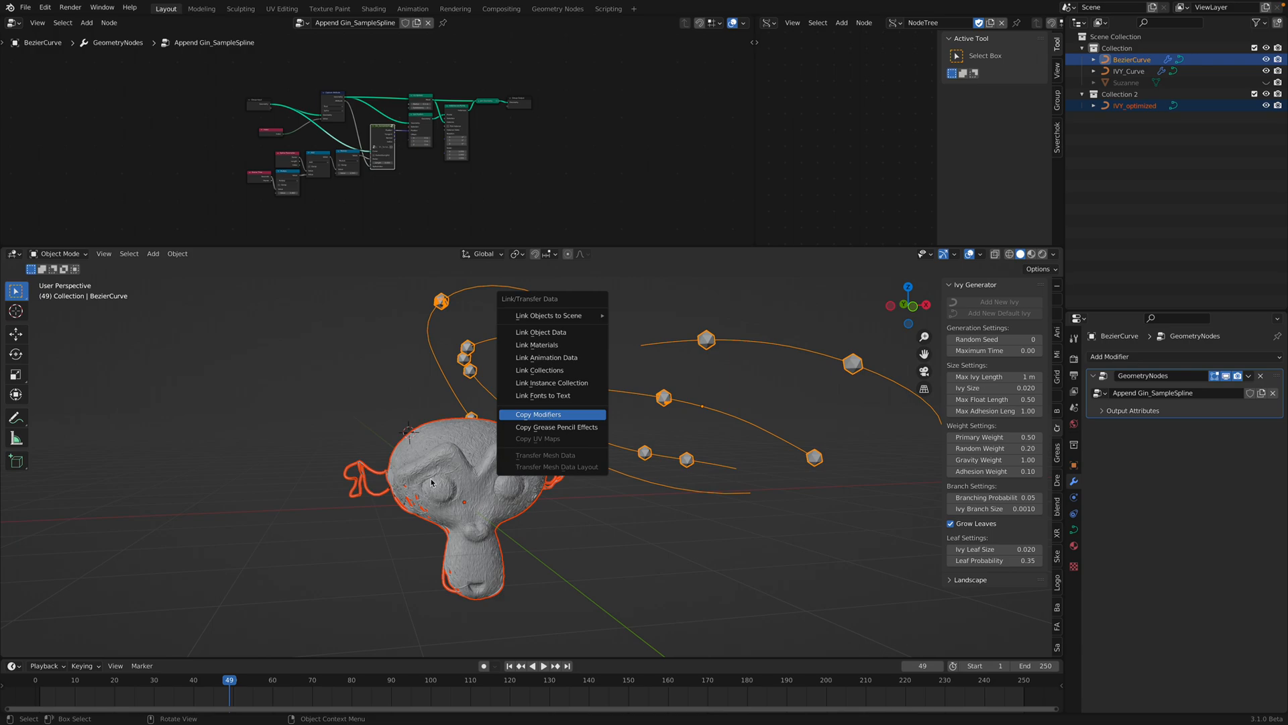
pyautogui.moveTo(471, 466)
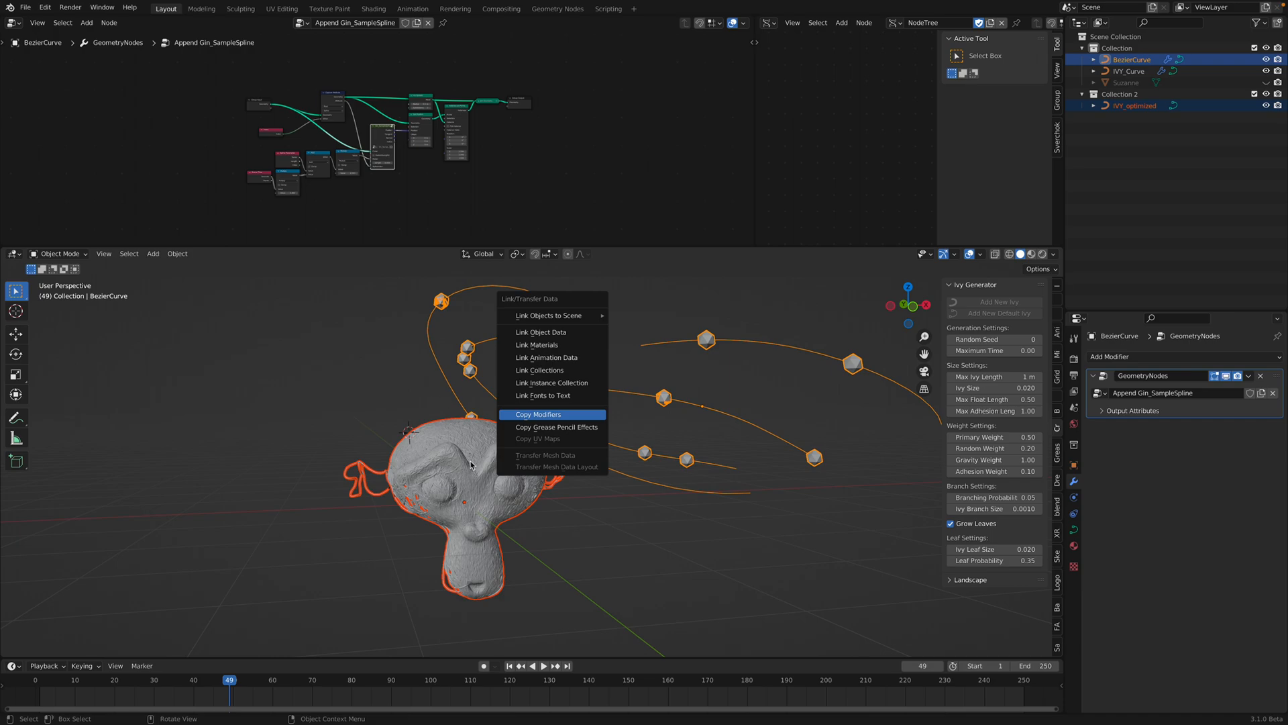
pyautogui.click(539, 414)
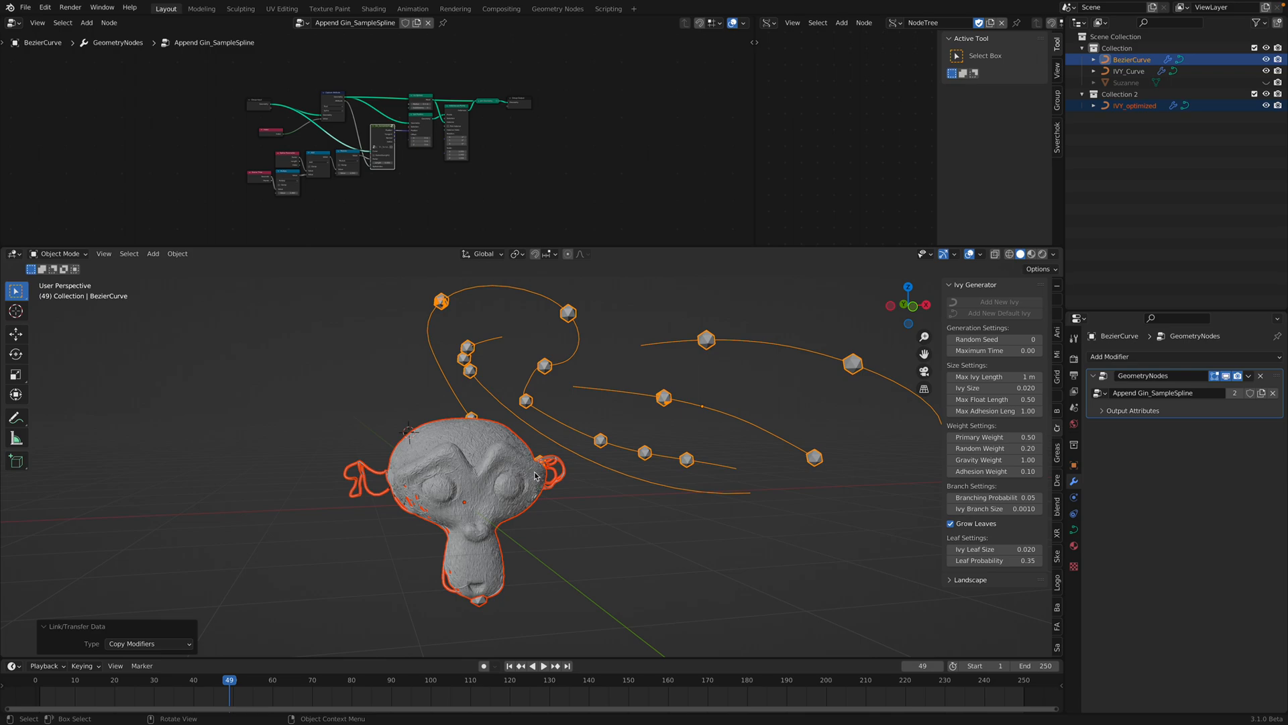
pyautogui.moveTo(604, 483)
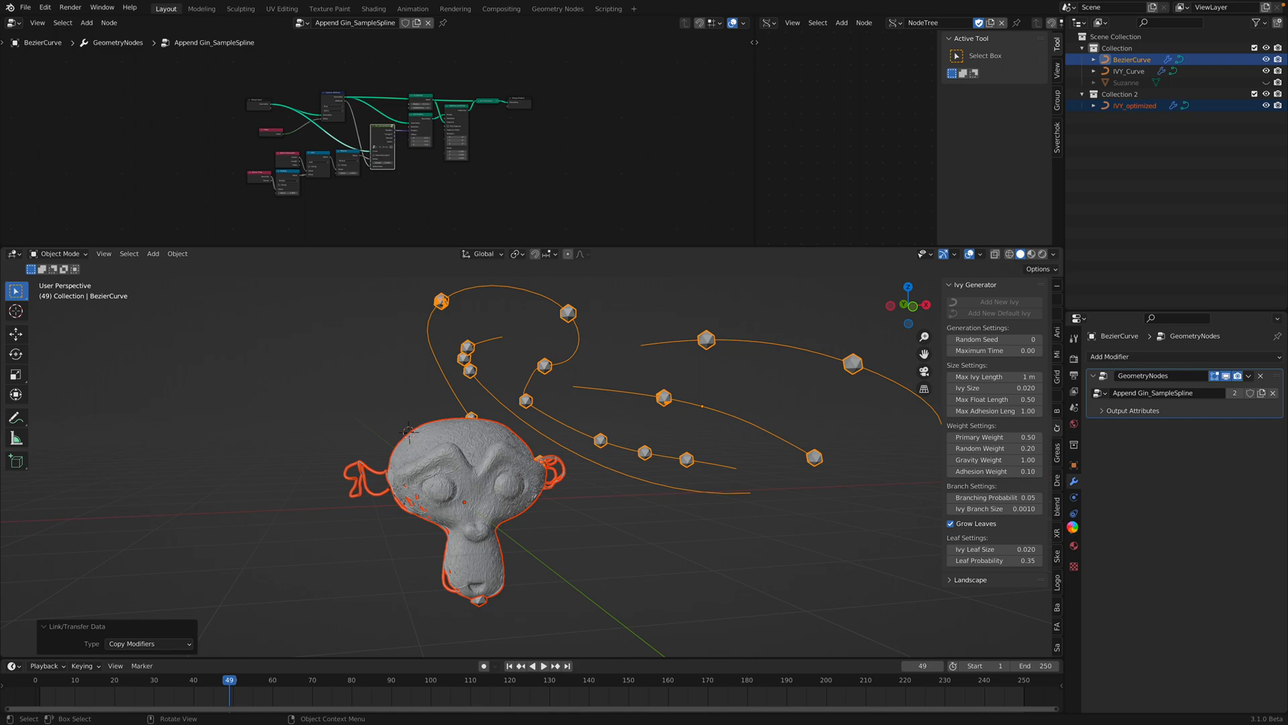
pyautogui.moveTo(977, 524)
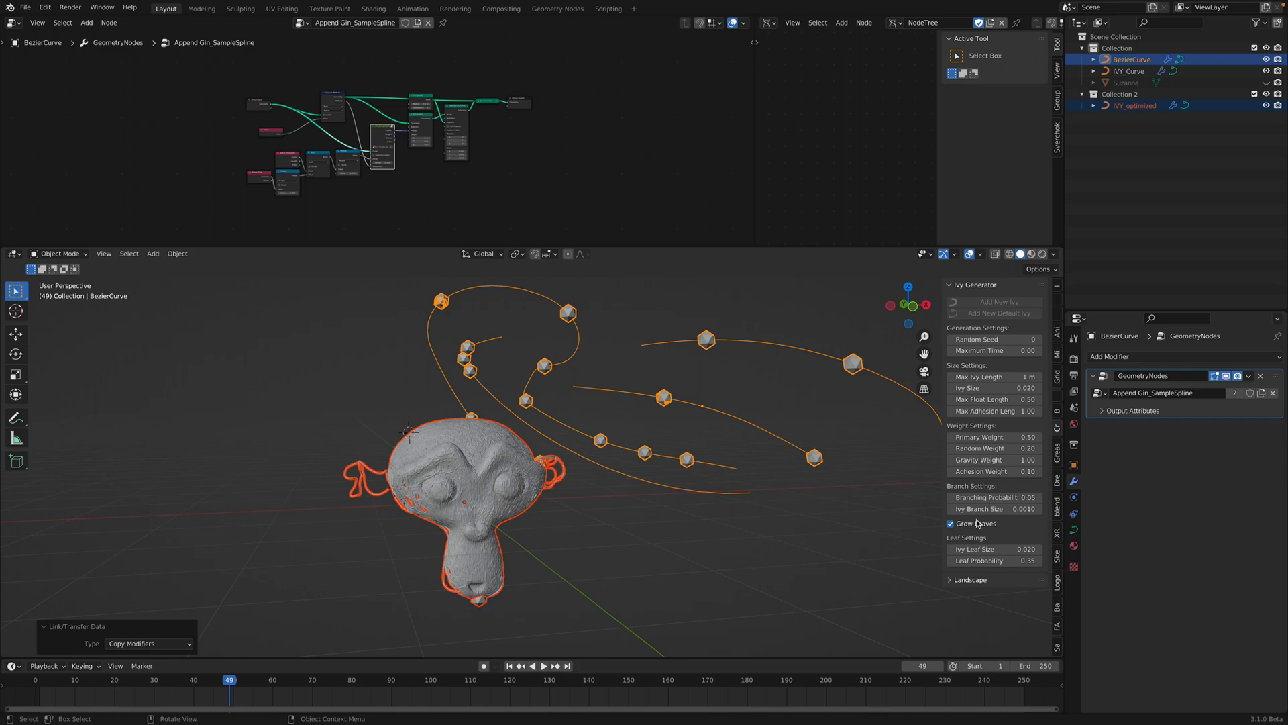
pyautogui.moveTo(583, 464)
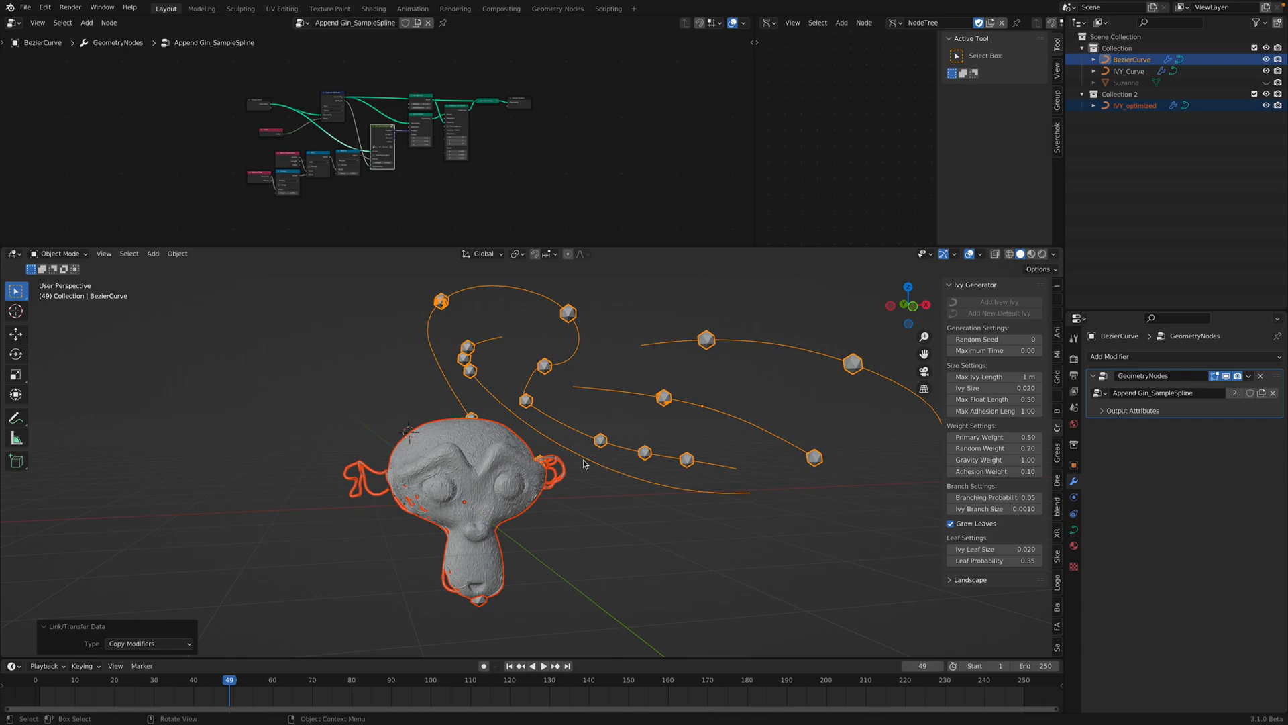
pyautogui.moveTo(698, 523)
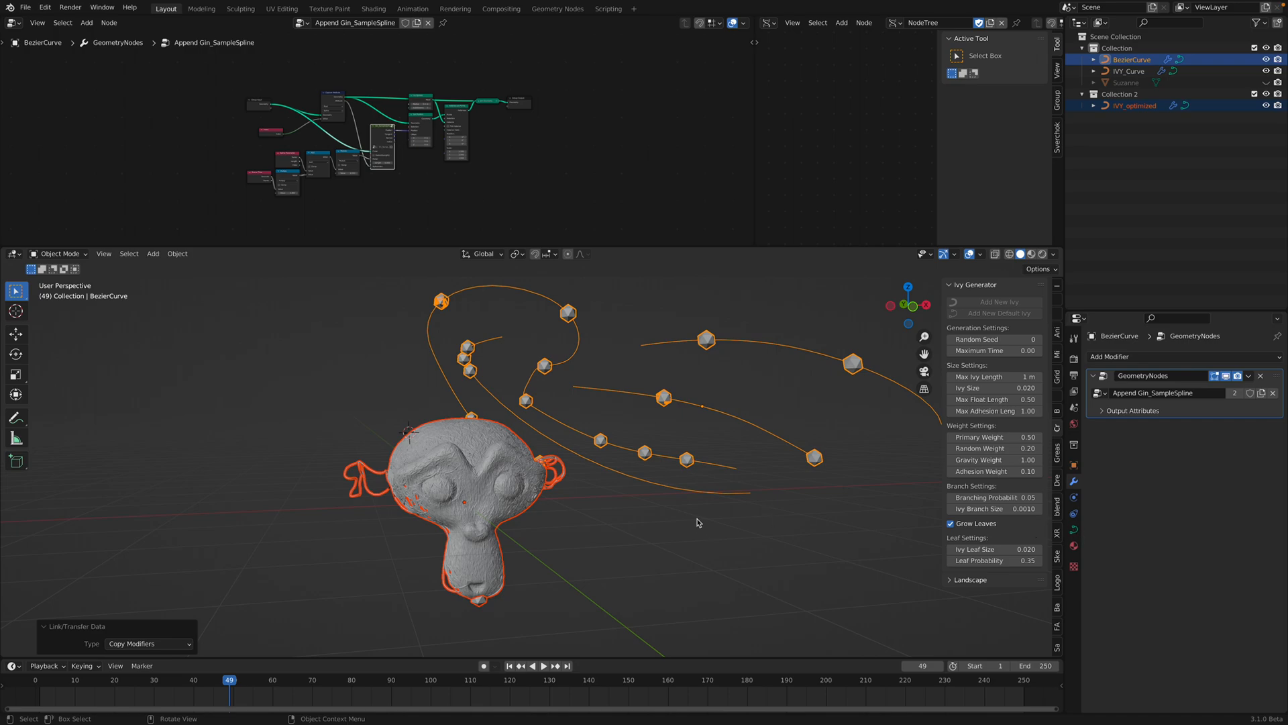
pyautogui.moveTo(1073, 534)
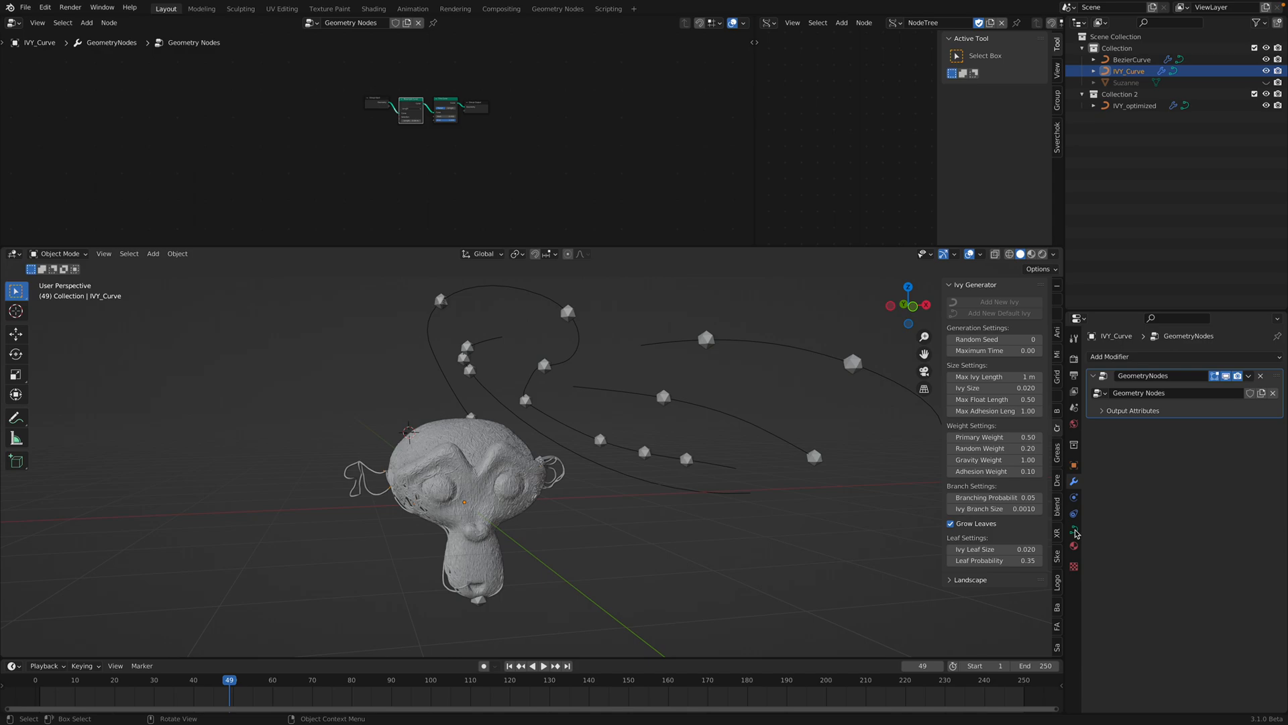
# - Set IVY_optimized's bevel depth to 0 m and remove the original IVY_Curve
pyautogui.click(1073, 528)
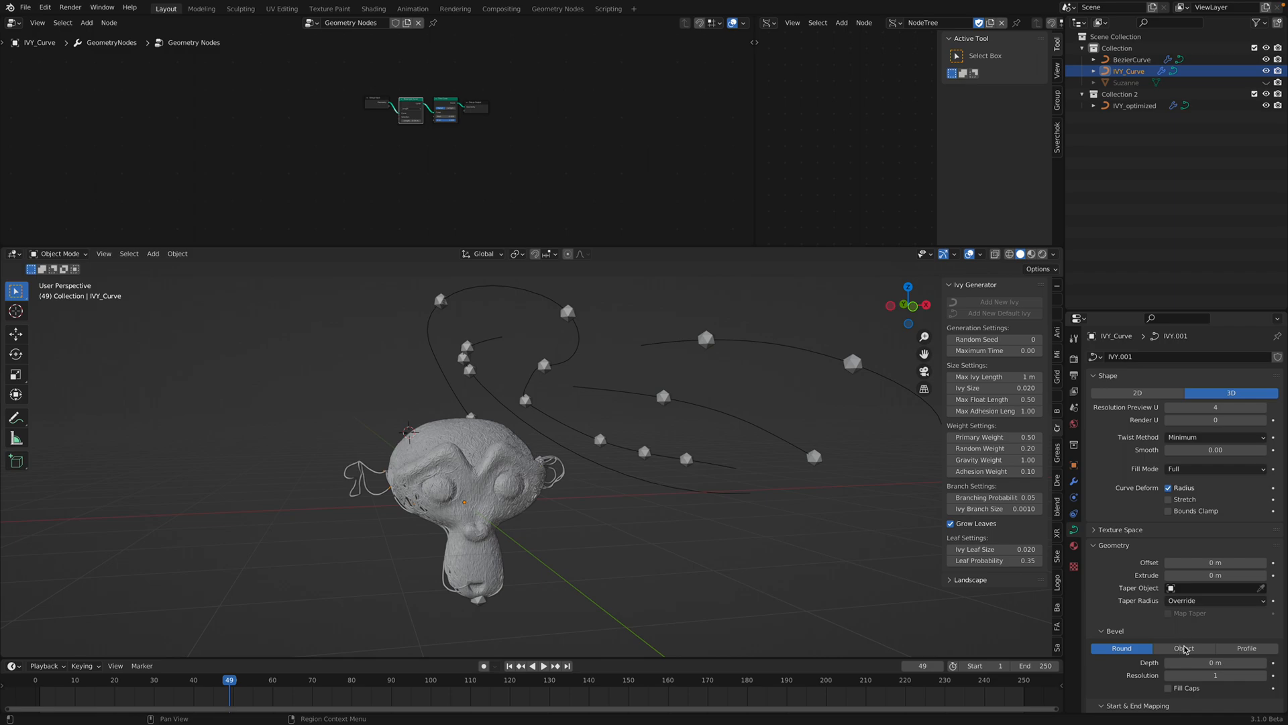
pyautogui.moveTo(1164, 567)
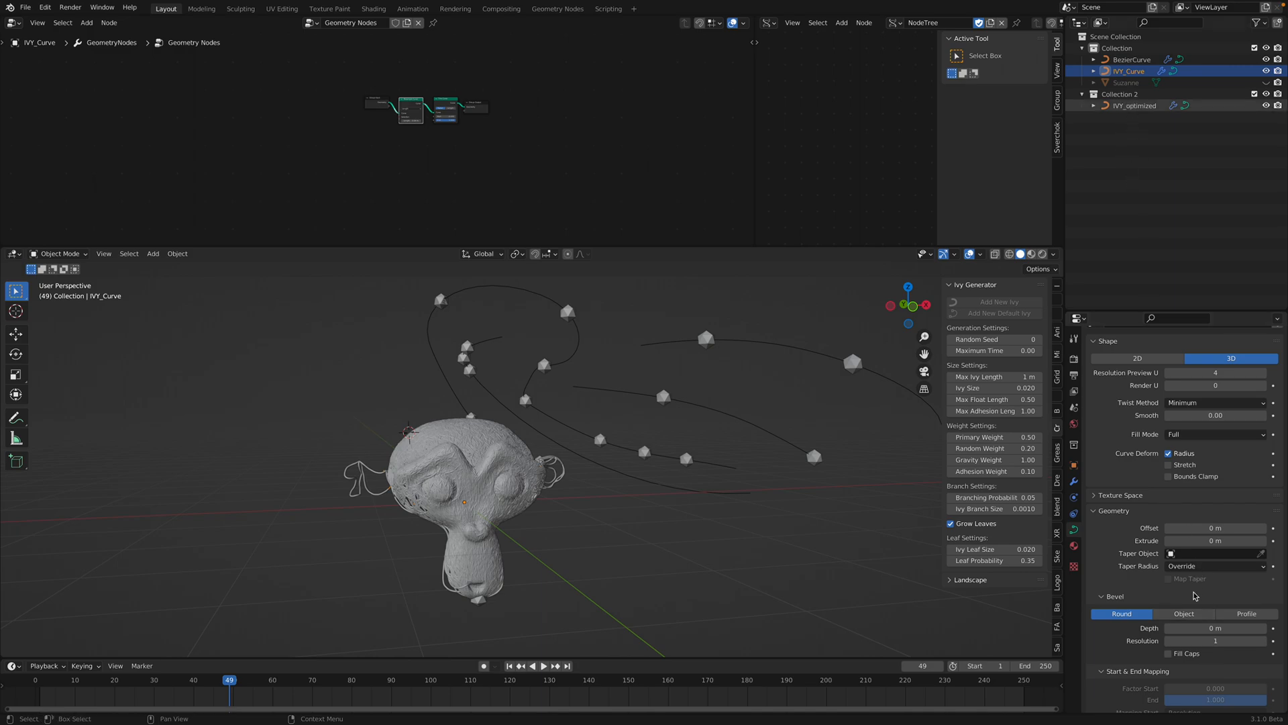
pyautogui.moveTo(1116, 627)
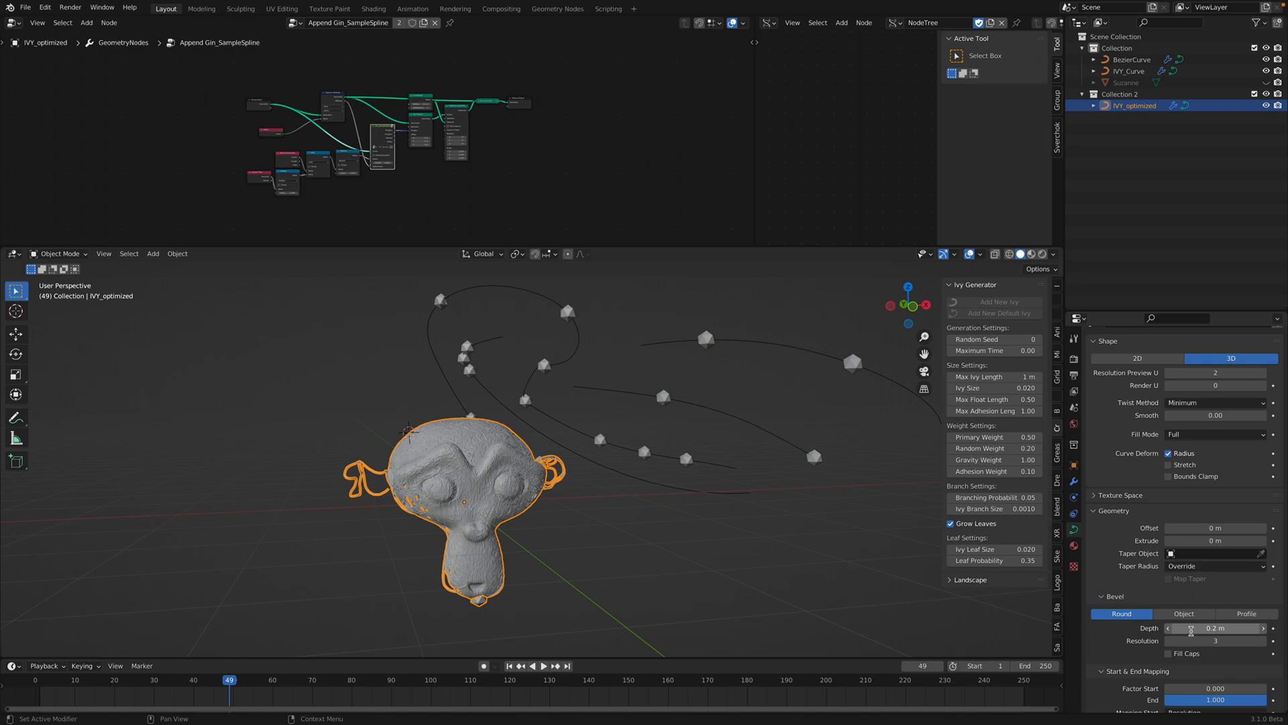
pyautogui.doubleClick(1215, 628)
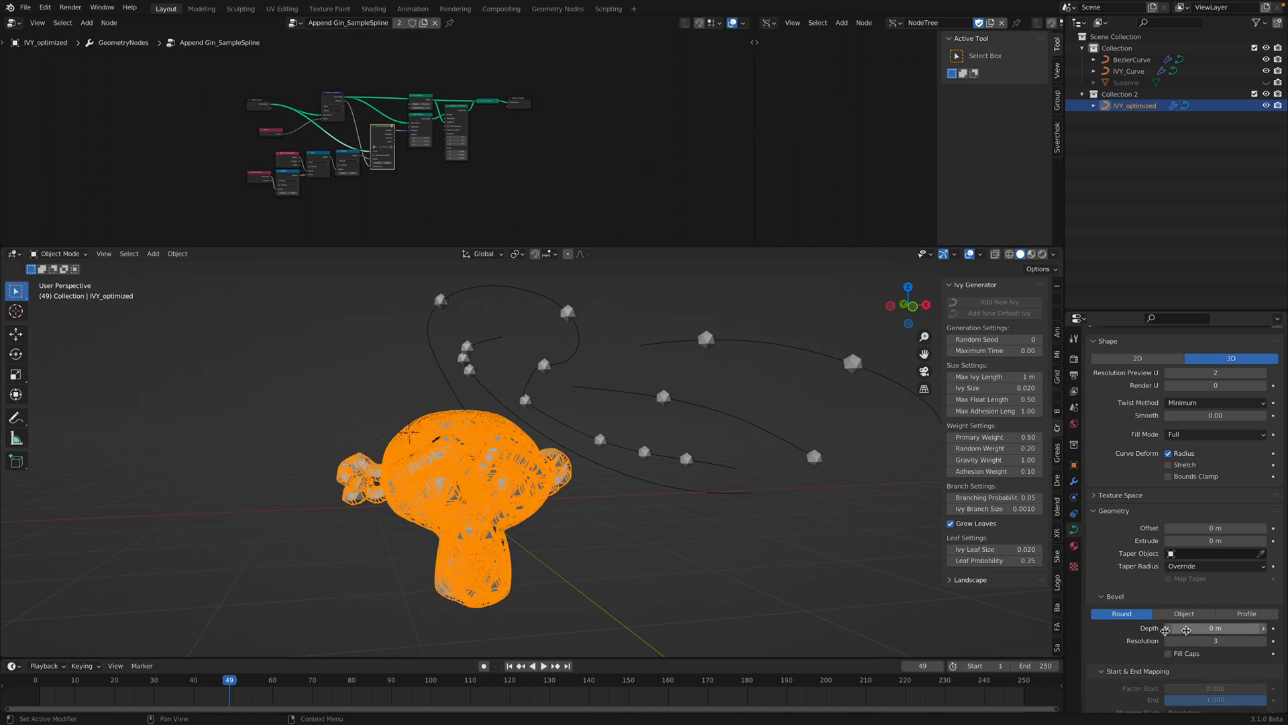
pyautogui.click(1129, 70)
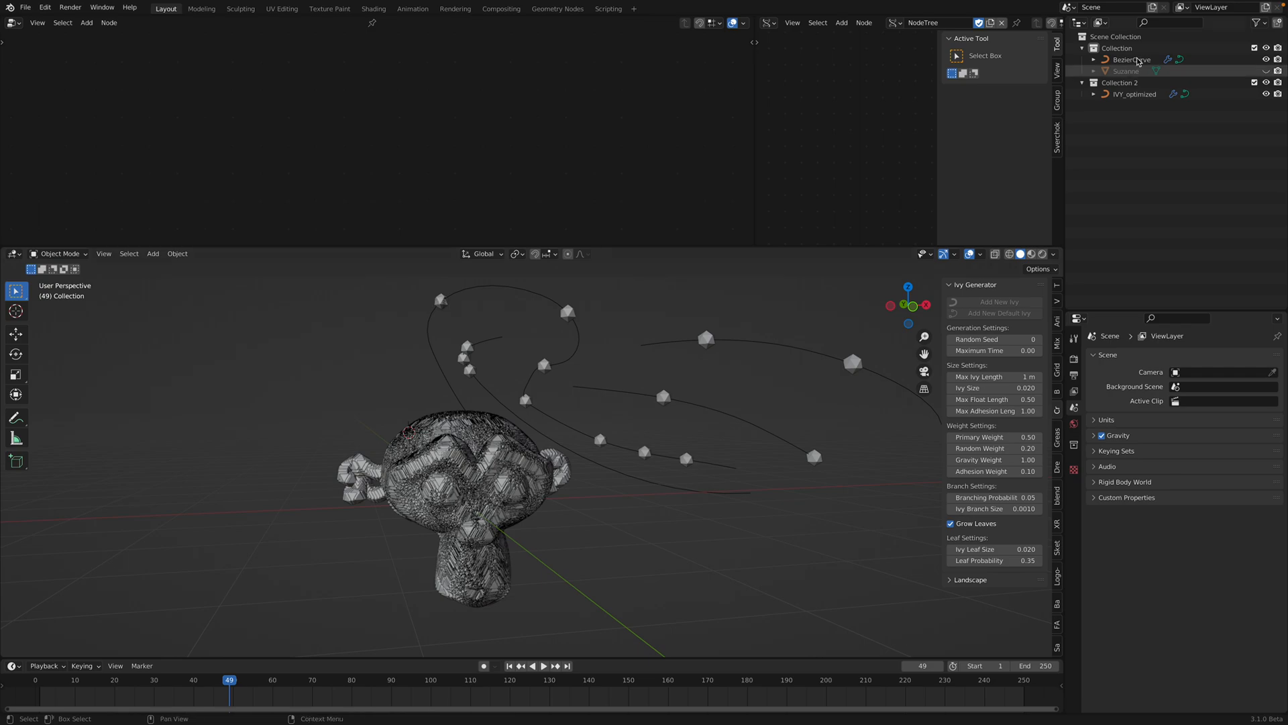
# - Select the pasted BezierCurve example in the Outliner for removal
pyautogui.click(1132, 59)
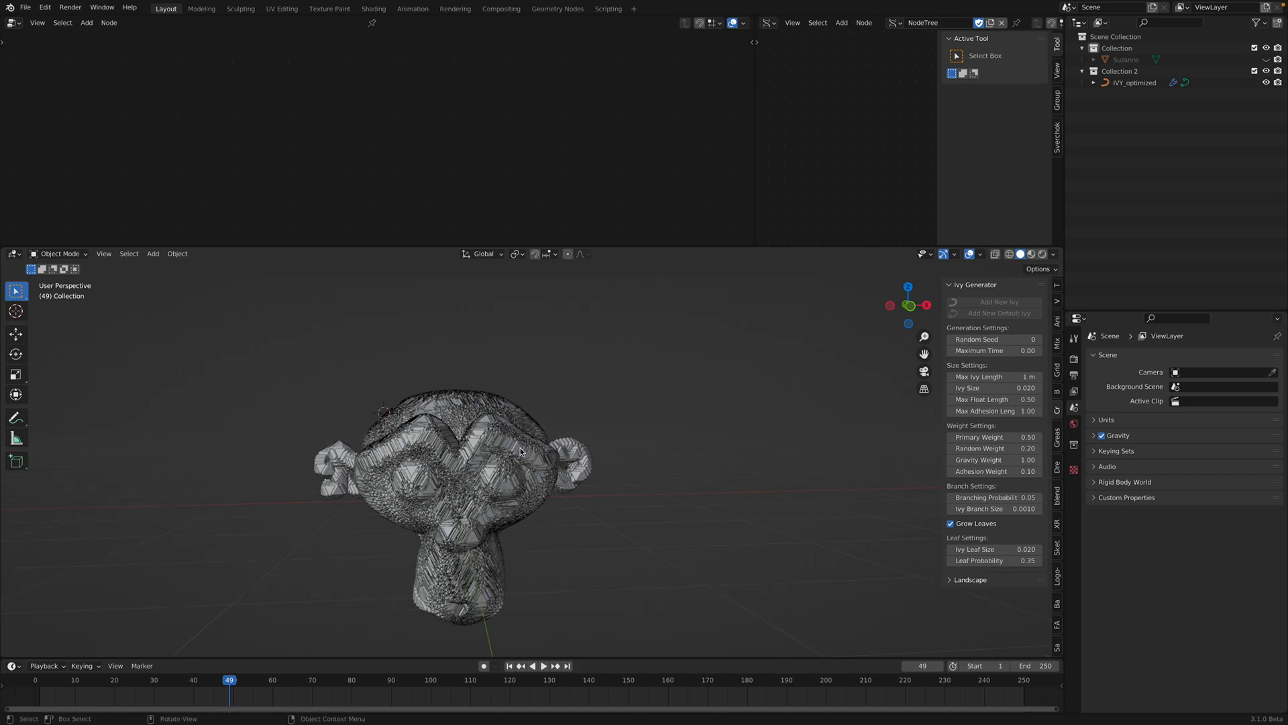
pyautogui.moveTo(533, 425)
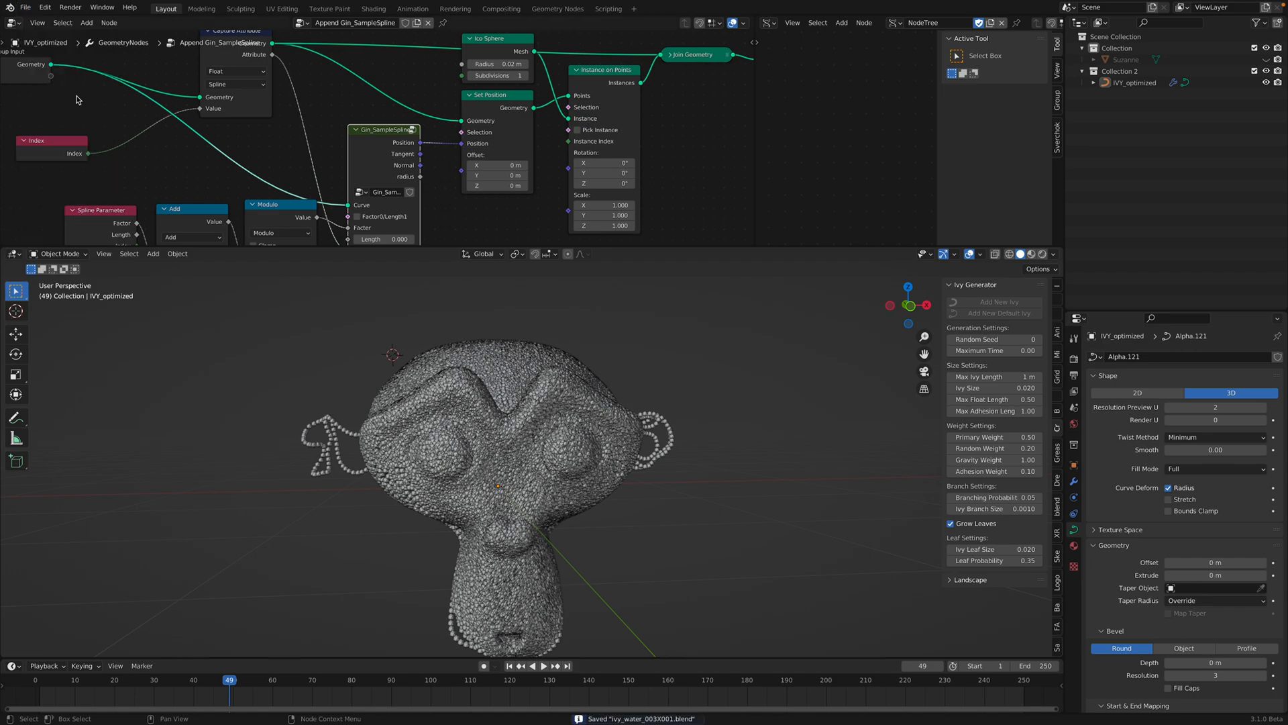
# - Play the timeline to watch 0.01 m icospheres flow along the ivy, checking IVY_optimized's modifiers
pyautogui.moveTo(493, 410); pyautogui.dragTo(559, 444)
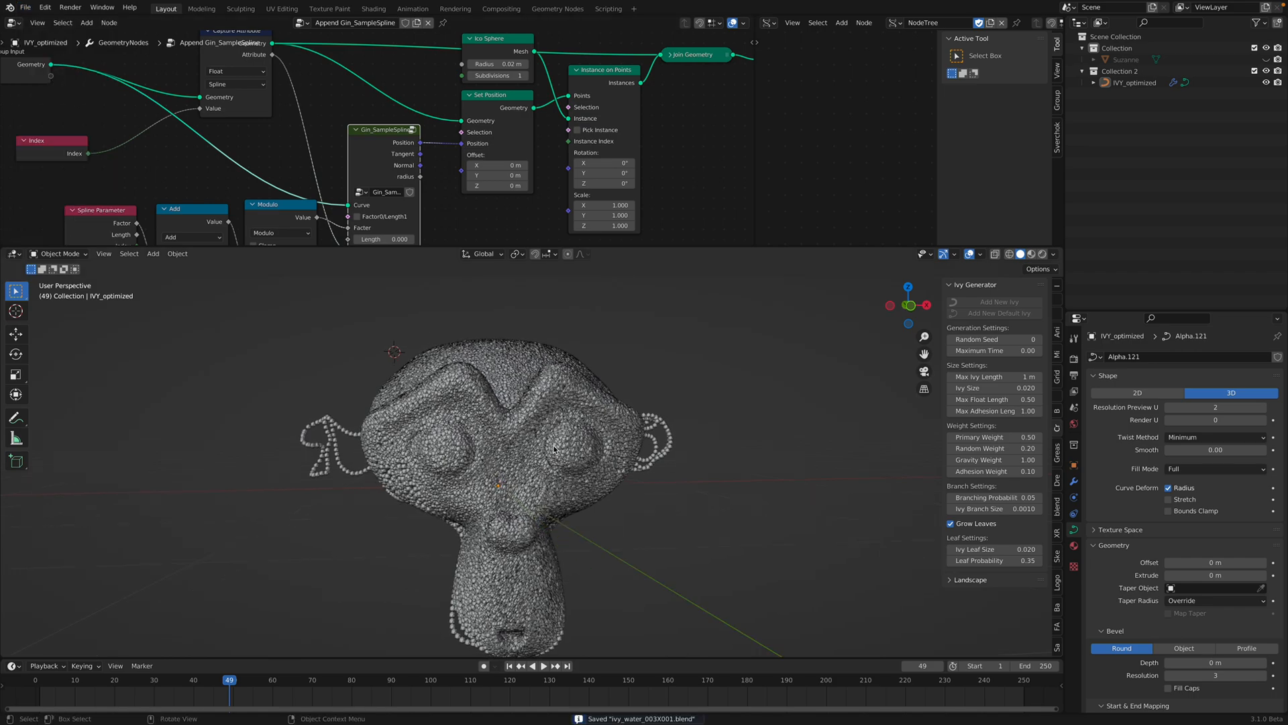
pyautogui.moveTo(541, 418)
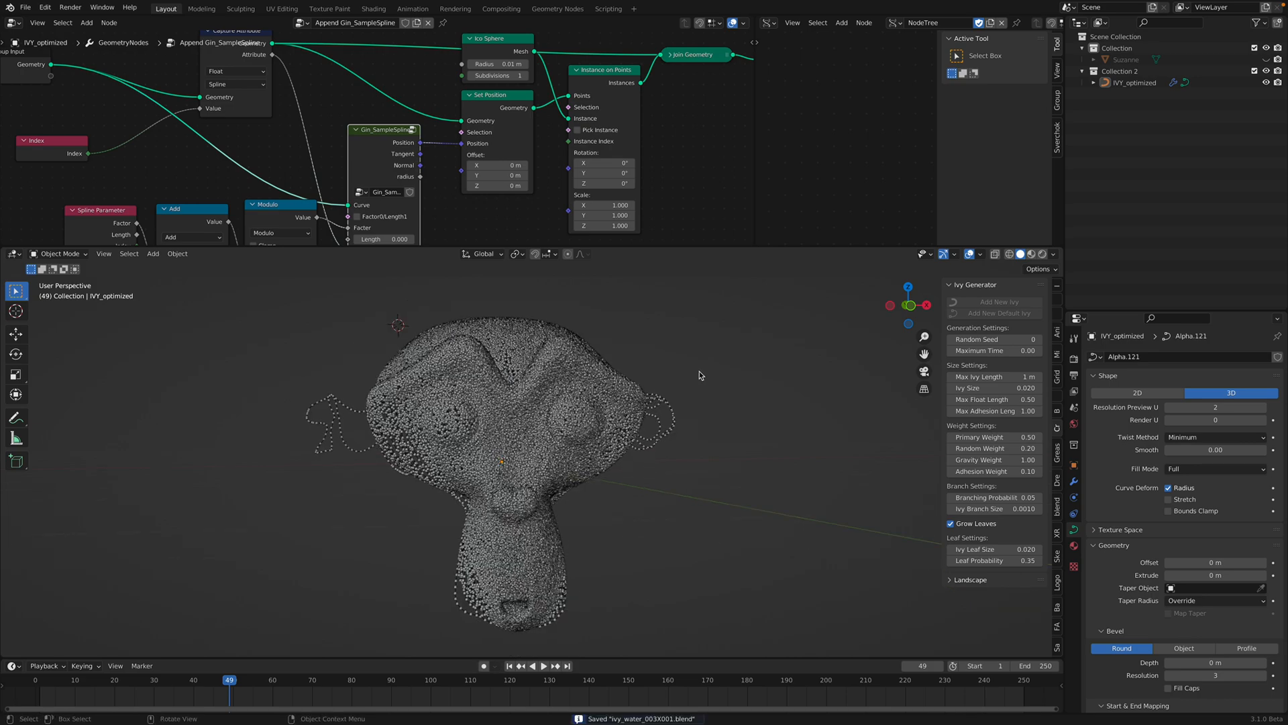
pyautogui.click(542, 666)
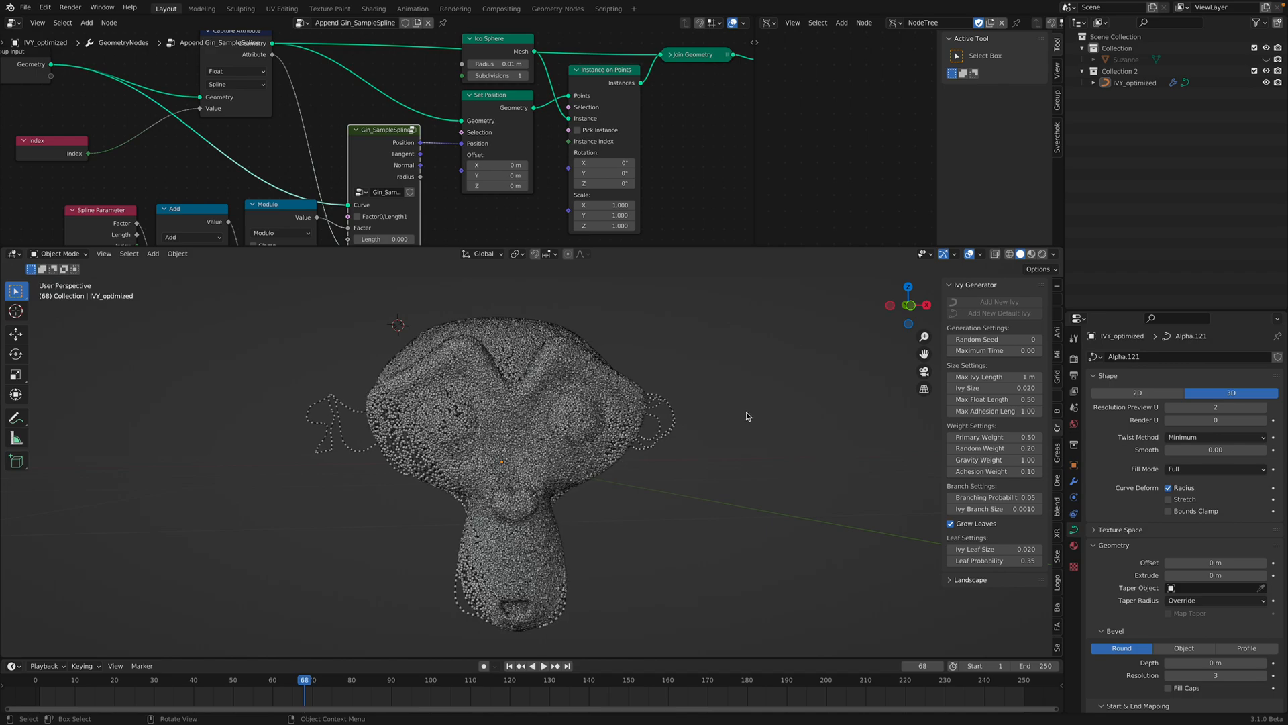
pyautogui.moveTo(698, 399)
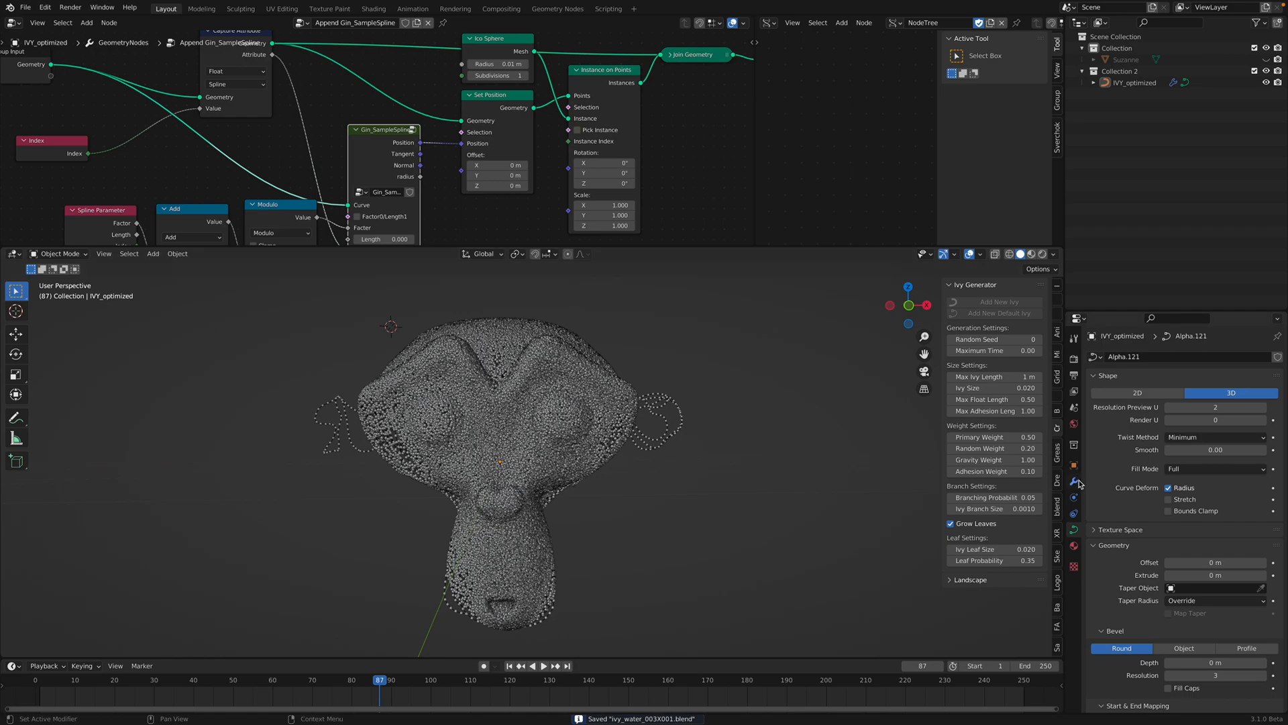
pyautogui.click(1183, 355)
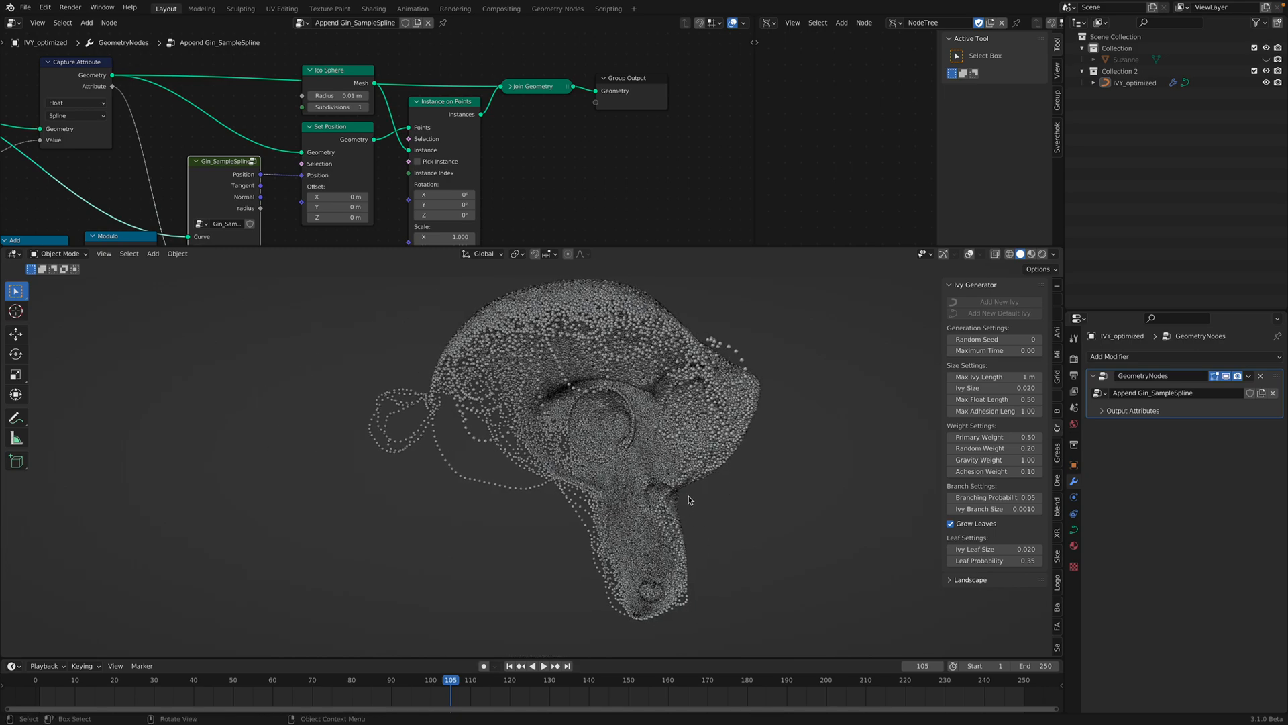
pyautogui.click(531, 665)
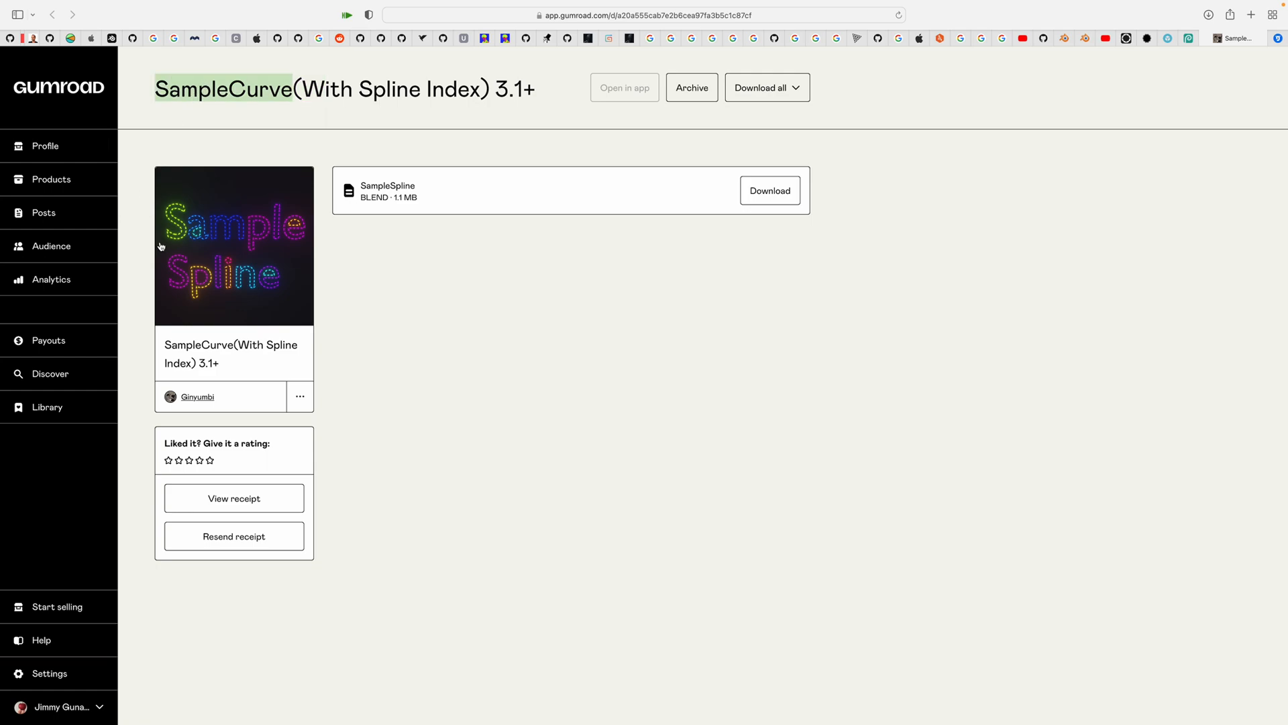
pyautogui.moveTo(372, 148)
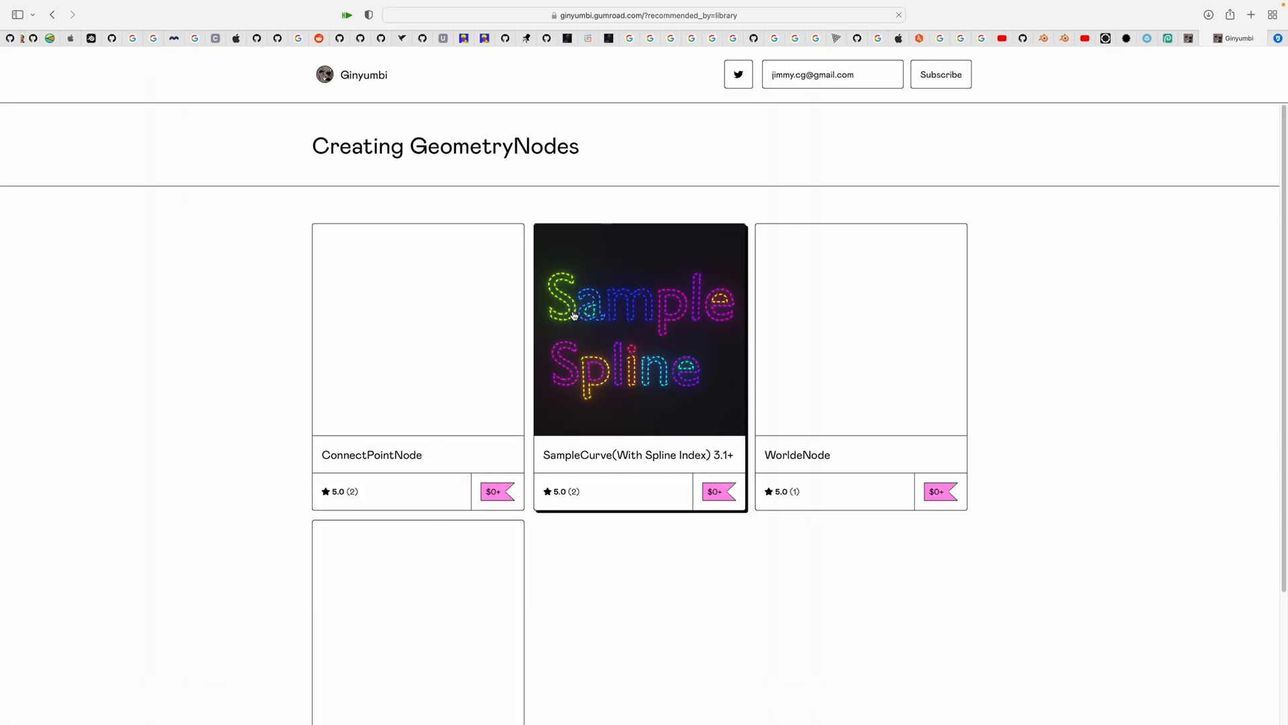
# - Scroll Ginyumbi's Gumroad Geometry Nodes products, then orbit the dotted-ivy Suzanne in Blender
pyautogui.scroll(-3)
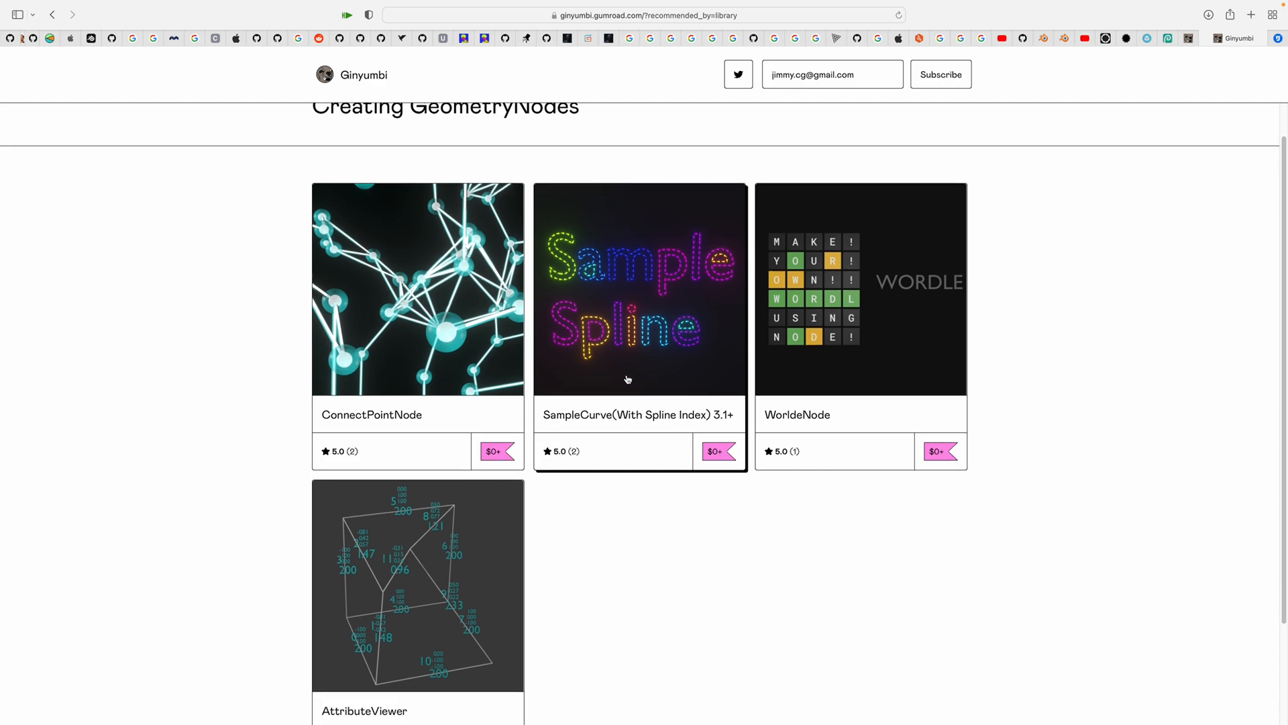
pyautogui.scroll(-3)
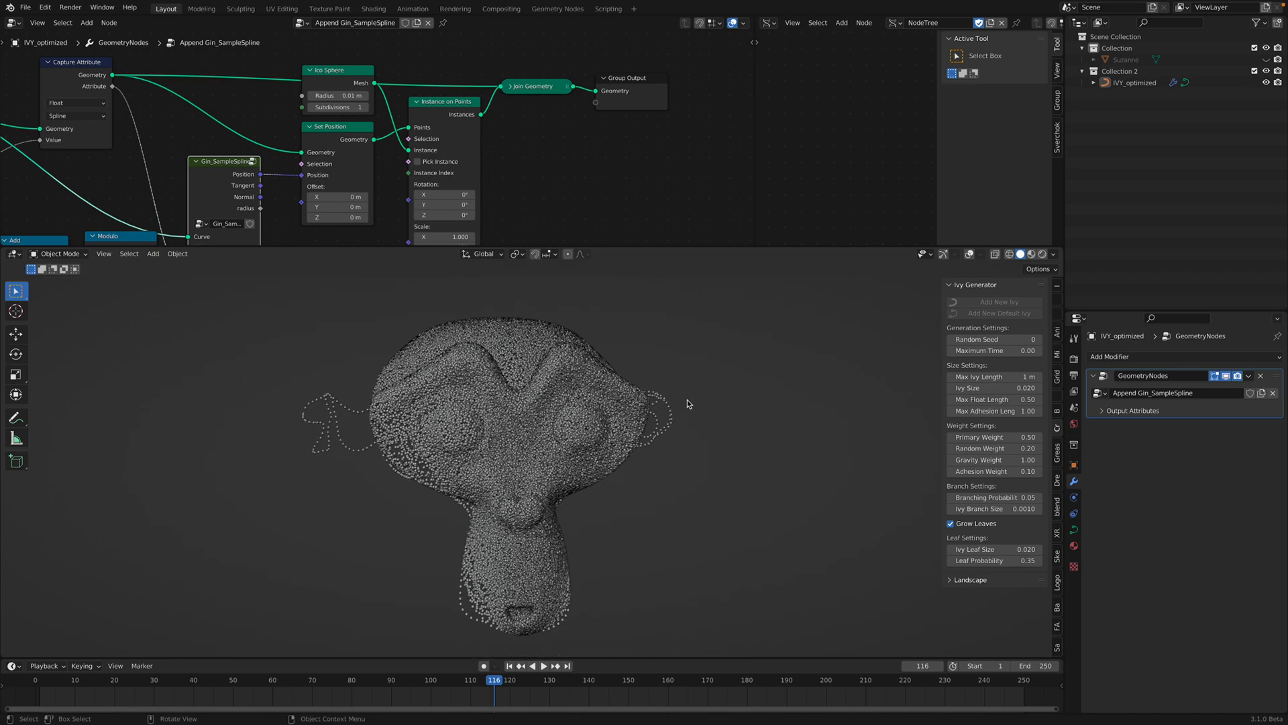
pyautogui.moveTo(687, 403); pyautogui.dragTo(681, 395)
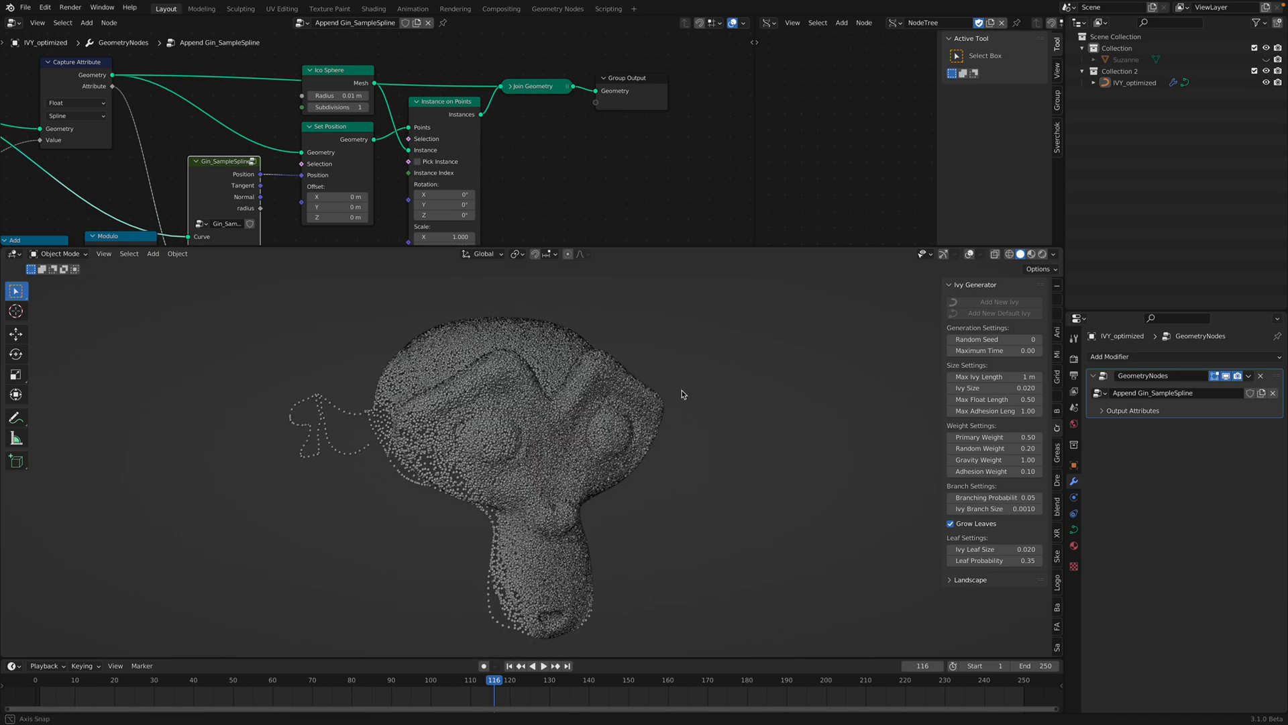